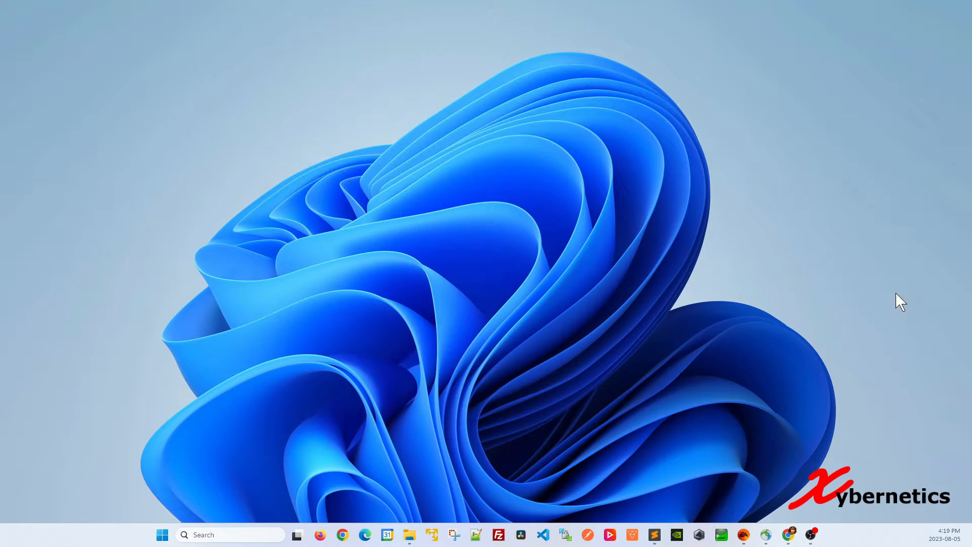
Get the droplet IP from DigitalOcean and maximize a PowerShell terminal window.
left_click(787, 535)
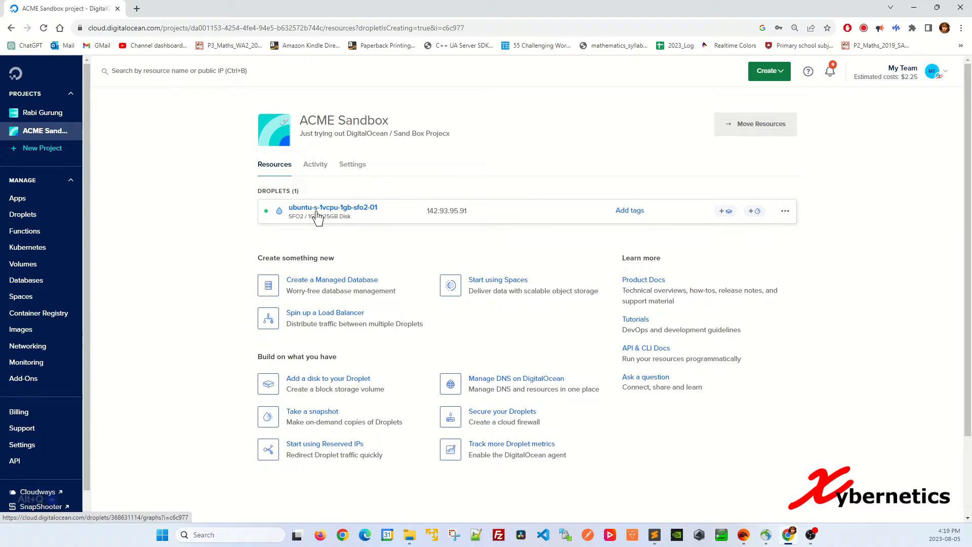
mouse_move(410, 245)
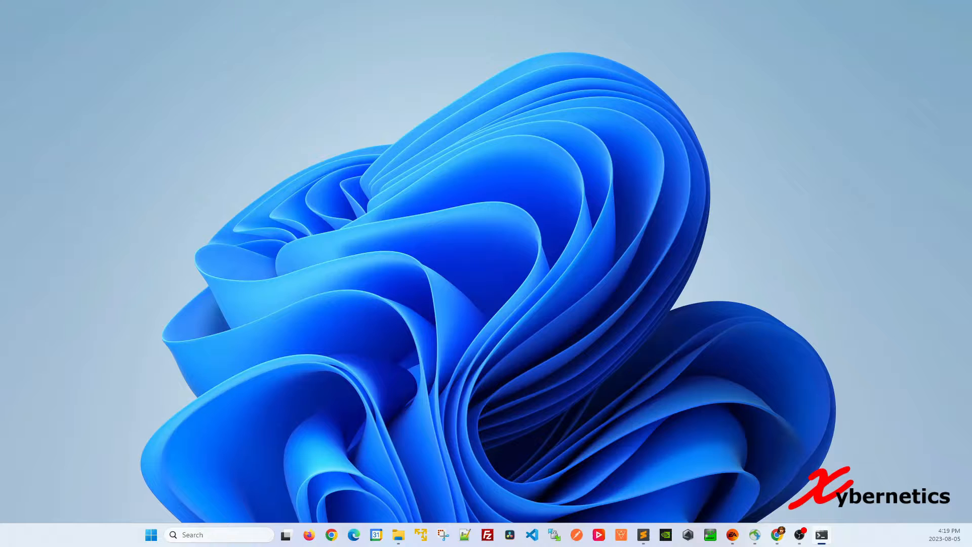
left_click(821, 535)
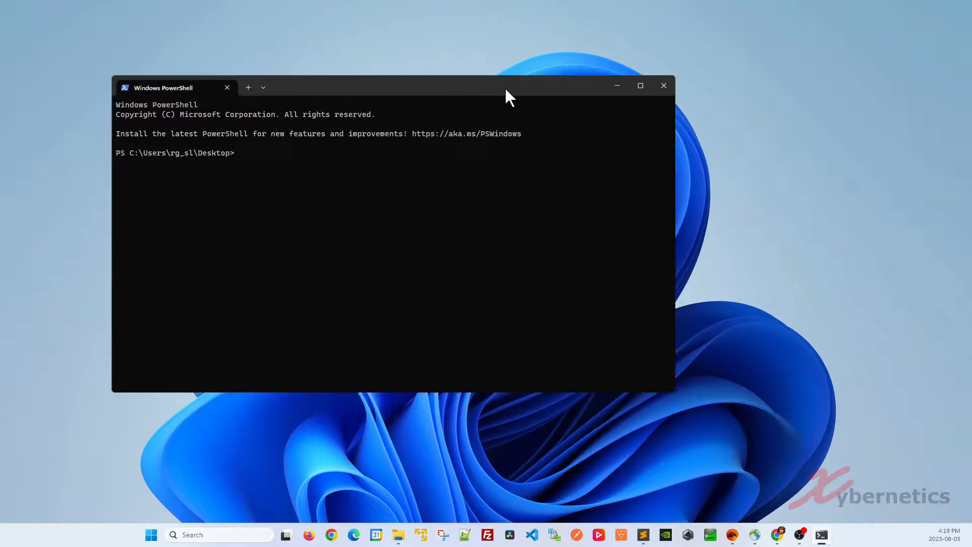
left_click(640, 85)
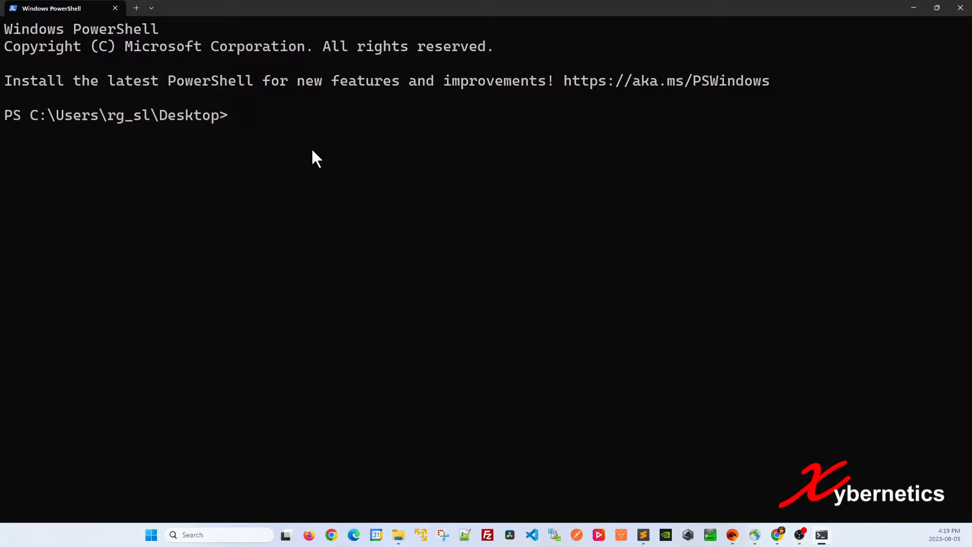
type("ssh root")
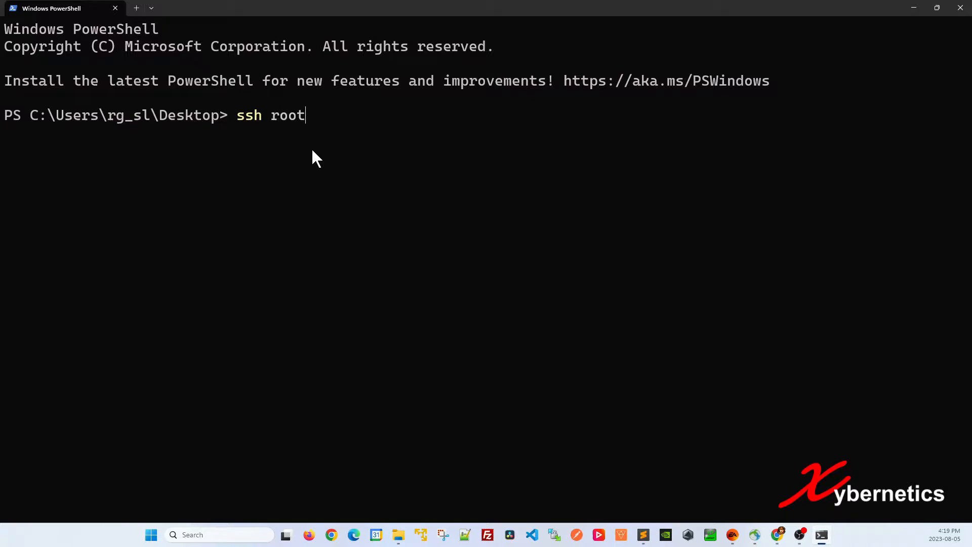
type("@142.93.95.91")
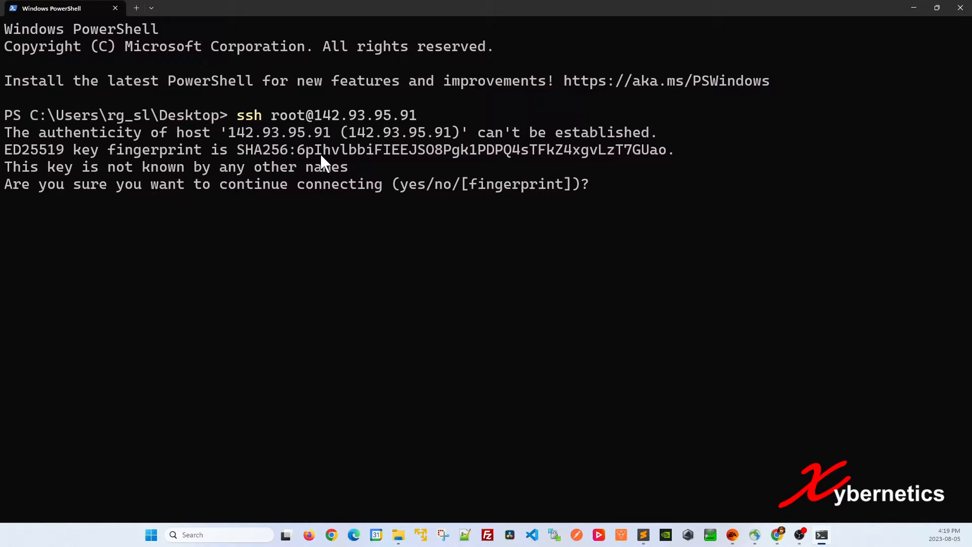
mouse_move(290, 247)
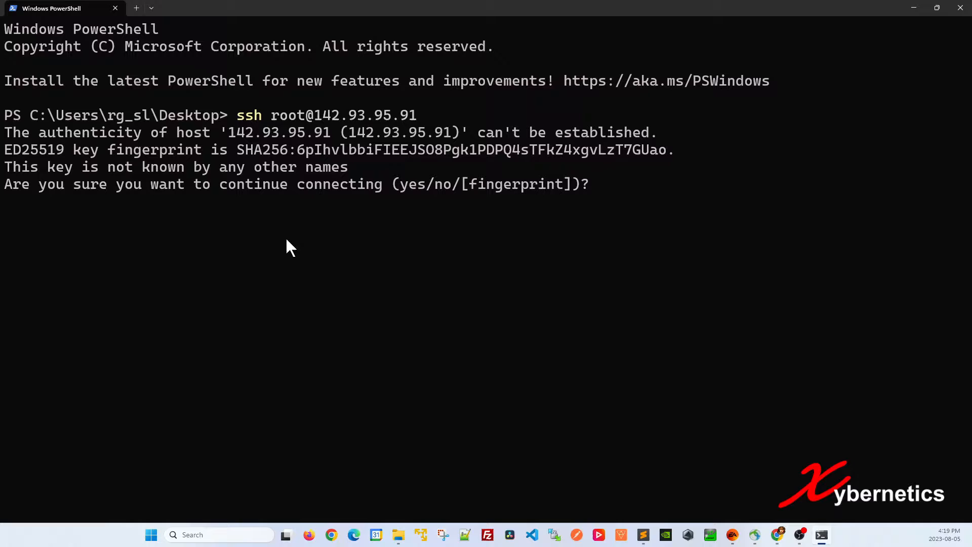
mouse_move(395, 217)
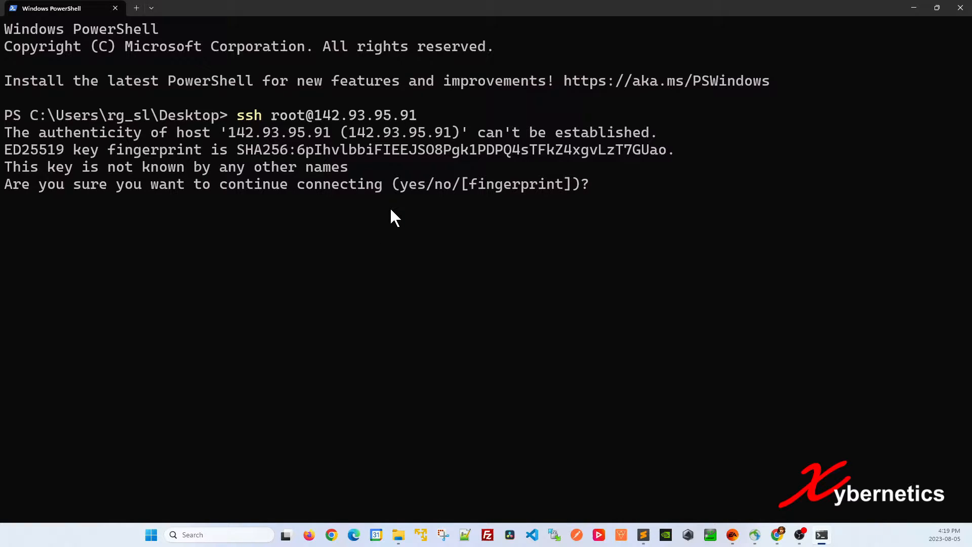
type("yes")
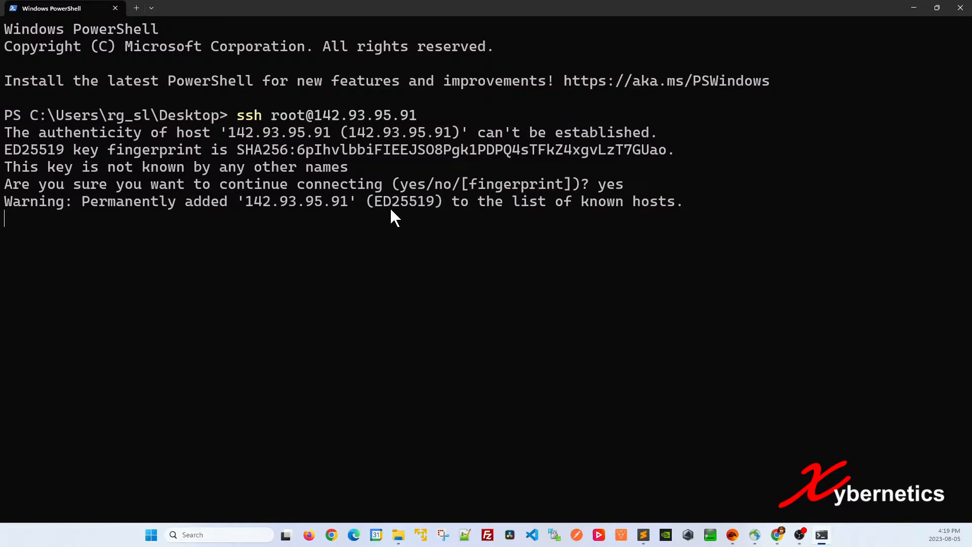
key("Return")
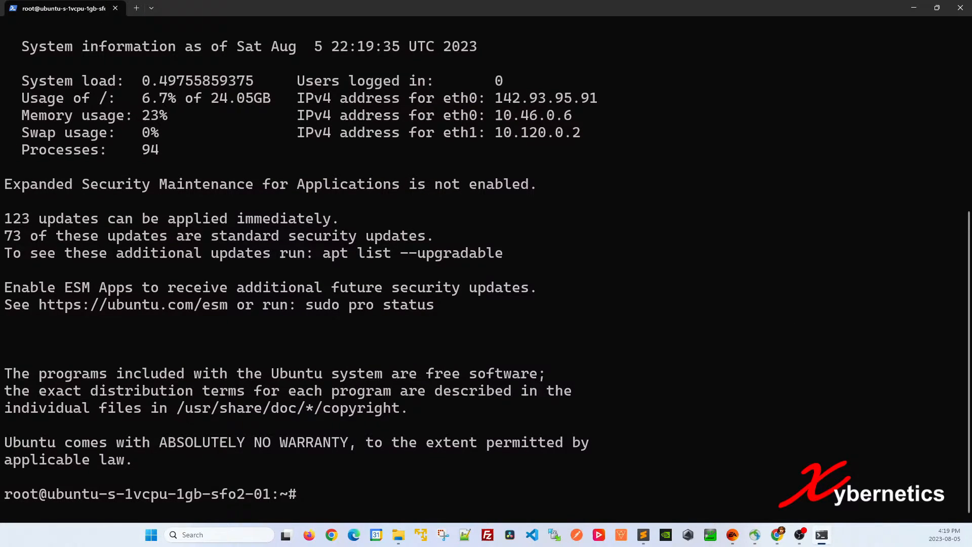
mouse_move(685, 245)
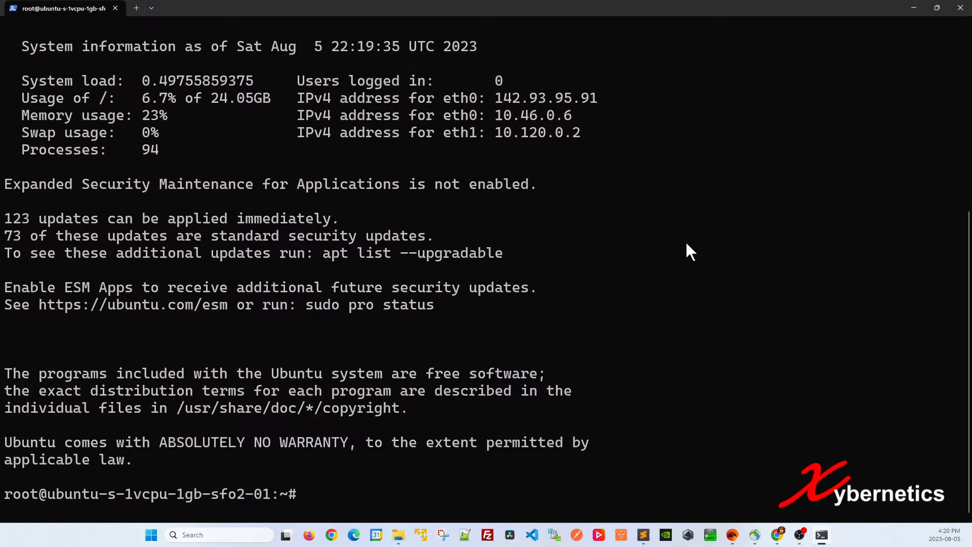
Change the root password with sudo passwd, entering and confirming the new password.
left_click(308, 495)
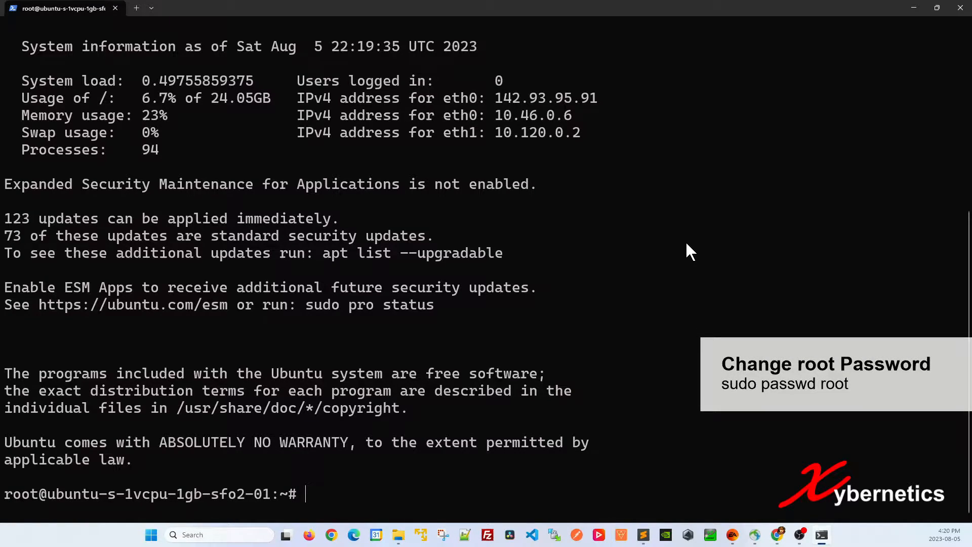
type("sudo")
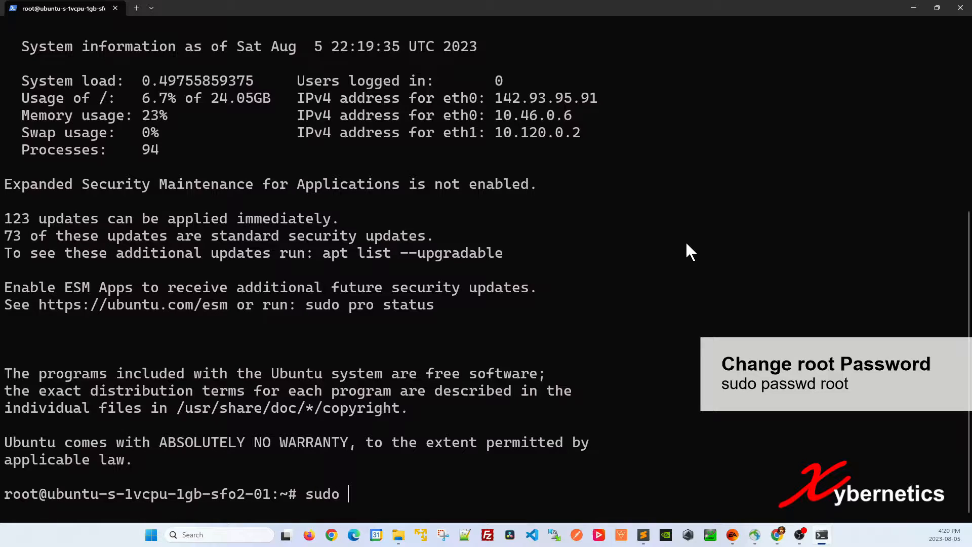
type("passwd r")
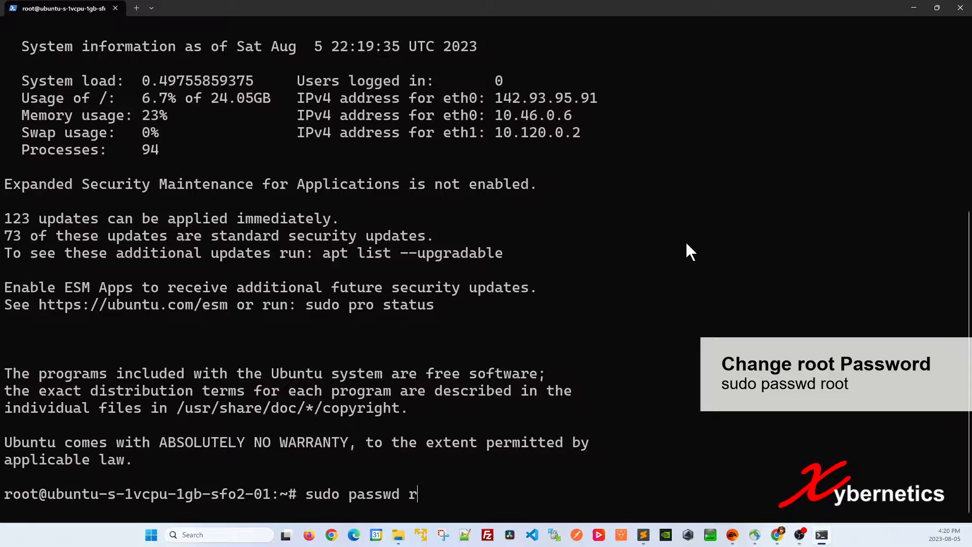
key("Enter")
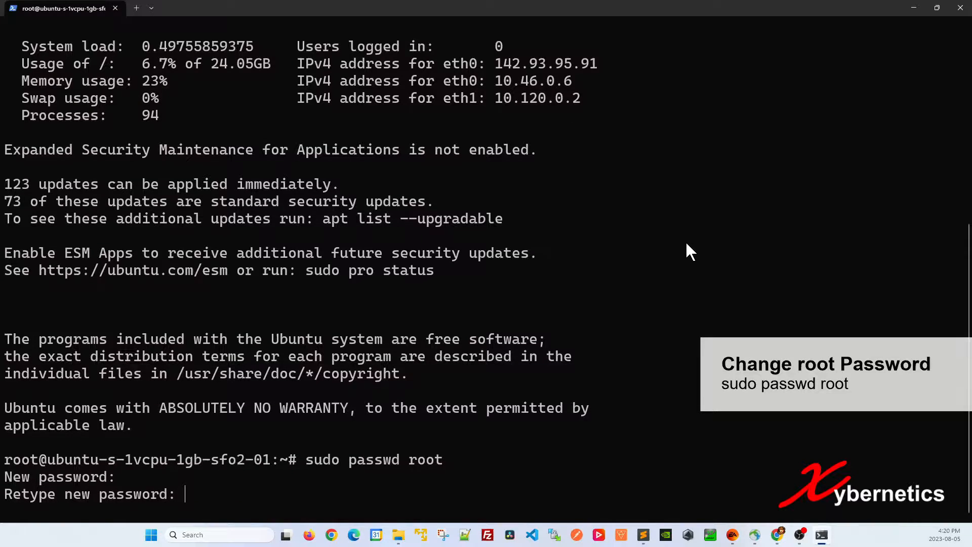
key("Enter")
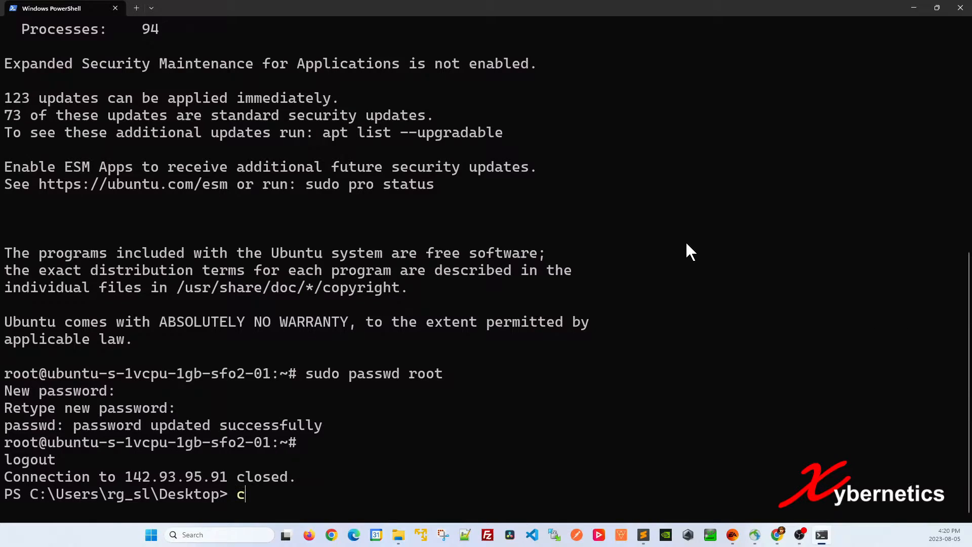
type("ls")
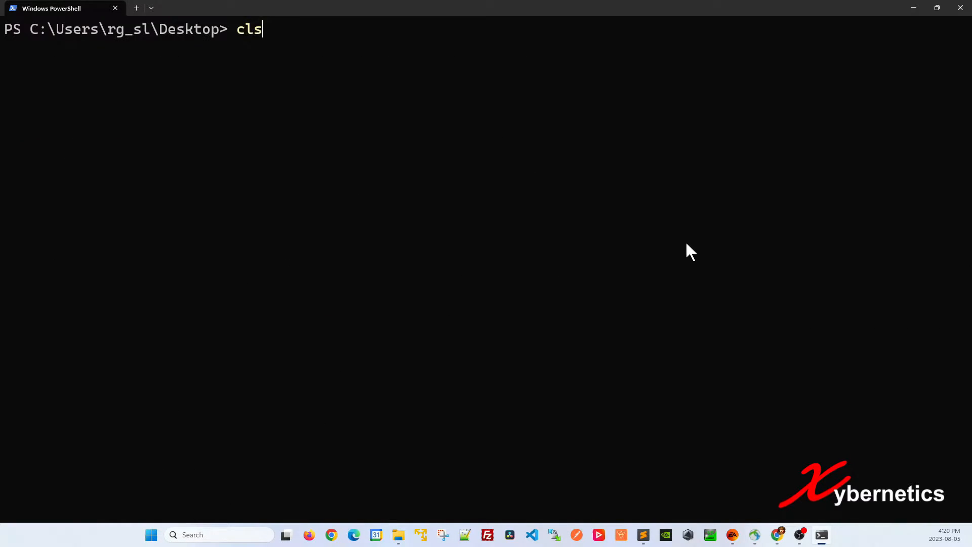
type("ssh root@142.93.95.91")
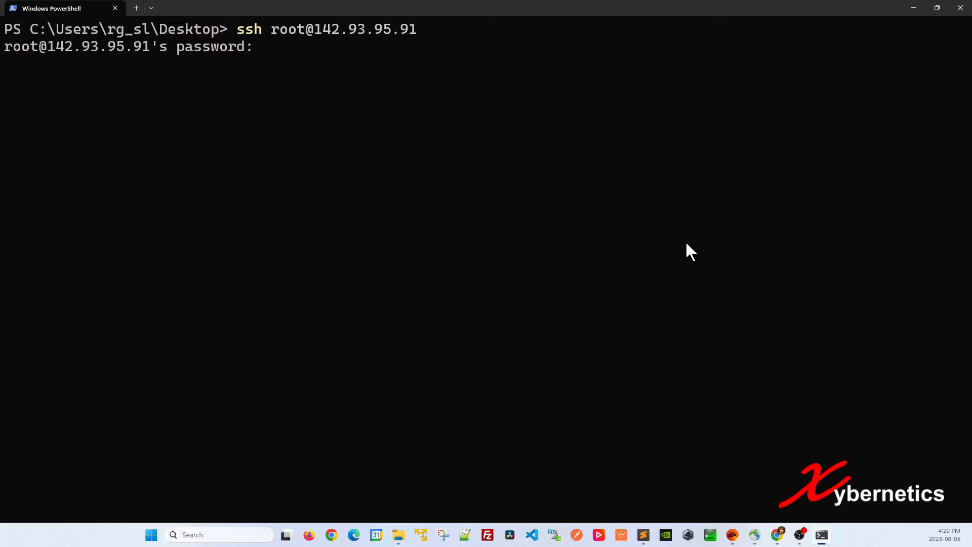
key("Enter")
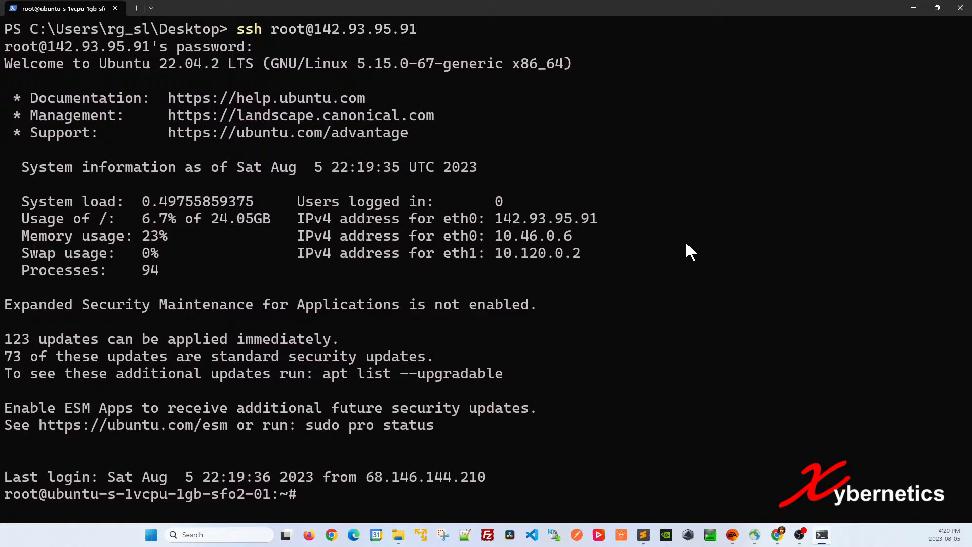
key("Enter")
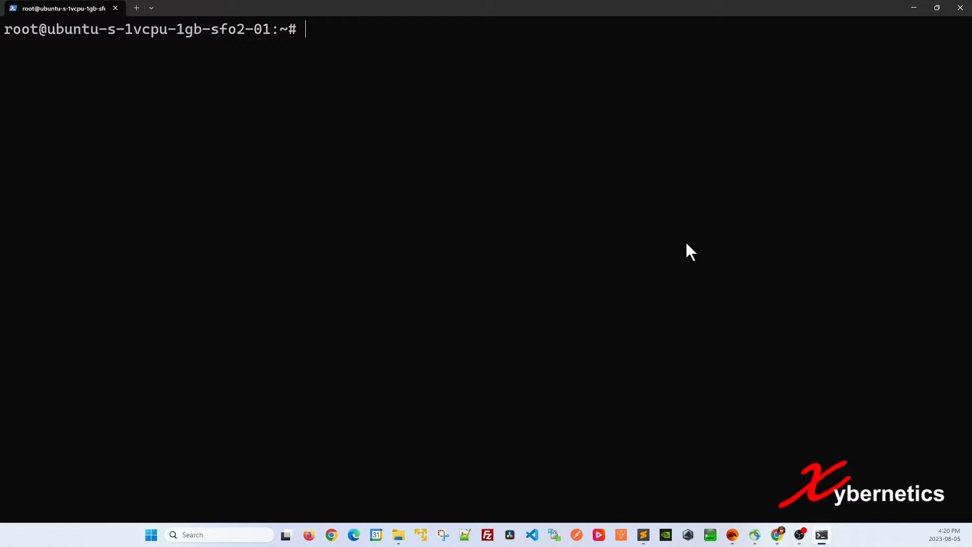
Switch to a root shell with sudo su and clear the screen before updating packages.
type("sudo su")
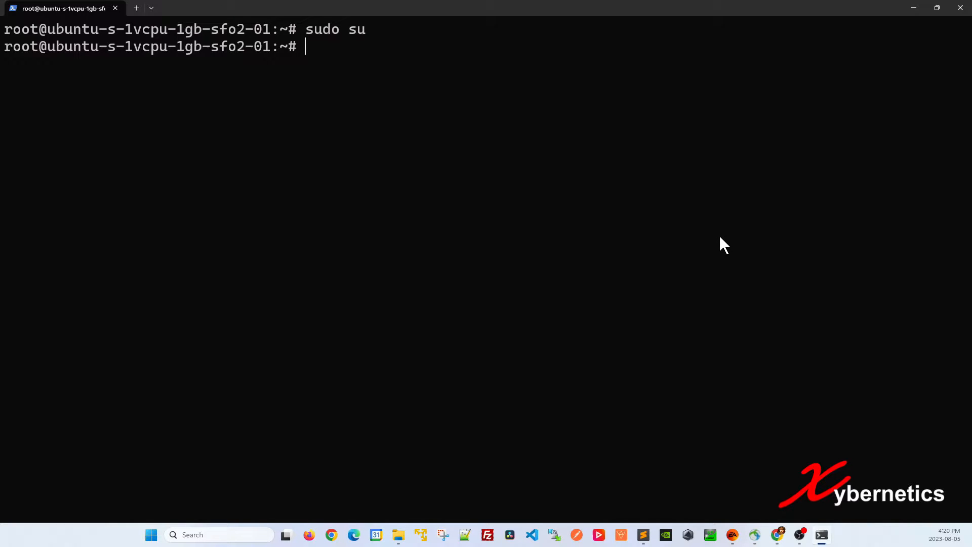
type("clear")
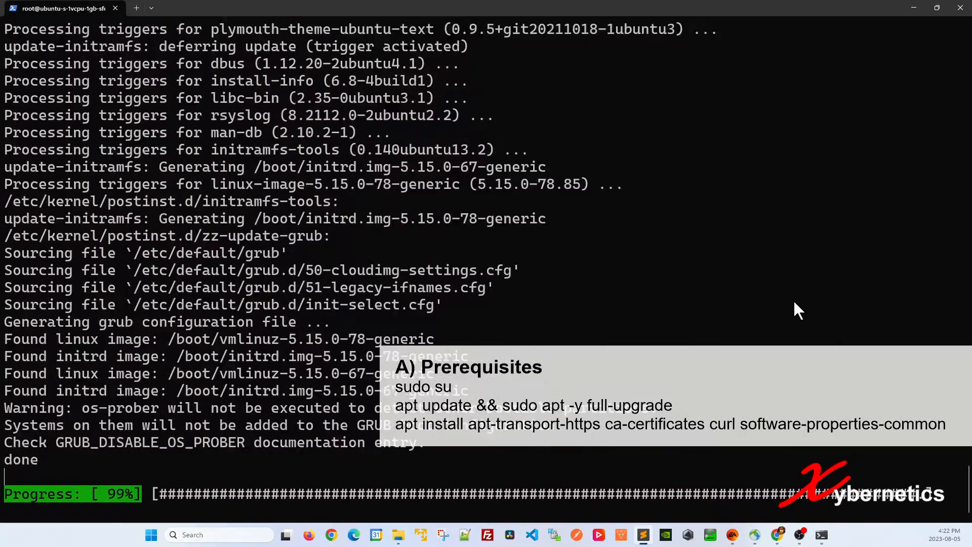
Install apt-transport-https, ca-certificates, curl and software-properties-common, confirmed already newest.
type("clea")
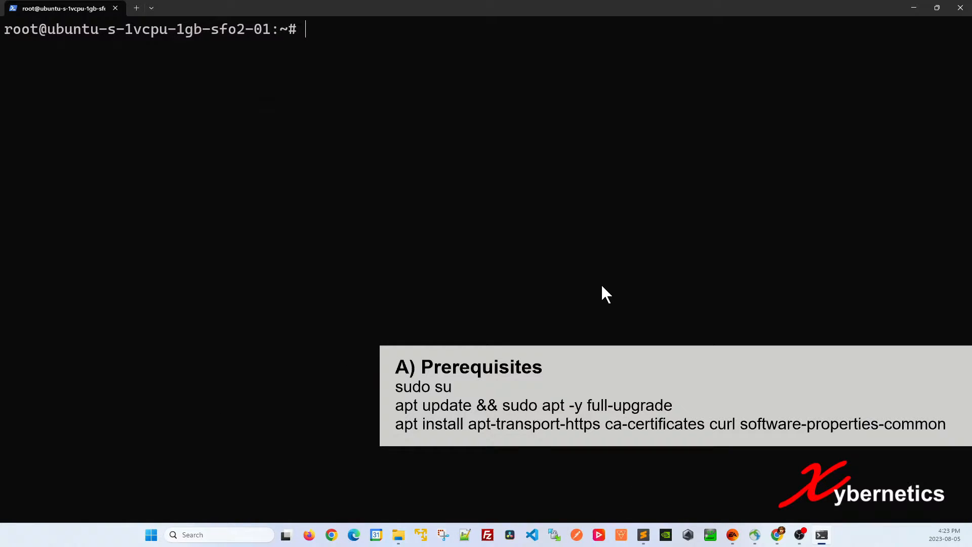
type("apt install apt-transport-https ca-certificates curl software-properties-common")
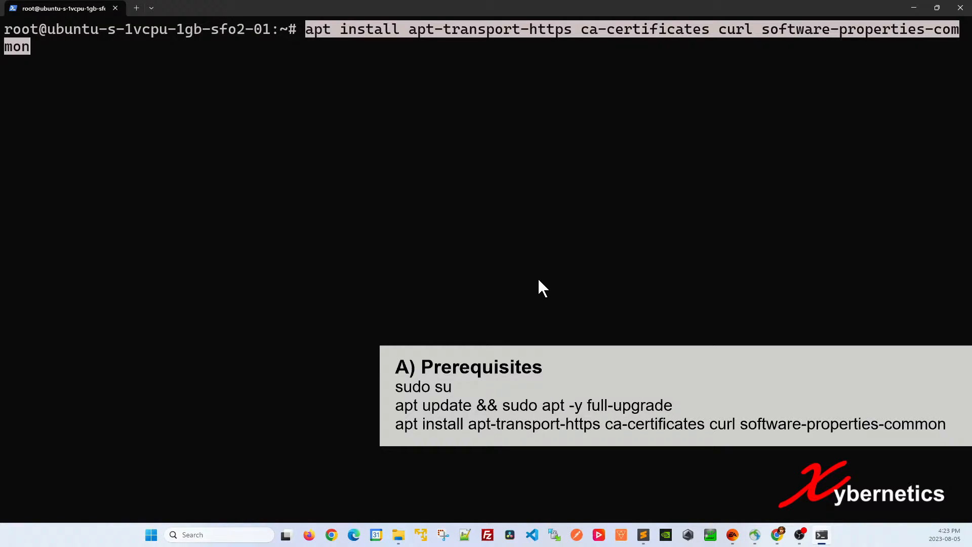
mouse_move(529, 286)
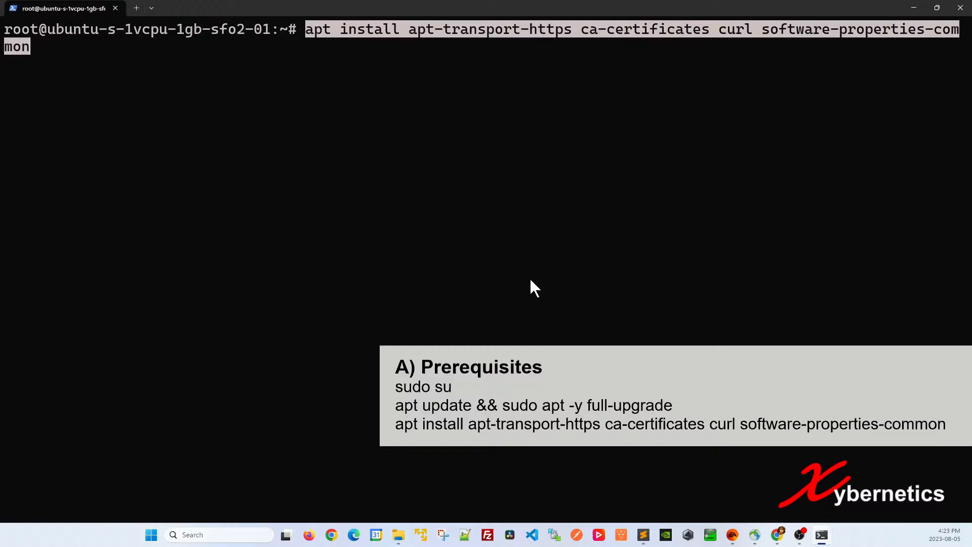
mouse_move(399, 164)
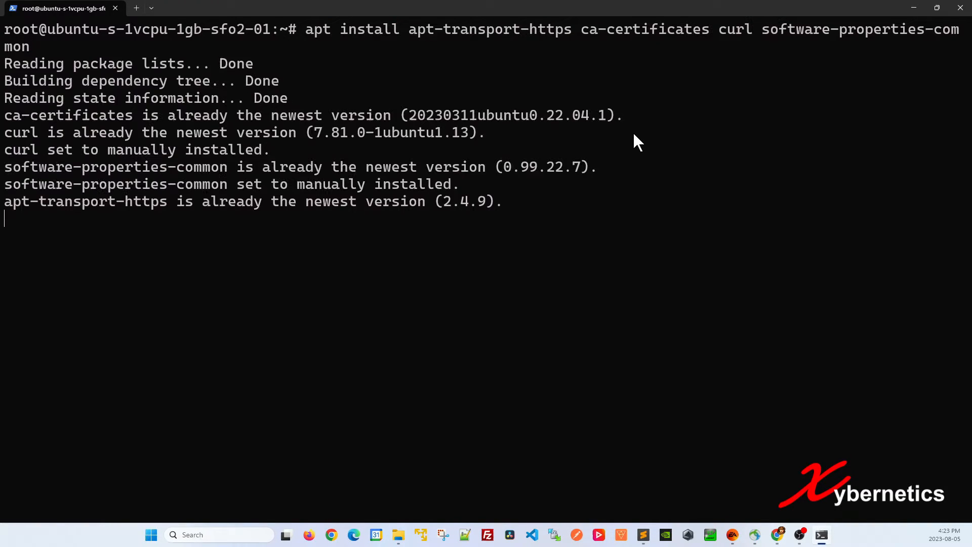
type("clear")
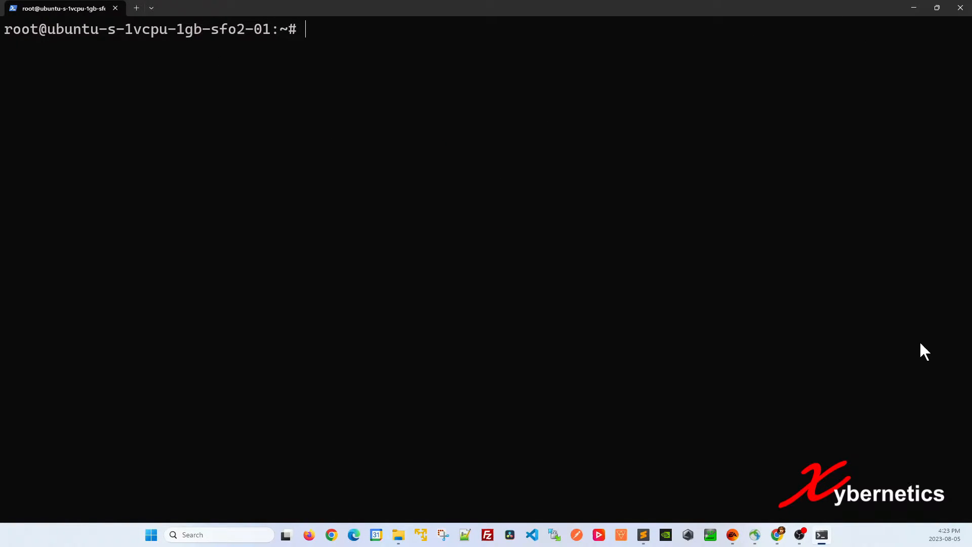
mouse_move(735, 330)
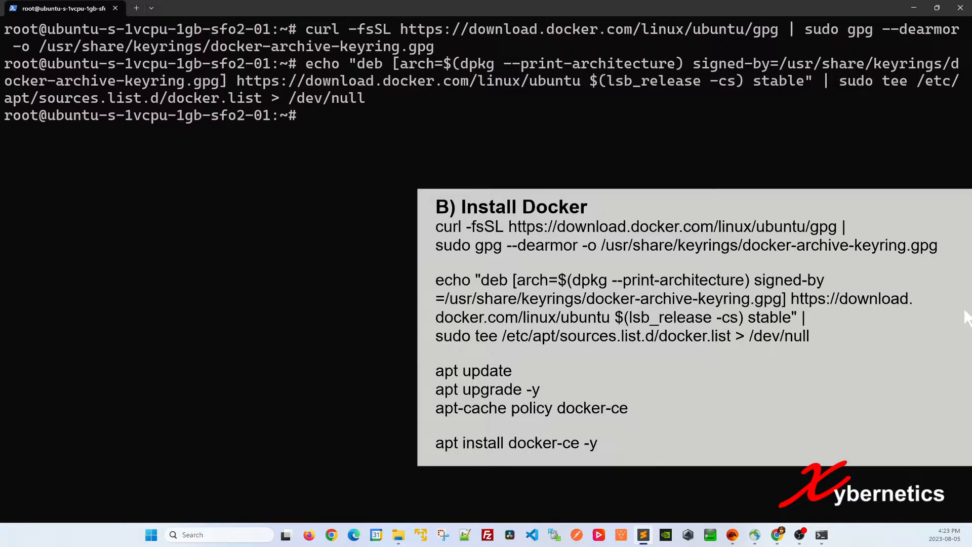
Refresh package lists with apt update and install docker-ce.
type("apt update")
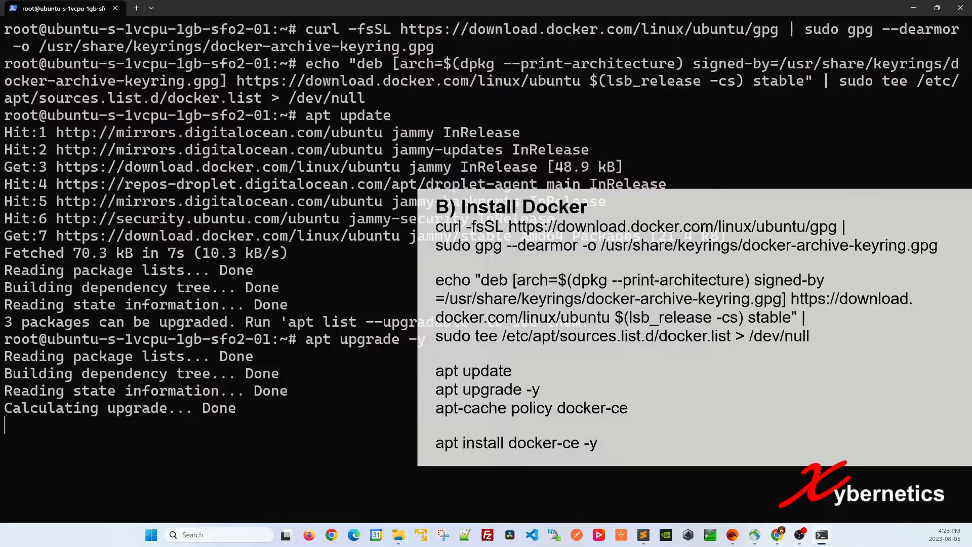
key("Return")
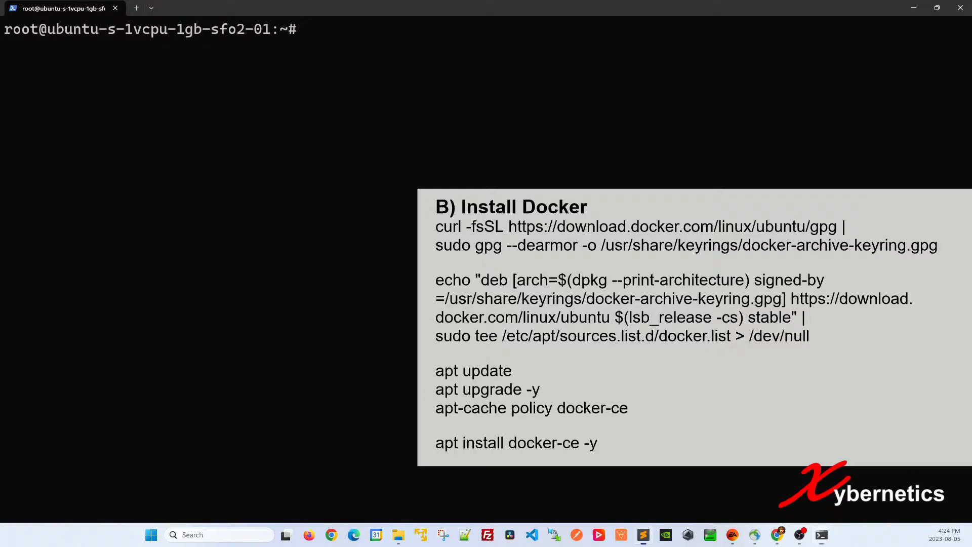
type("apt install docker-ce -y")
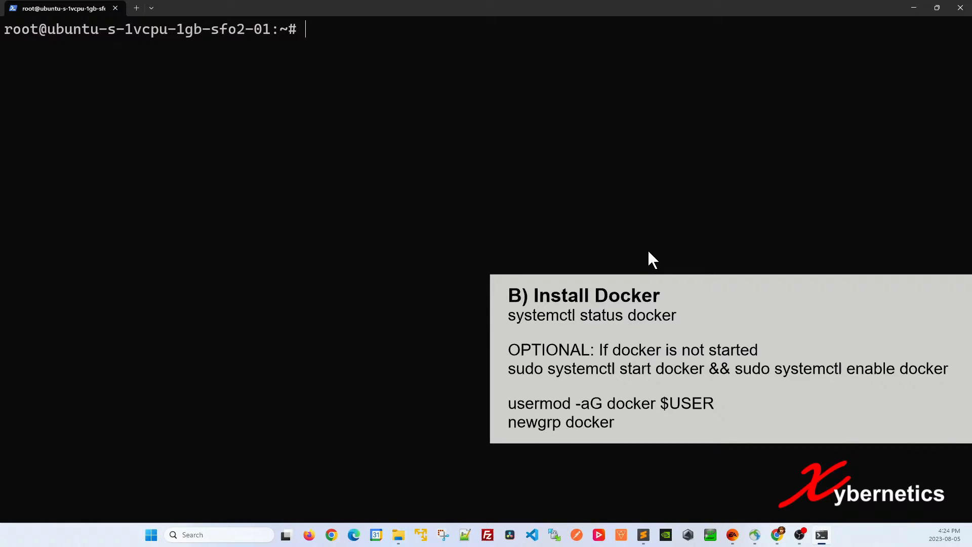
Check systemctl status docker shows active, then start and enable the docker service.
type("systemctl status docker")
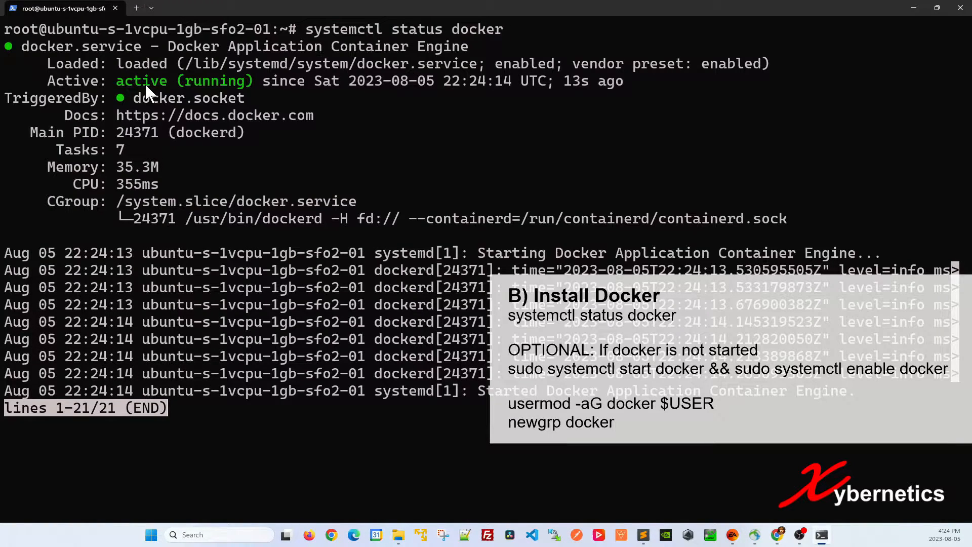
mouse_move(350, 153)
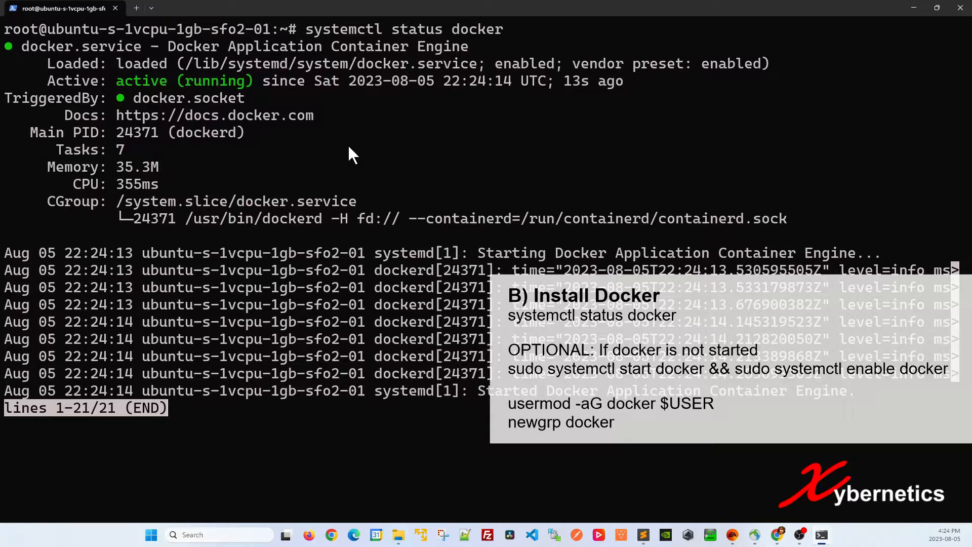
mouse_move(376, 167)
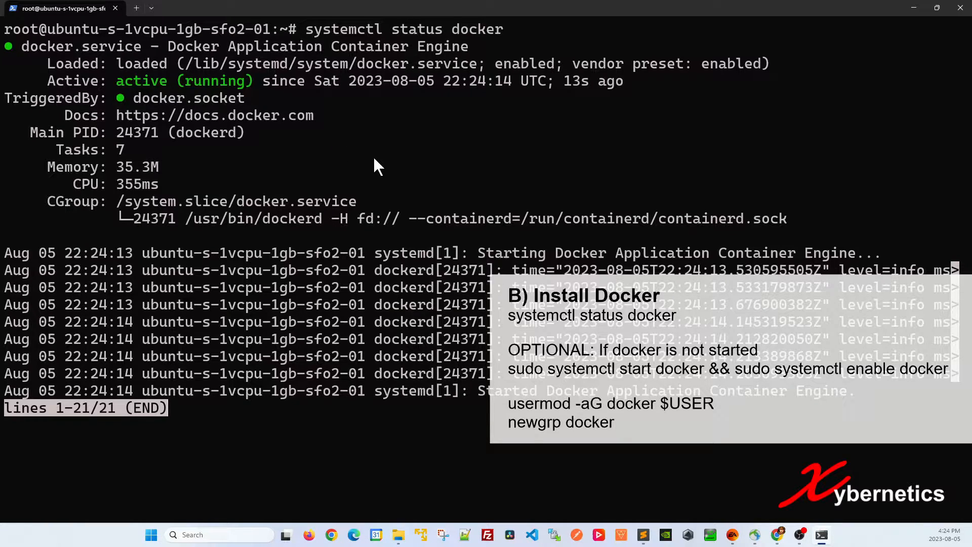
mouse_move(222, 91)
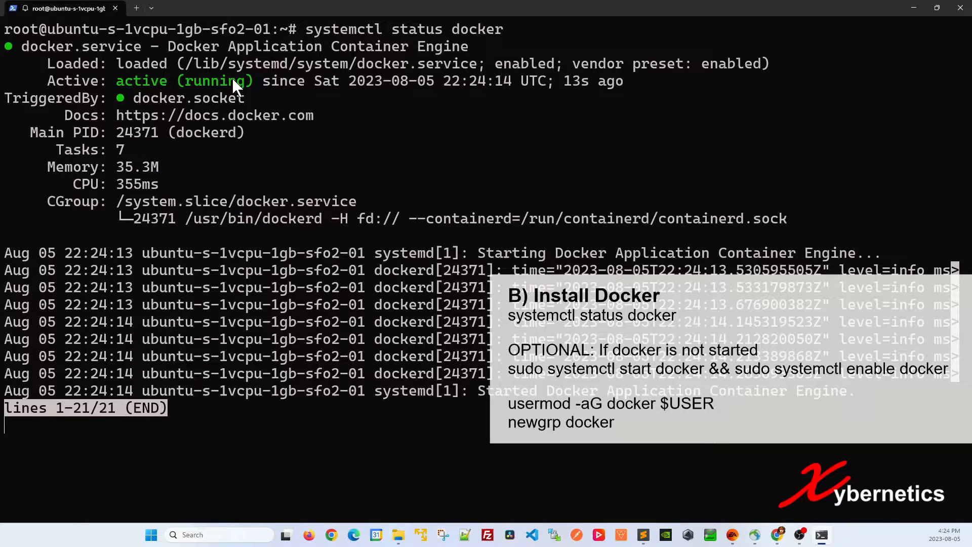
type("clea")
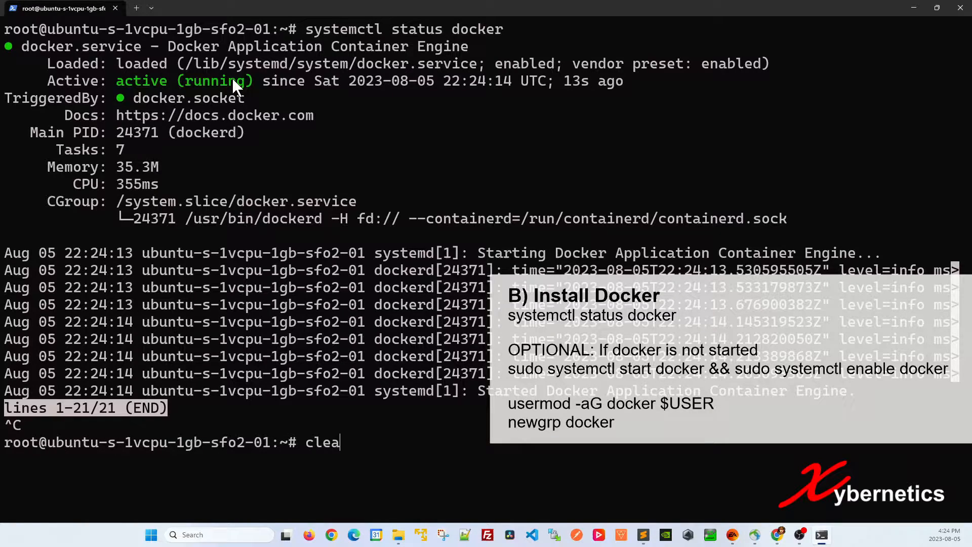
key("Enter")
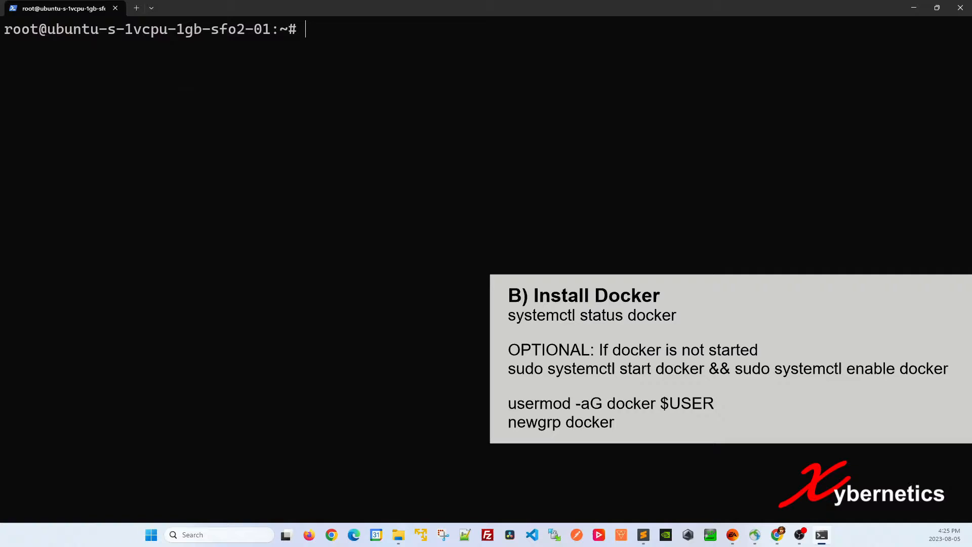
mouse_move(630, 176)
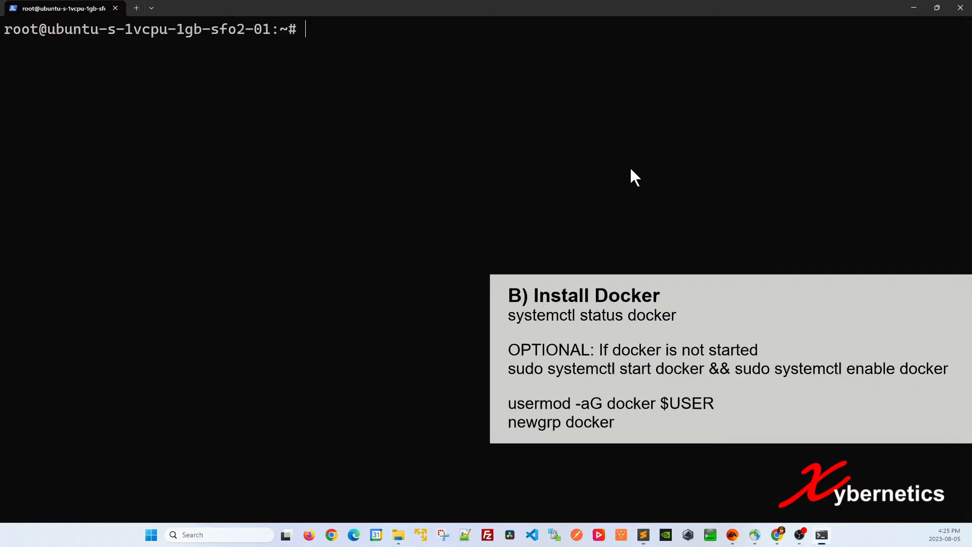
type("sudo systemctl start docker && sudo systemctl enable docker")
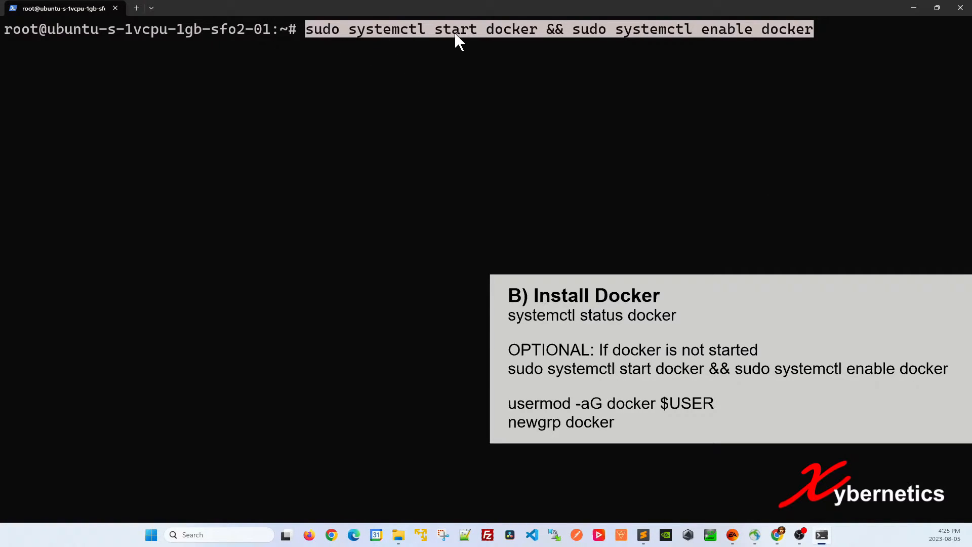
mouse_move(623, 47)
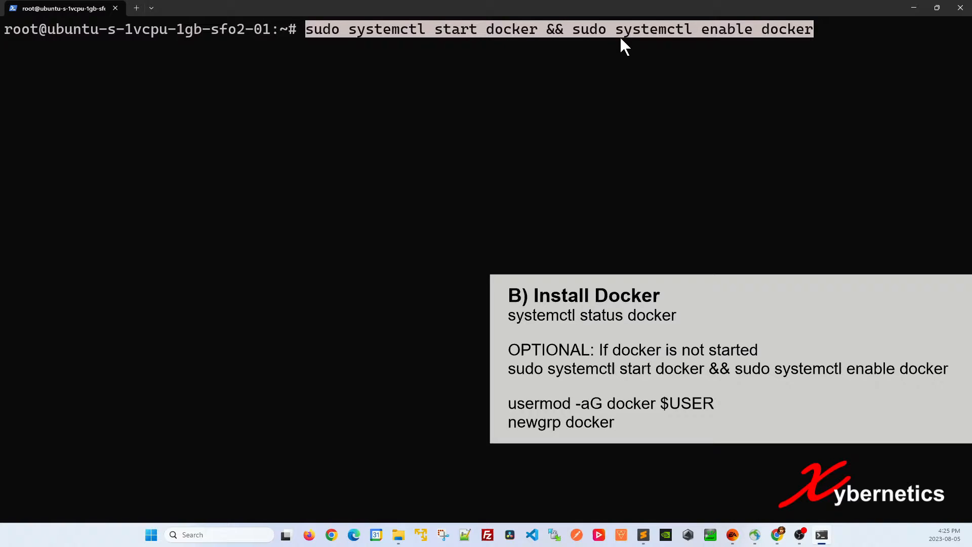
mouse_move(731, 55)
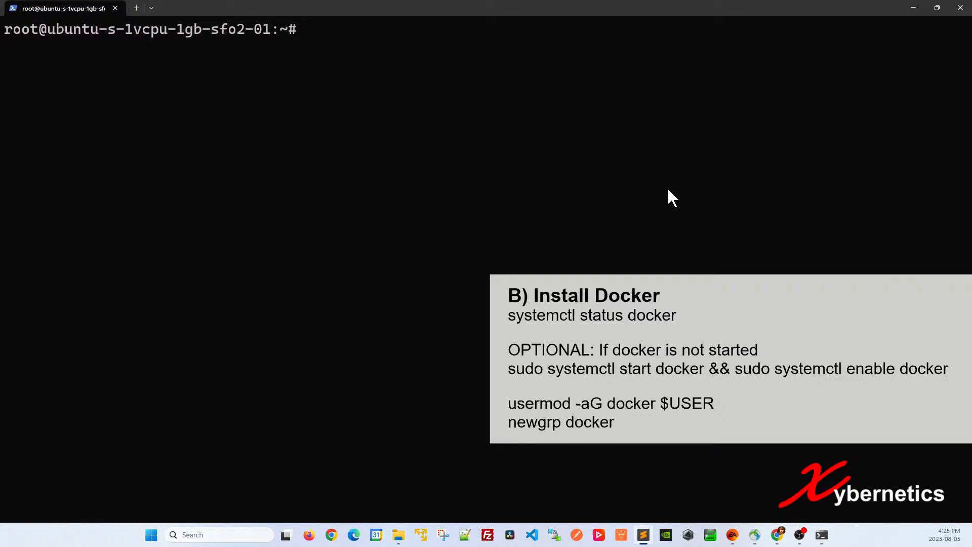
Add $USER to the docker group, apply it with newgrp and check docker version.
type("usermod -aG docker $USER")
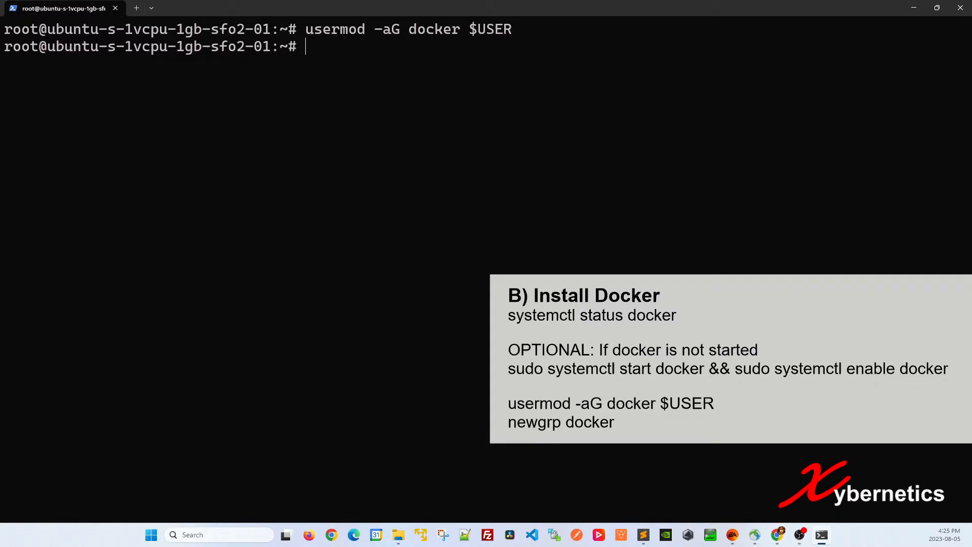
type("newgrp docker")
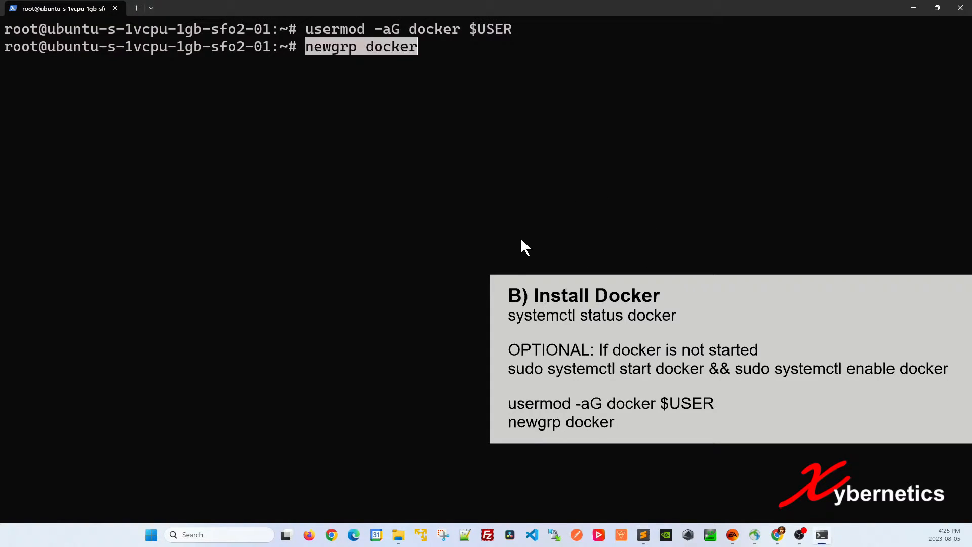
type("clear")
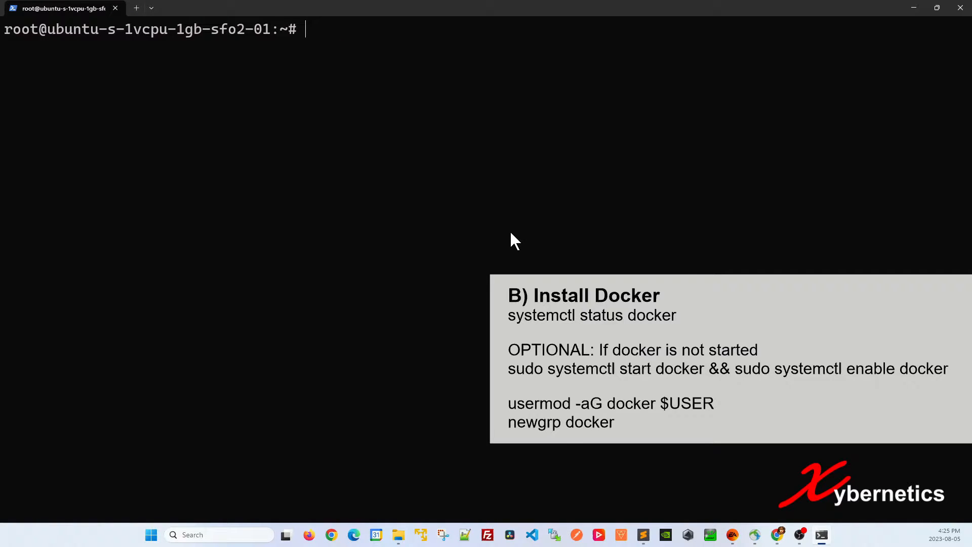
type("d")
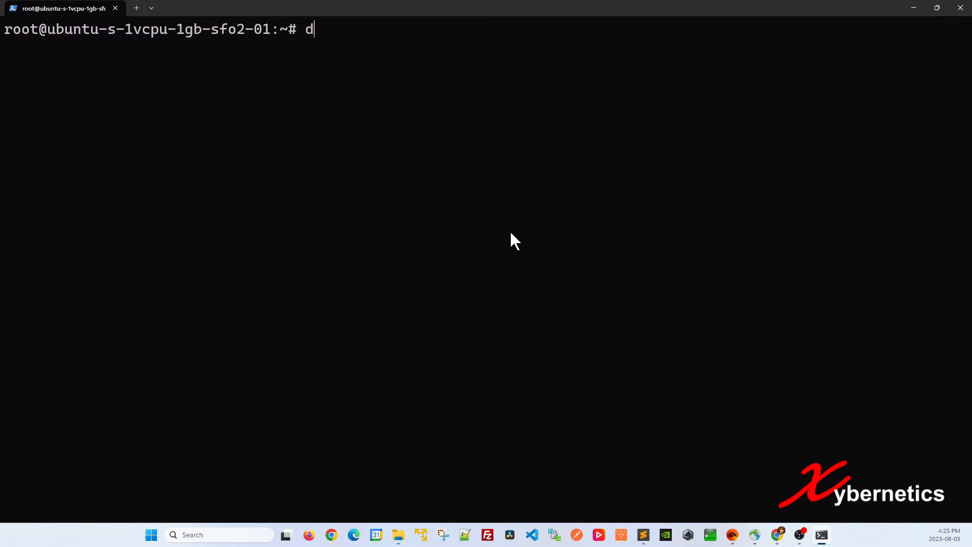
type("ocker")
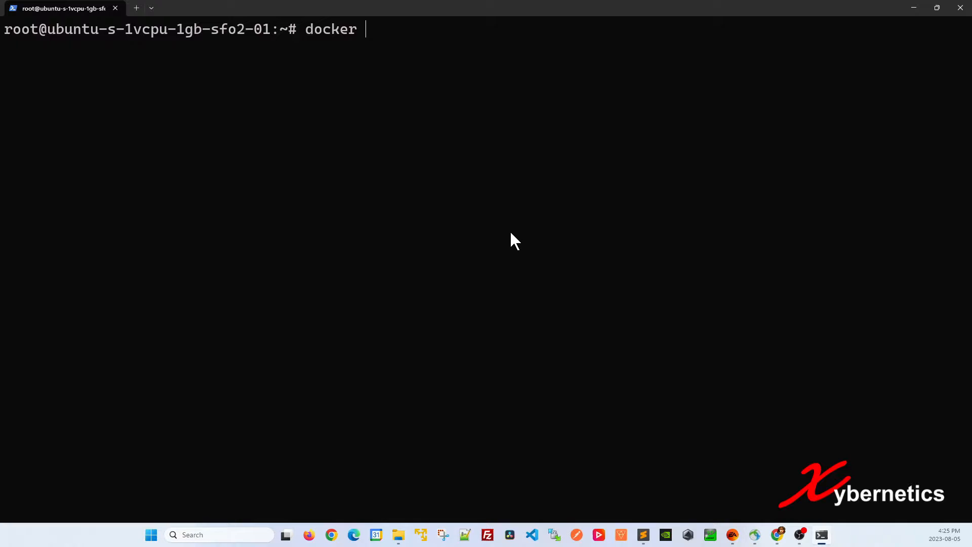
type("version")
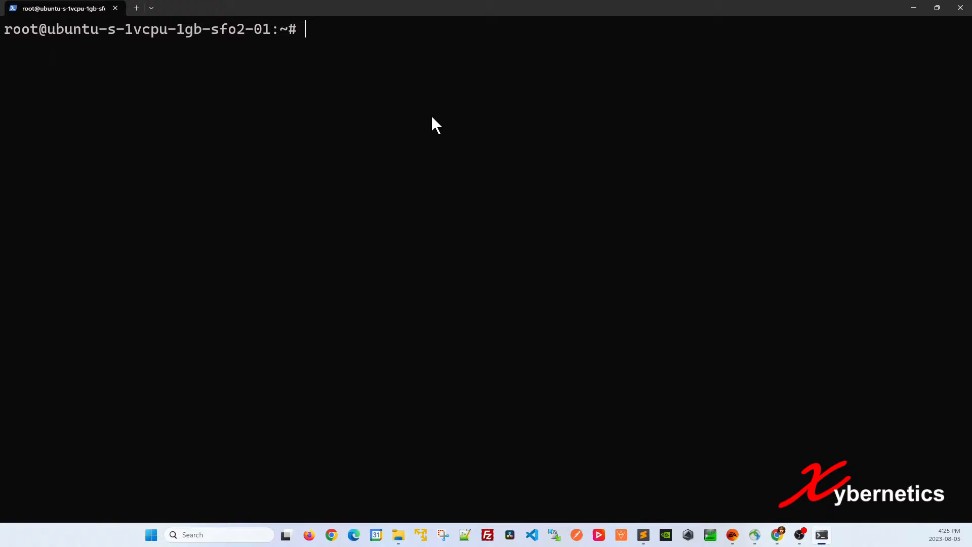
List Docker images and containers, confirming none exist yet.
type("docker")
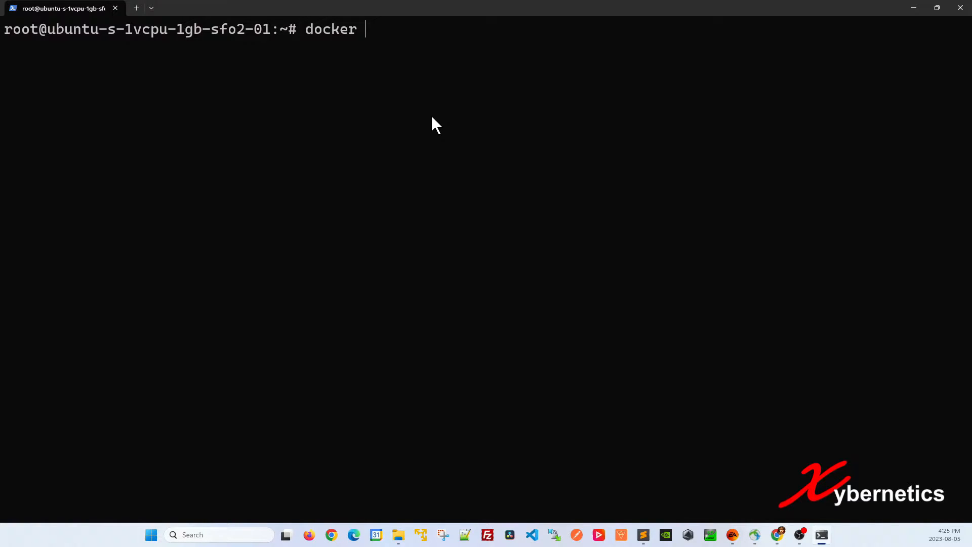
type("image ls")
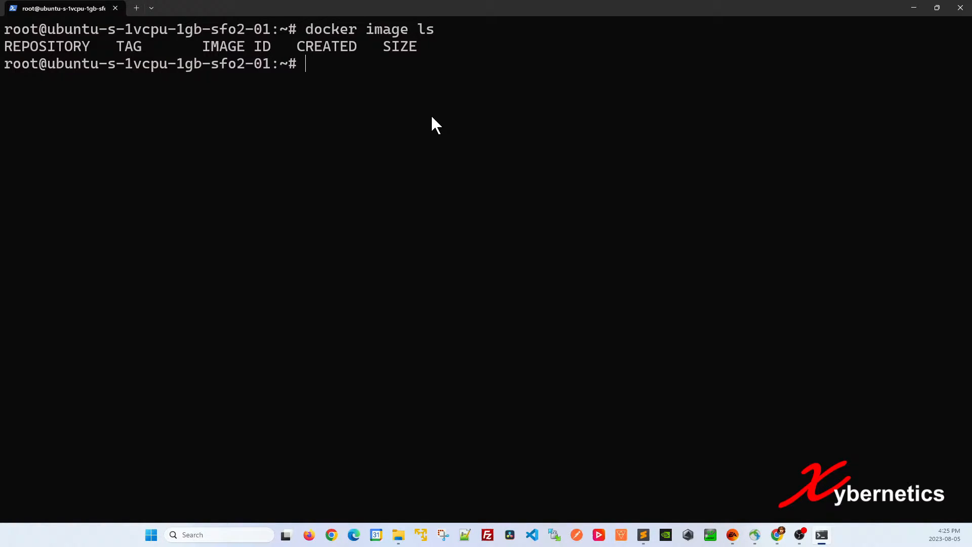
type("docker")
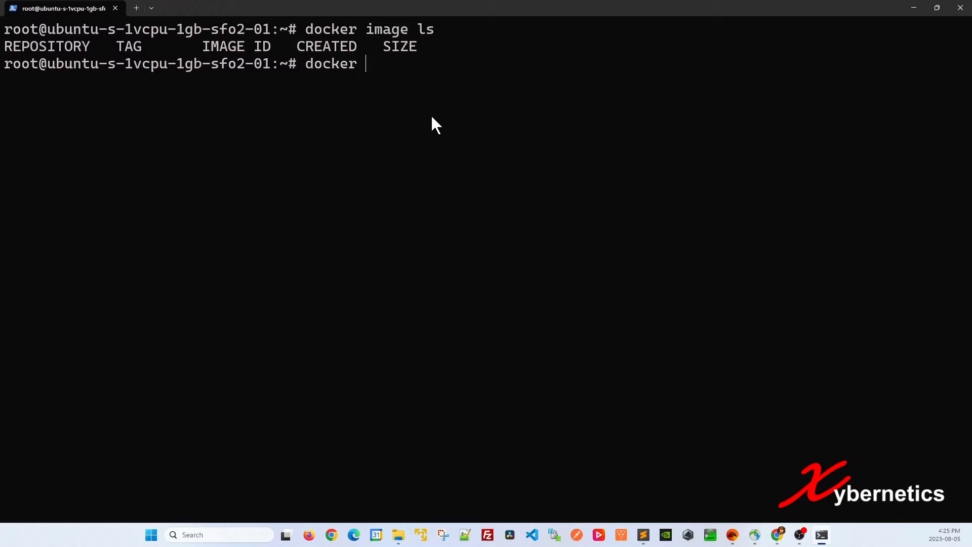
type("container")
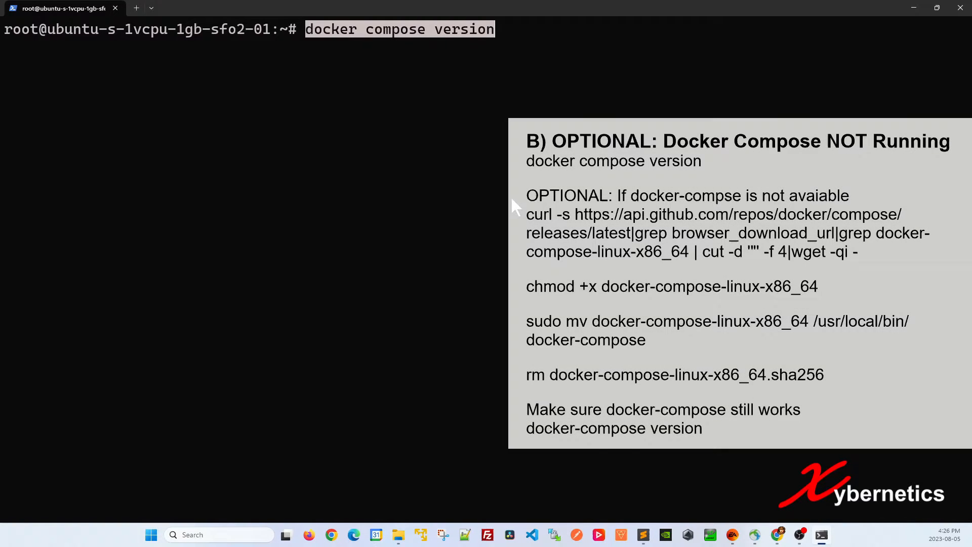
mouse_move(397, 60)
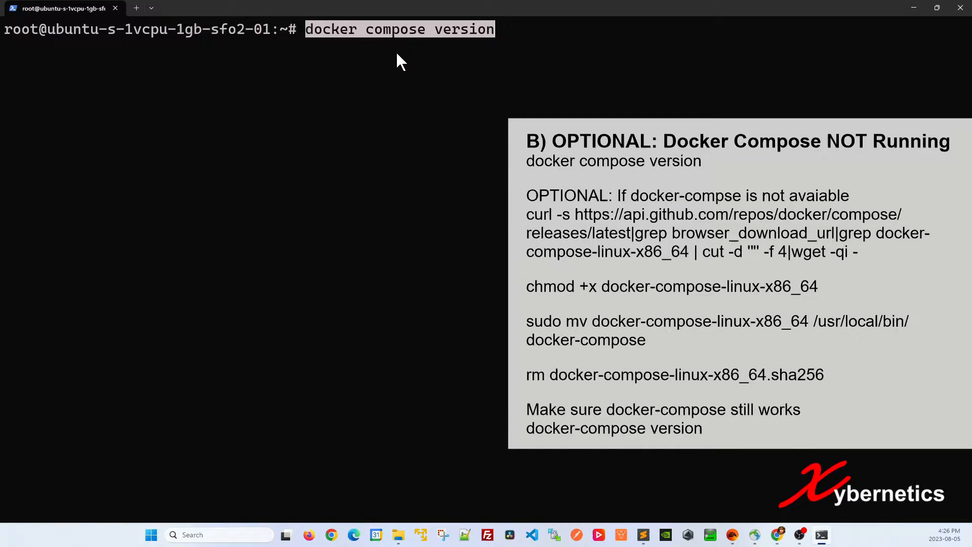
mouse_move(449, 80)
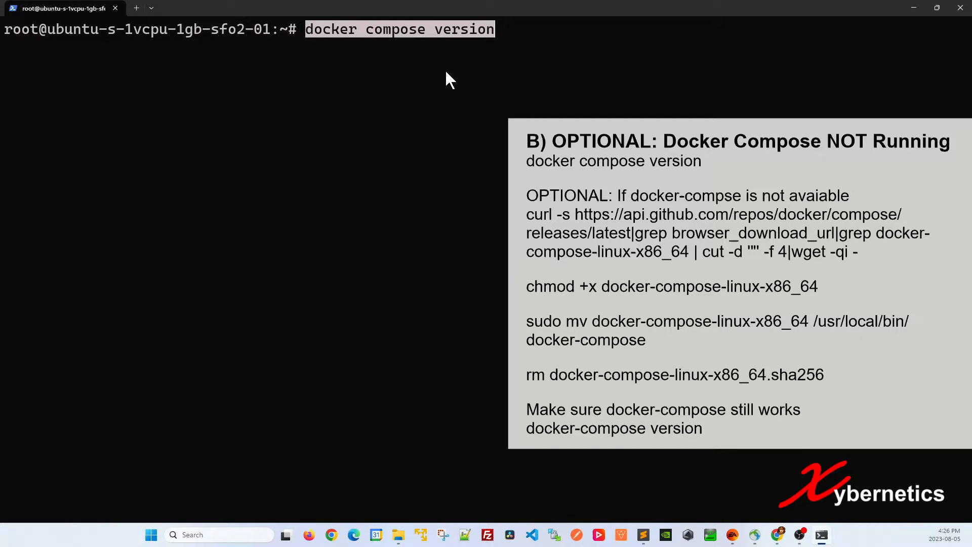
Confirm Docker Compose reports v2.20.2, then clear the terminal.
key("Enter")
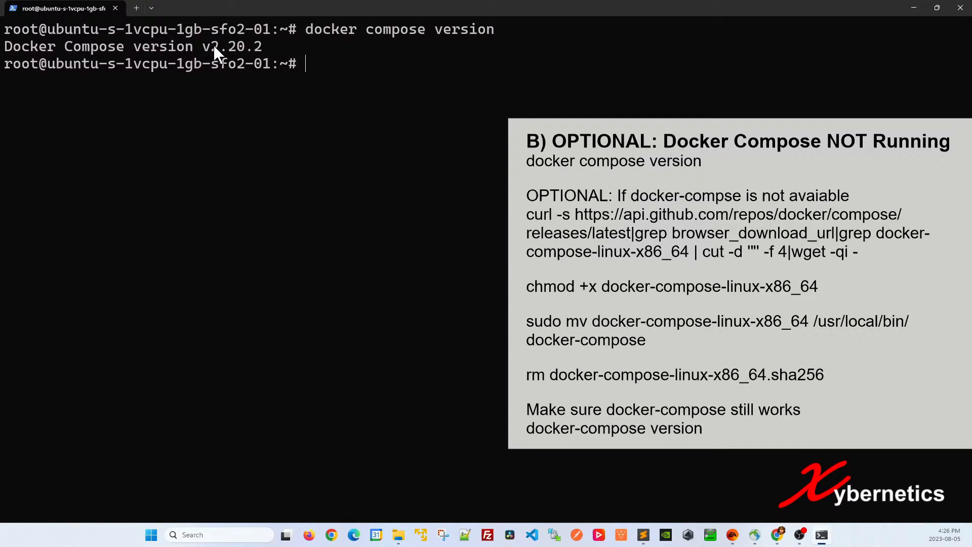
mouse_move(247, 118)
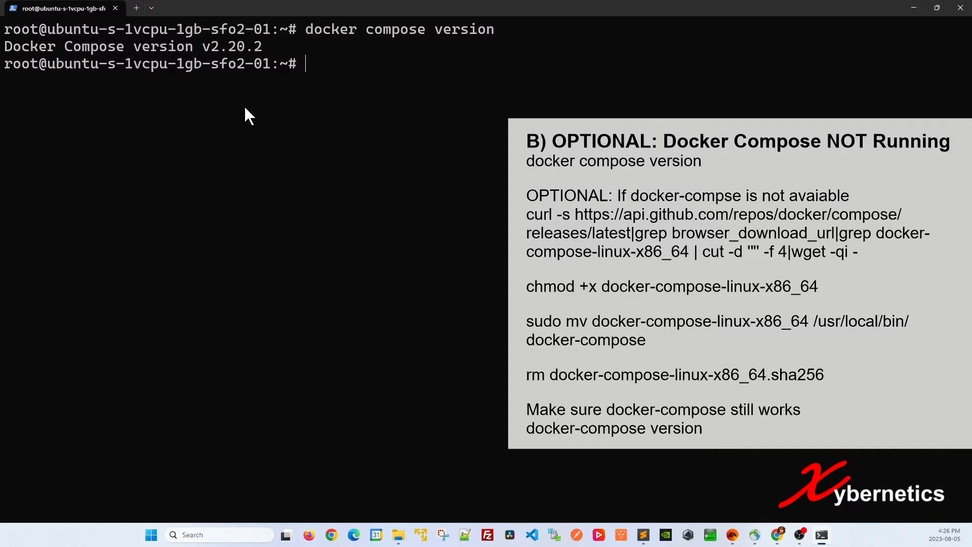
mouse_move(378, 202)
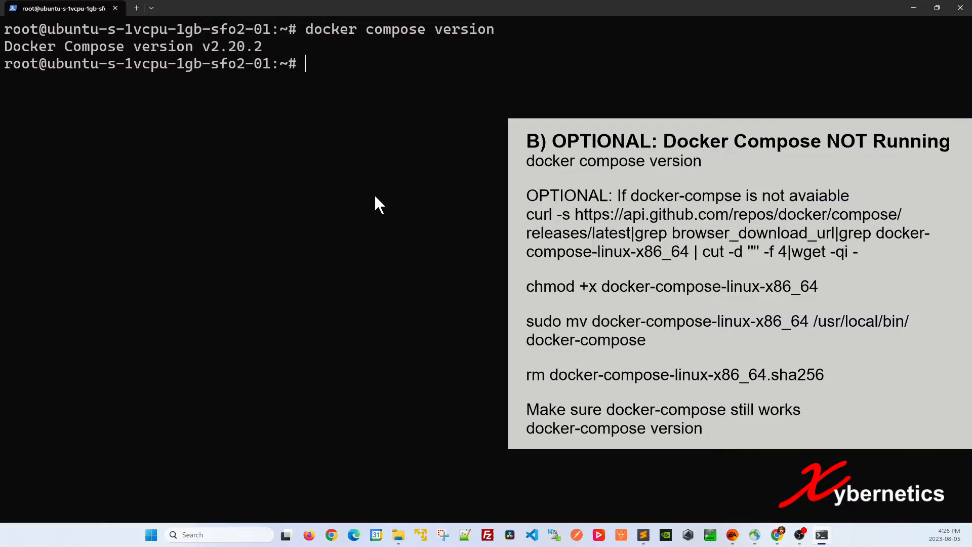
mouse_move(414, 215)
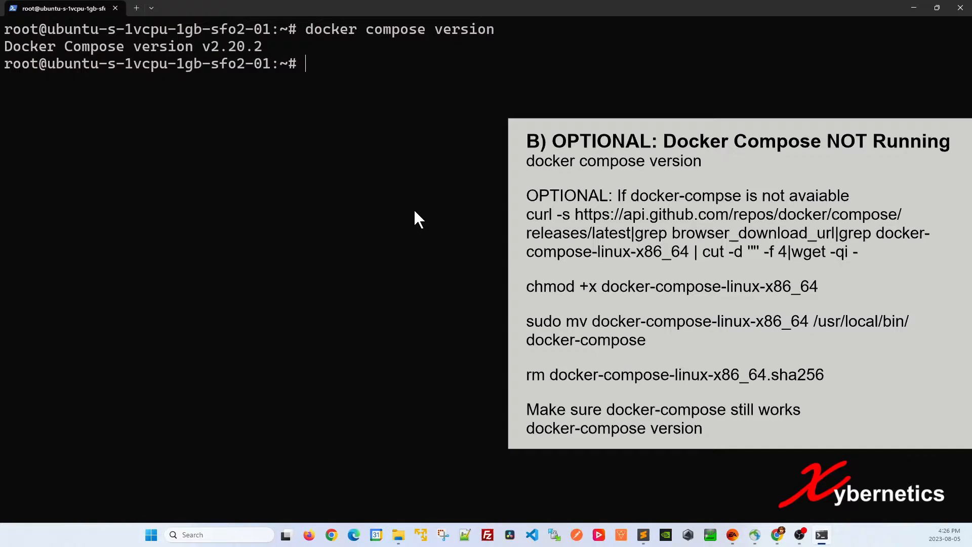
type("docker compose version")
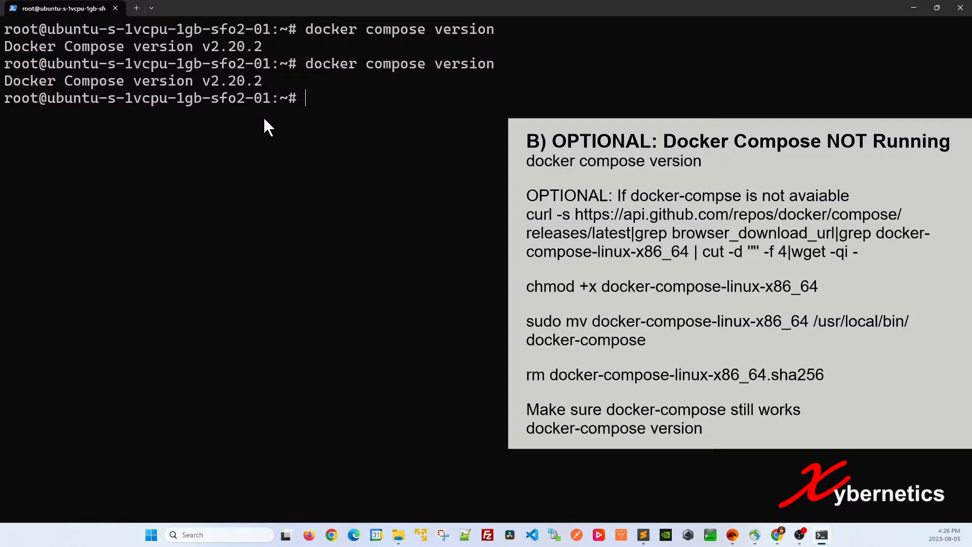
type("clear")
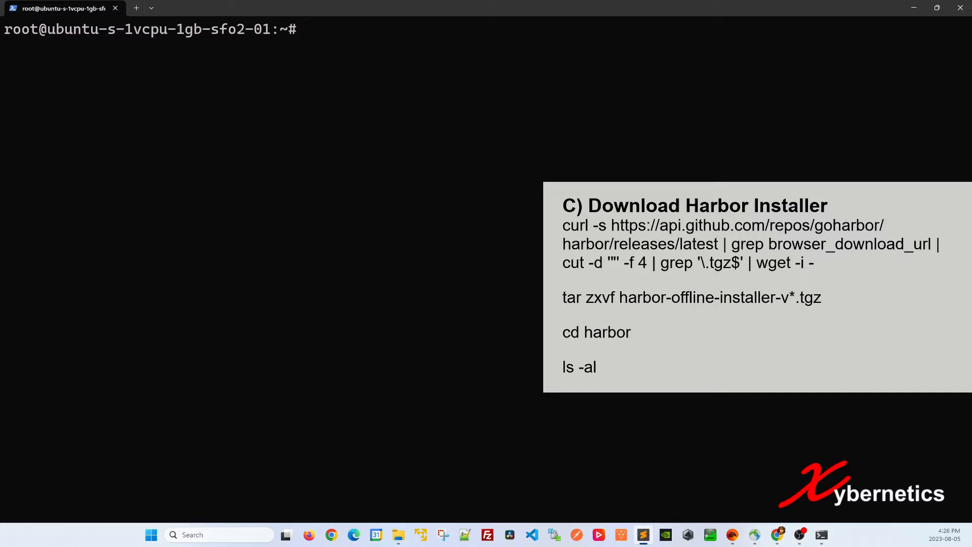
Download the latest Harbor offline installer via curl/wget, enter ./harbor and list its contents including harbor.yml.tmpl.
type("curl -s https://api.github.com/repos/goharbor/harbor/releases/latest | grep browser_download_url | cut -d '\"' -f 4 | grep '\\.tgz$' | wget -i -")
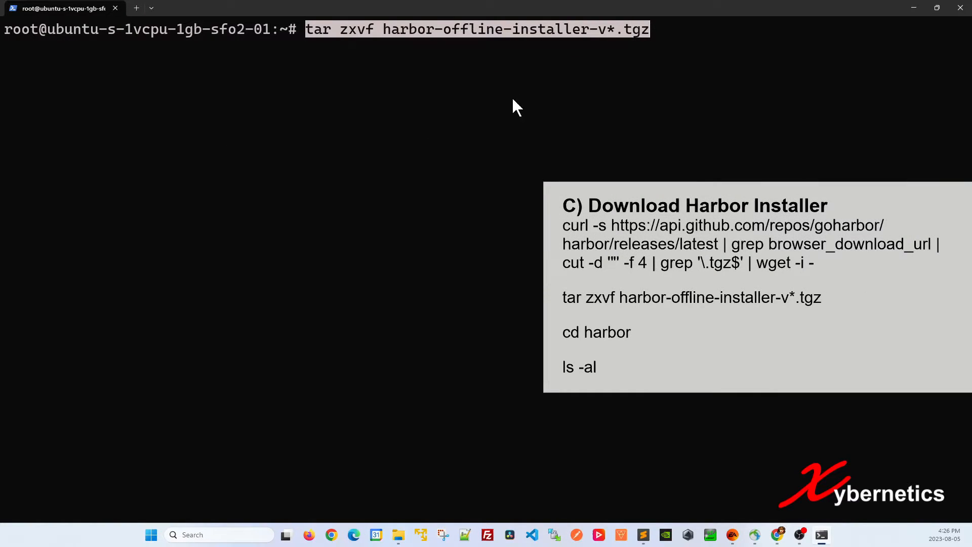
mouse_move(594, 91)
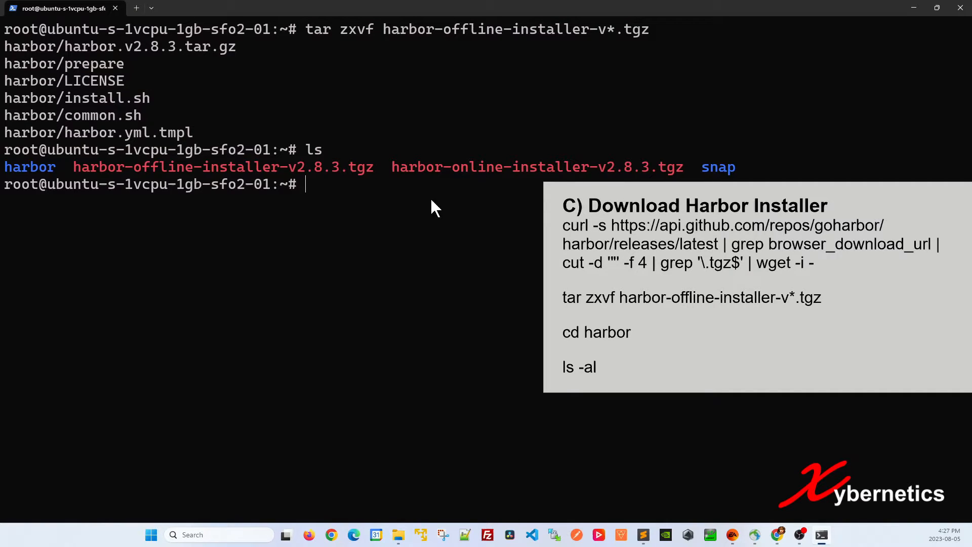
mouse_move(368, 177)
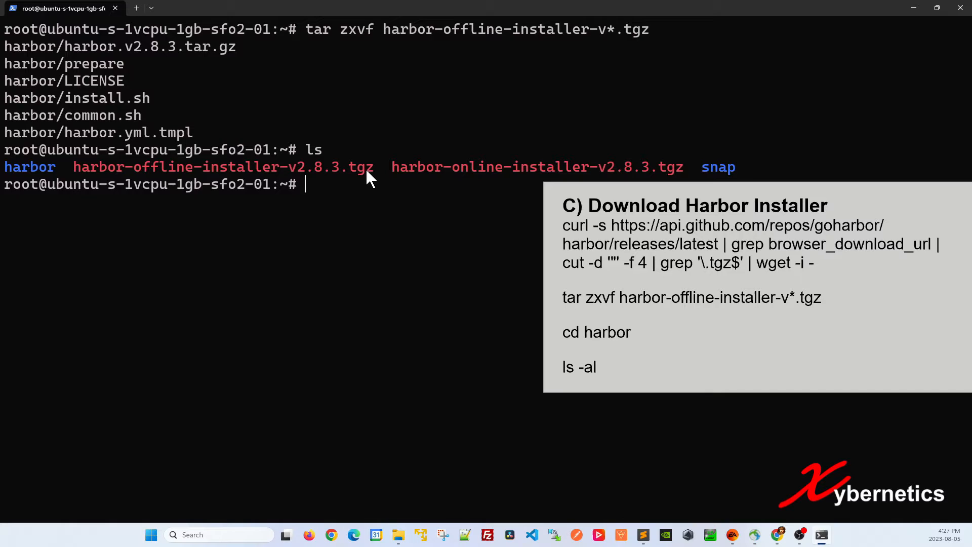
type("cd ./harbor")
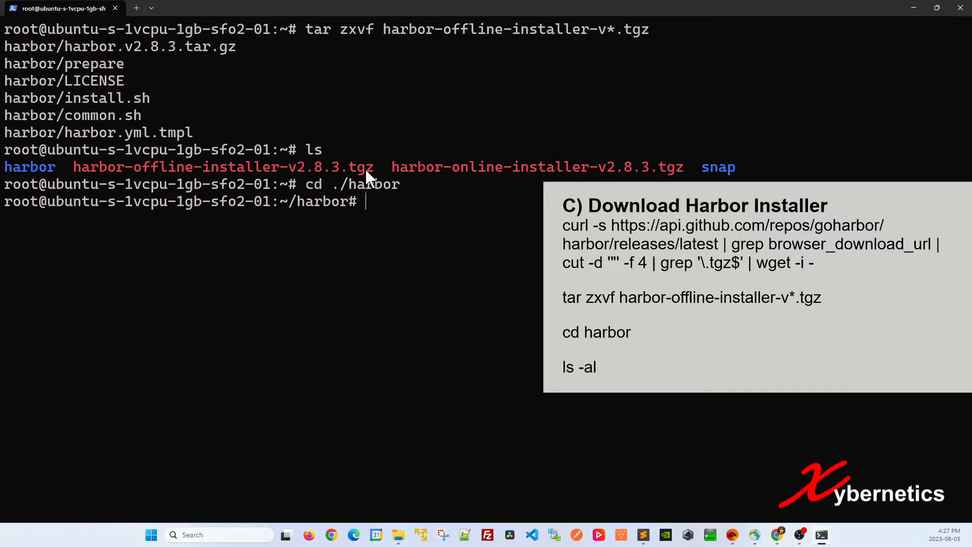
type("ls -al")
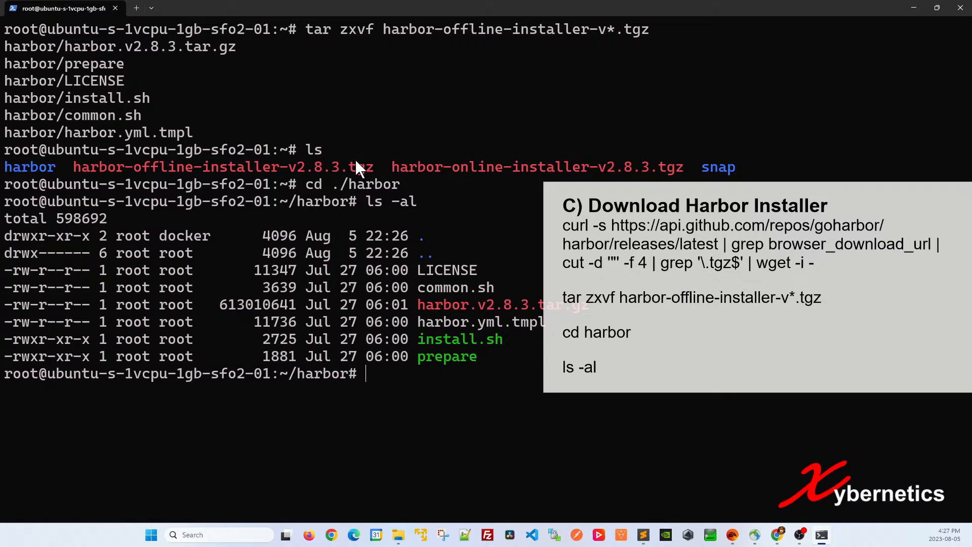
mouse_move(648, 372)
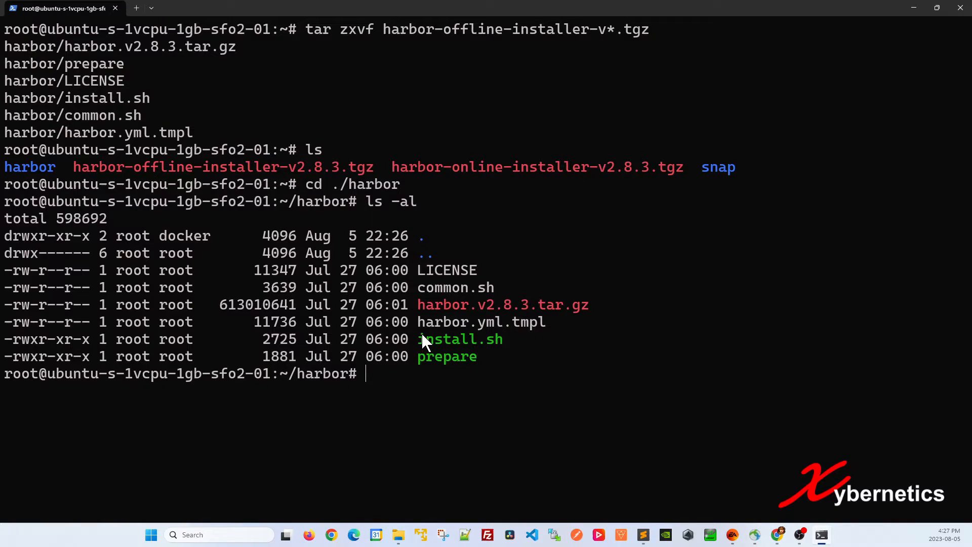
double_click(480, 322)
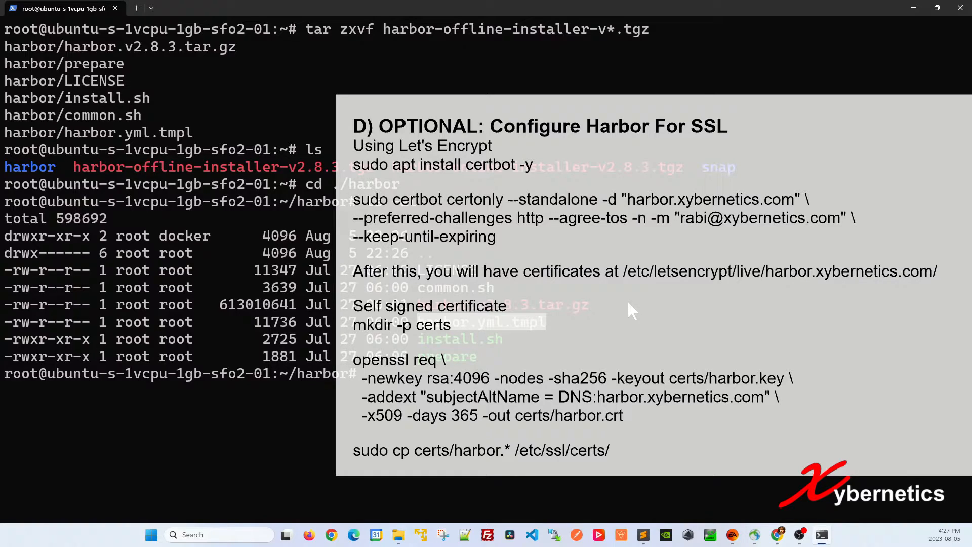
mouse_move(717, 352)
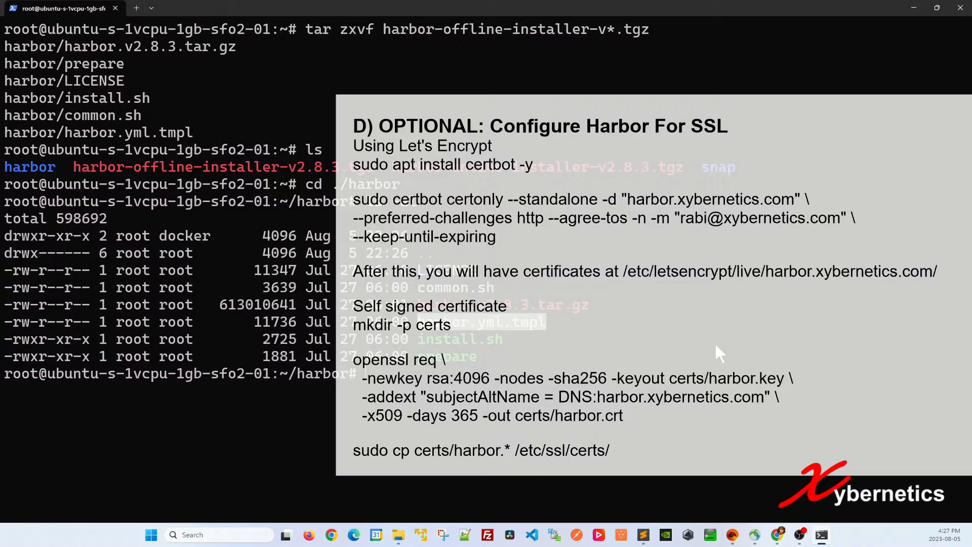
mouse_move(842, 310)
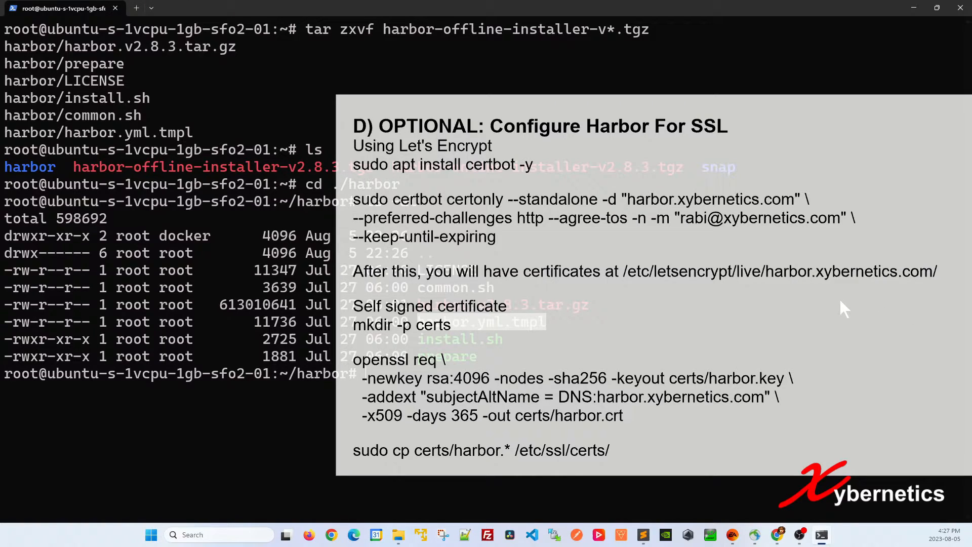
mouse_move(785, 312)
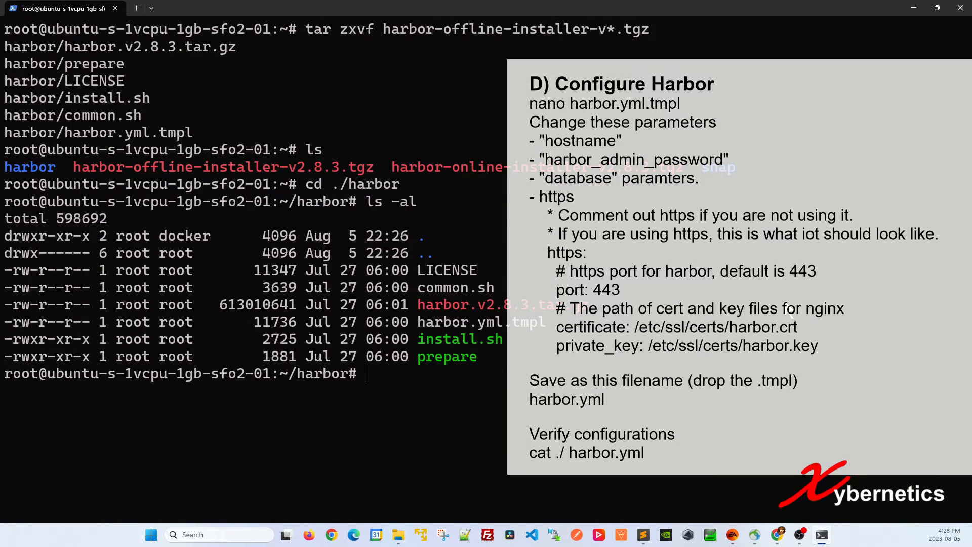
Run 'nano ./harbor.yml.tmpl' to edit the Harbor configuration template.
type("nano")
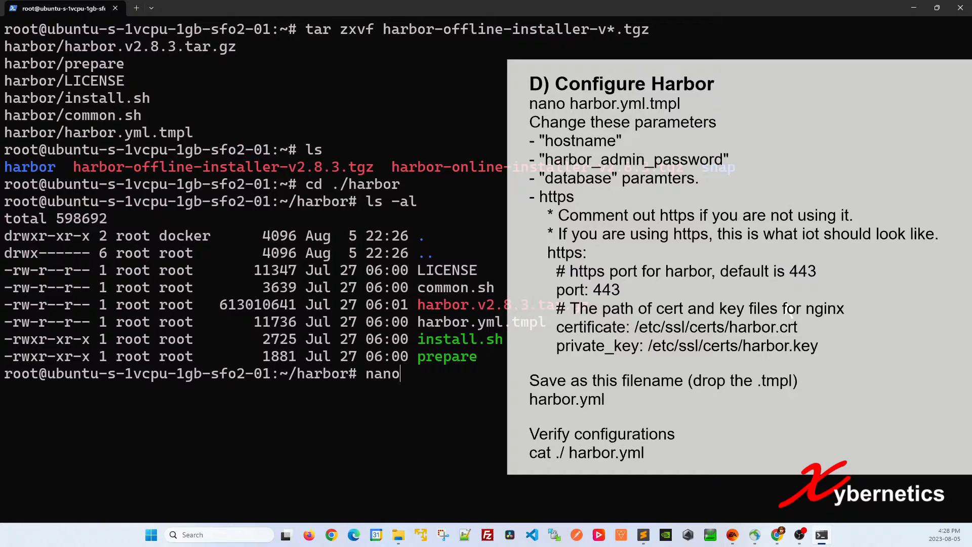
type("./harbor.")
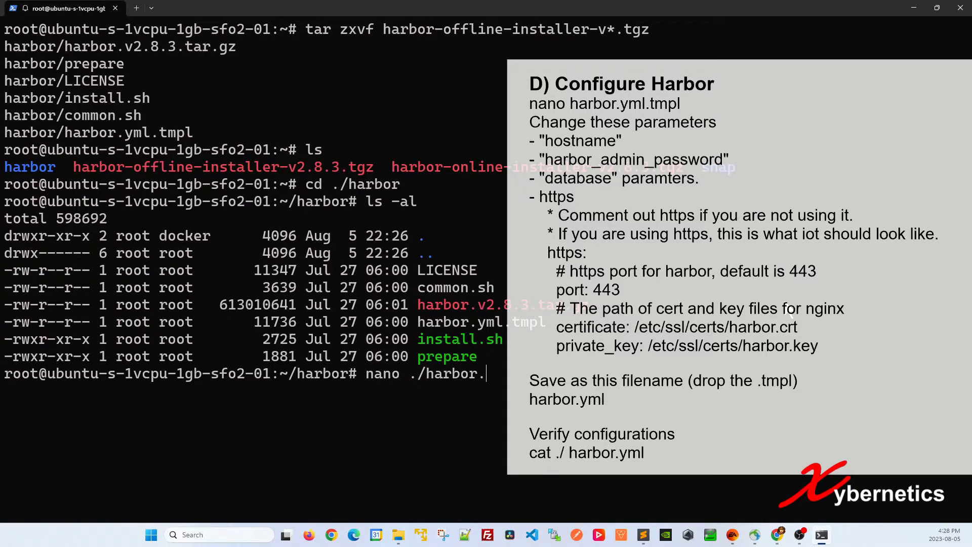
type("yml.tmpl")
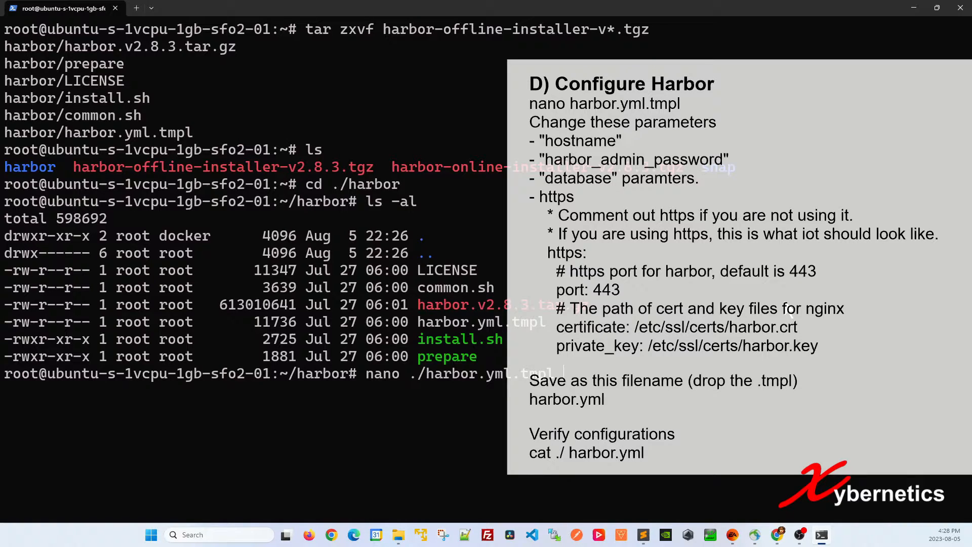
key("Enter")
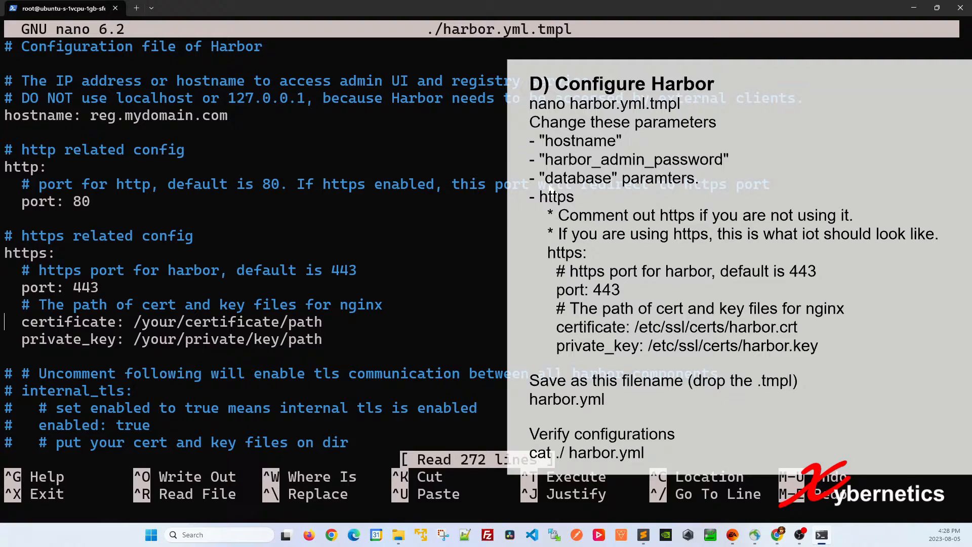
Erase the reg.mydomain.com hostname, discard a typed xybernetics domain, and switch to the browser for the droplet IP.
scroll("down", 3)
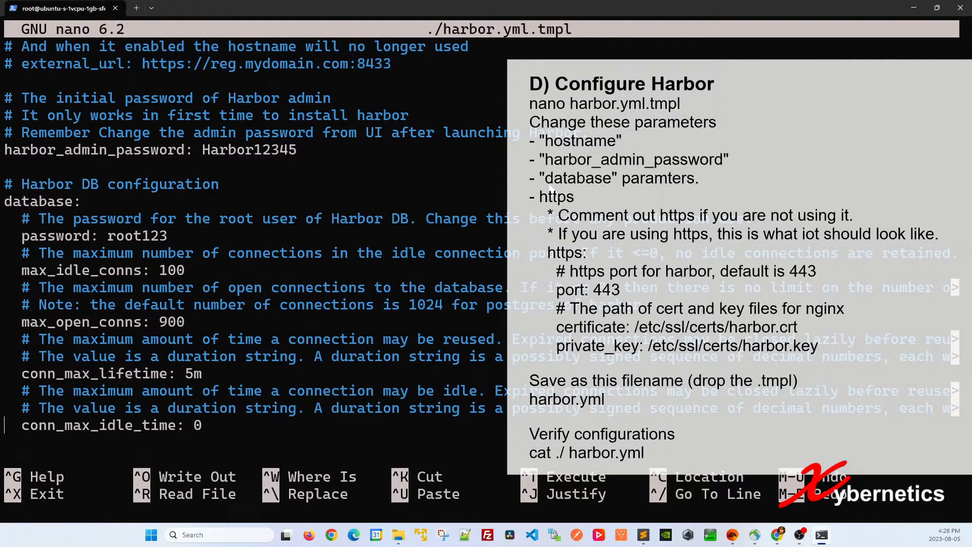
scroll("up", 3)
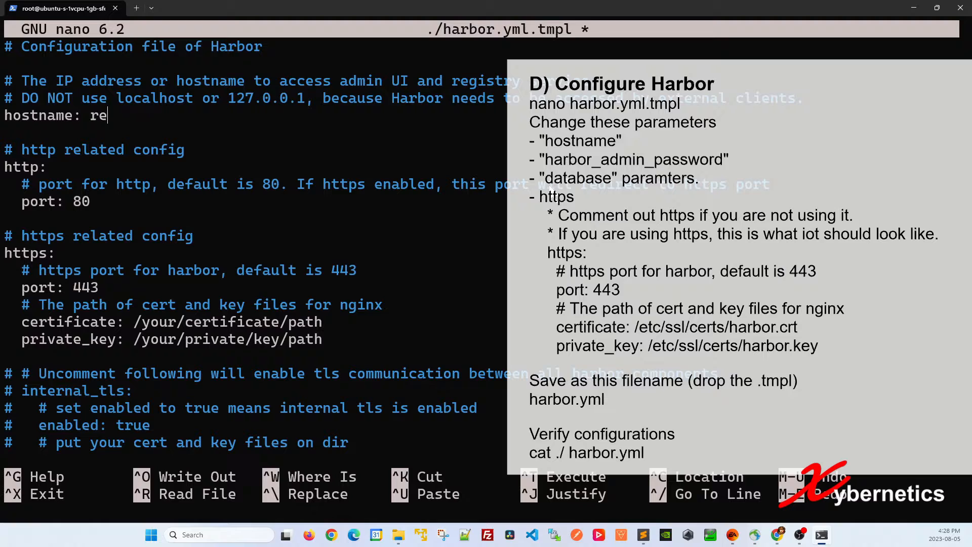
key("BackSpace")
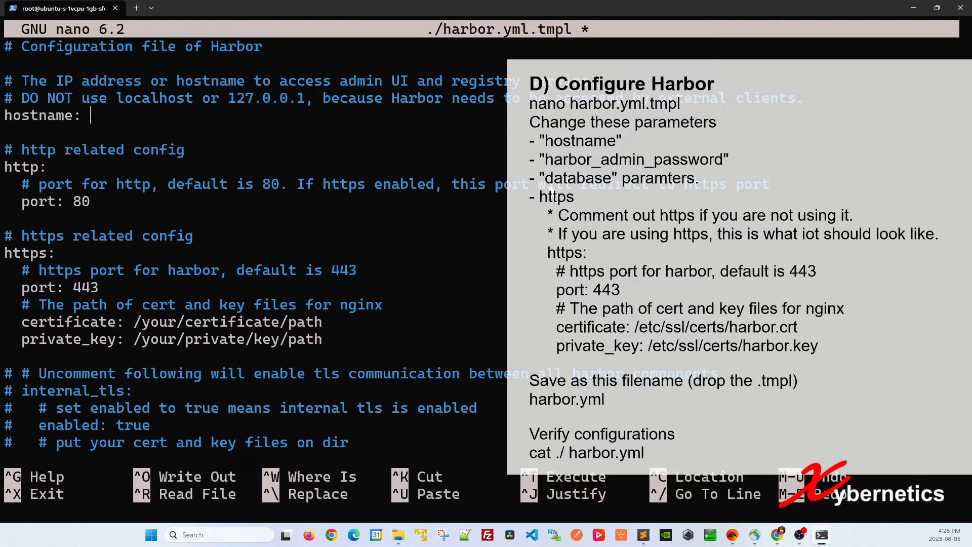
type("xybernetics.om")
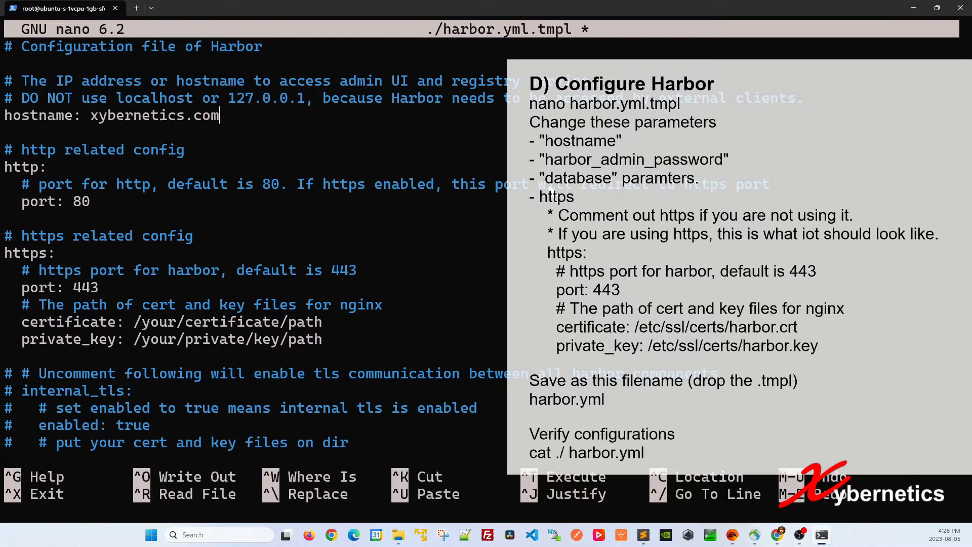
key("Backspace")
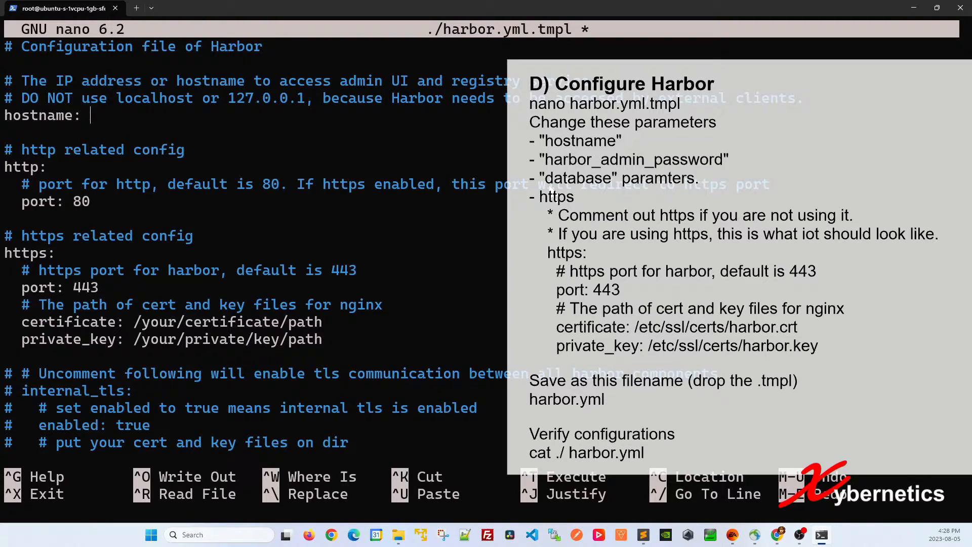
mouse_move(725, 408)
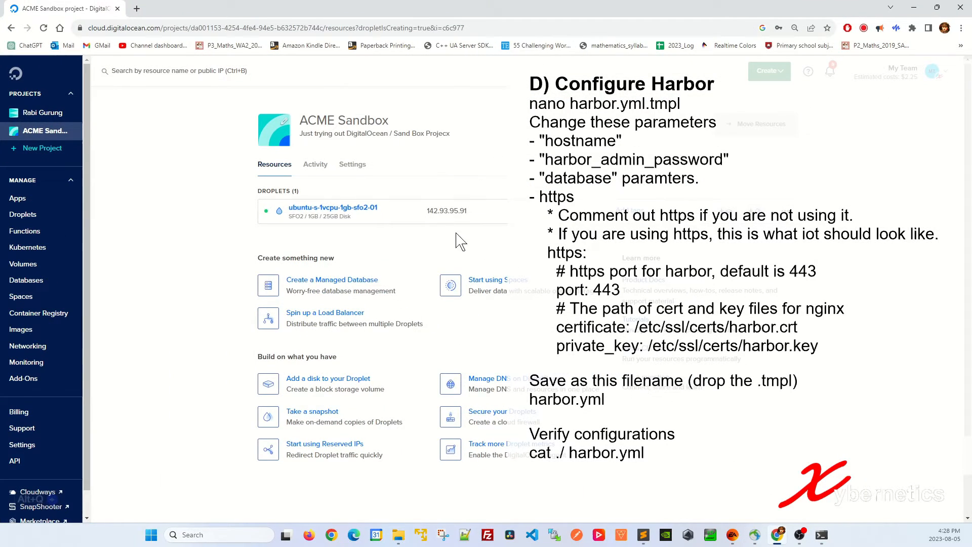
left_click(476, 210)
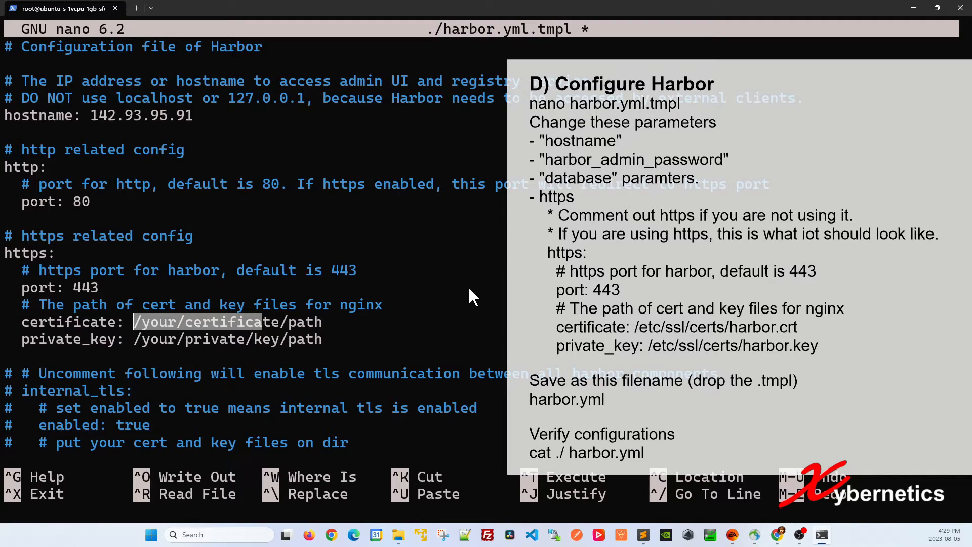
mouse_move(421, 306)
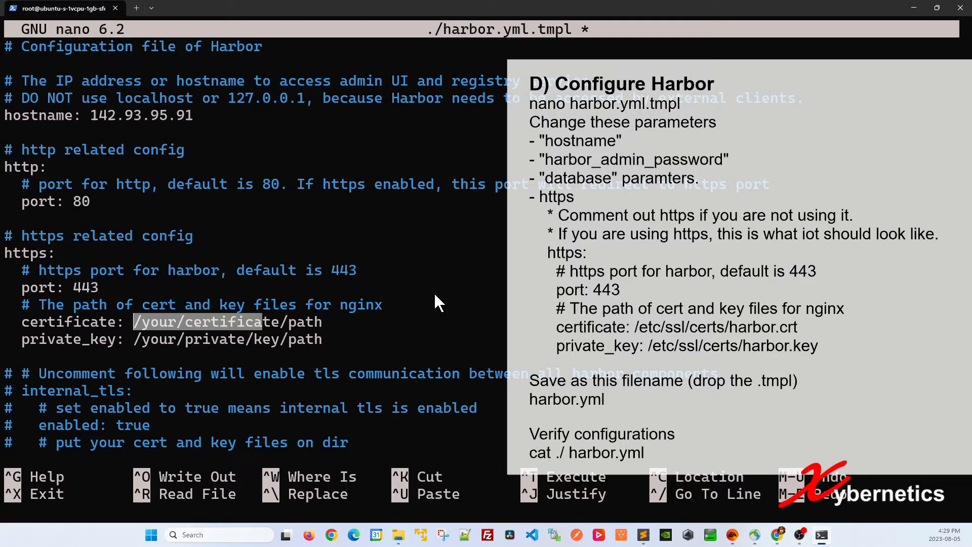
mouse_move(418, 296)
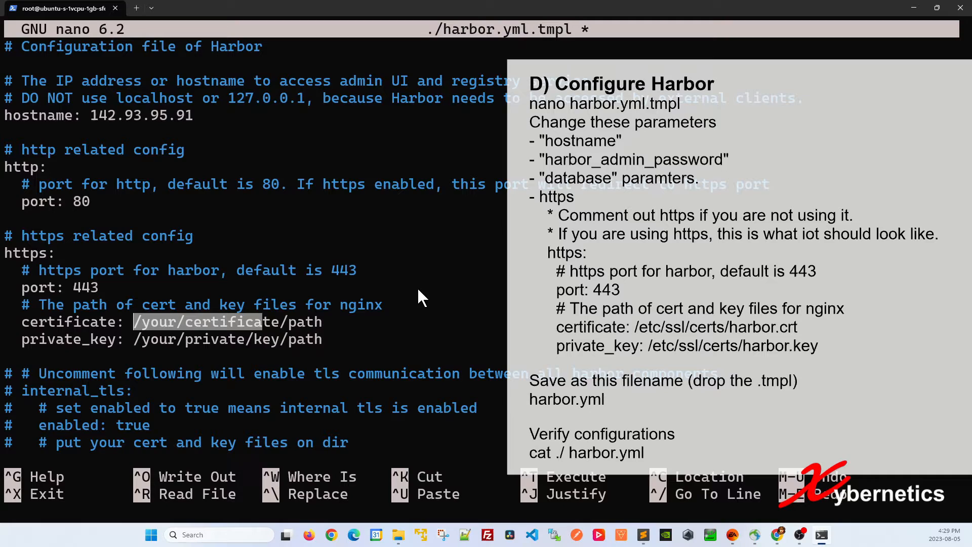
mouse_move(600, 294)
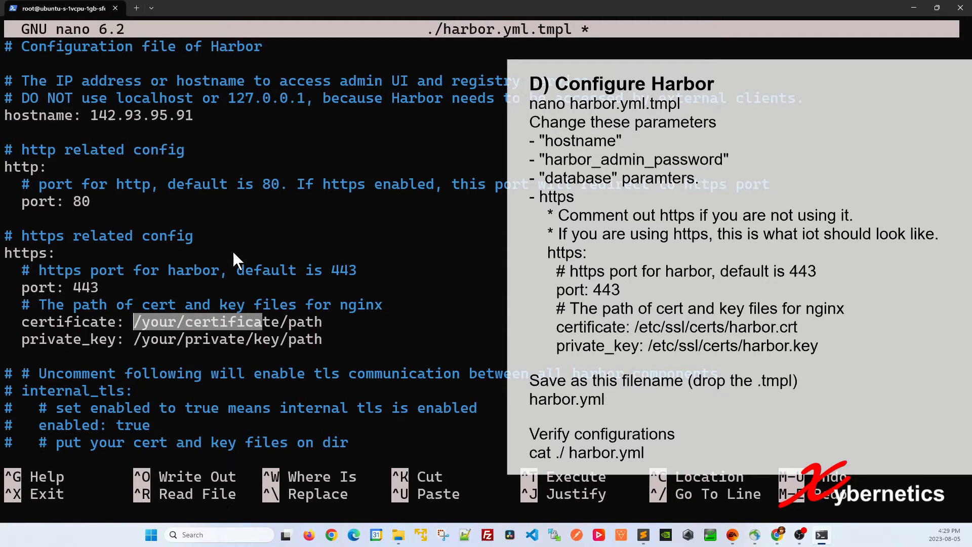
mouse_move(216, 243)
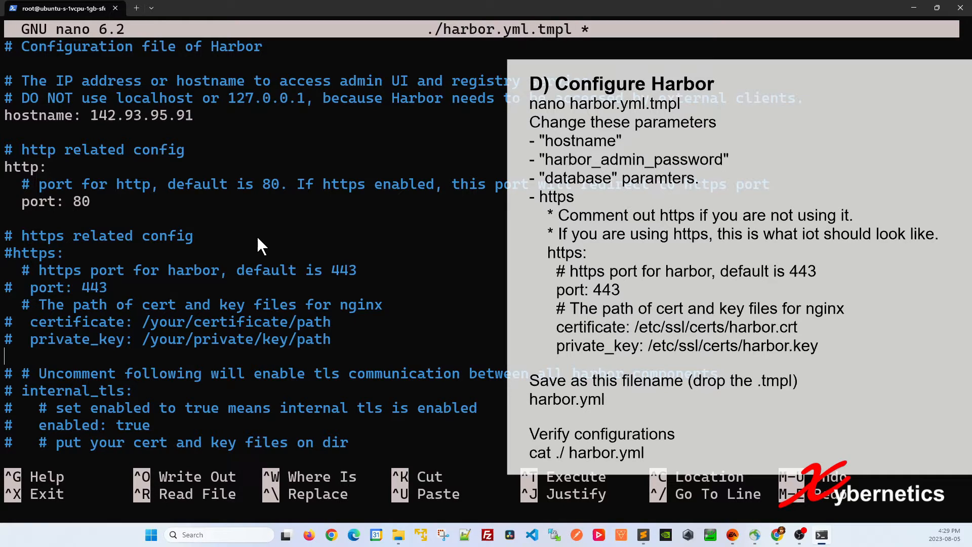
Scroll down the template past the commented https block toward the admin password section.
scroll("down", 3)
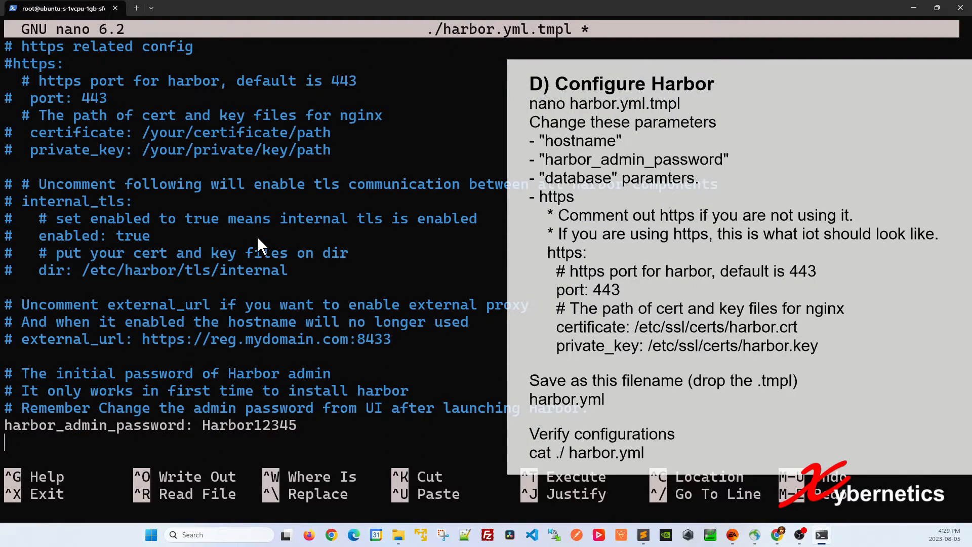
scroll("down", 3)
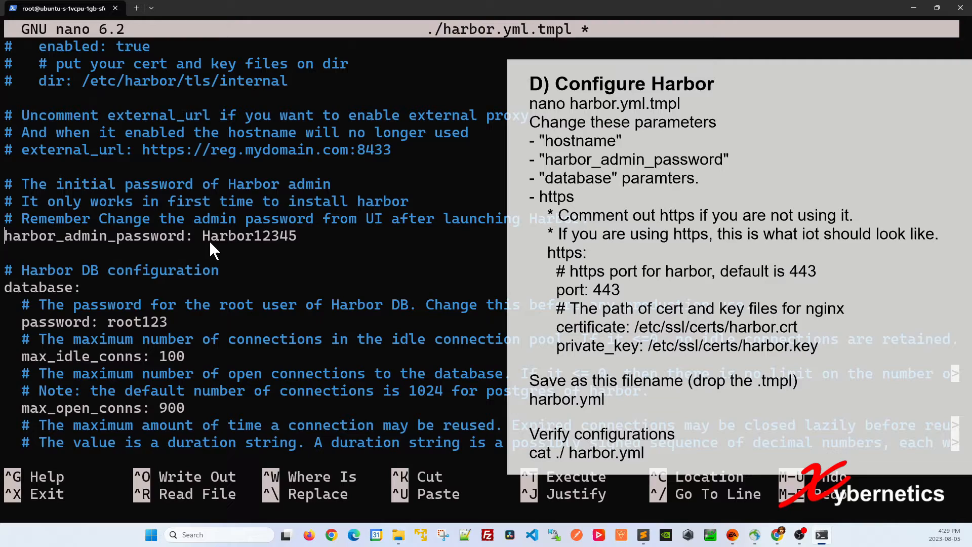
mouse_move(247, 247)
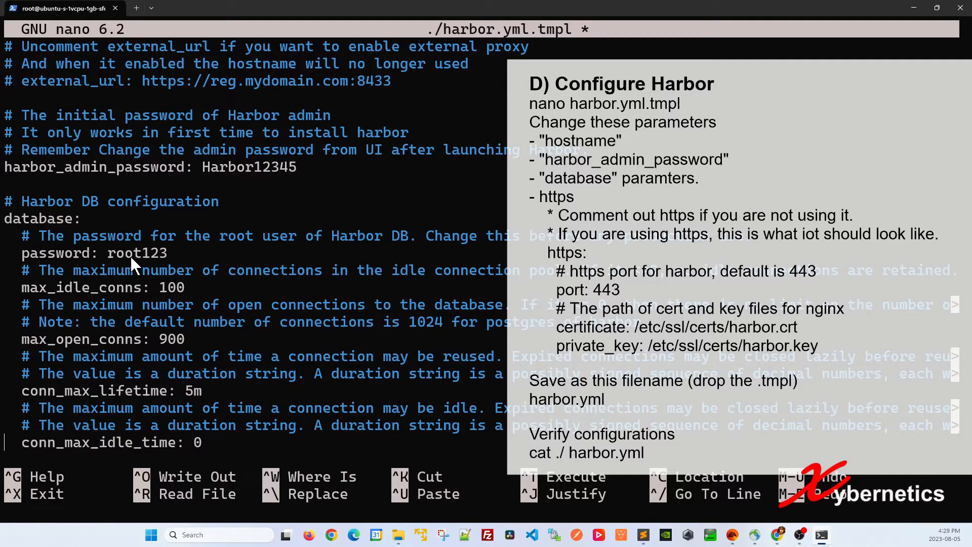
scroll("down", 3)
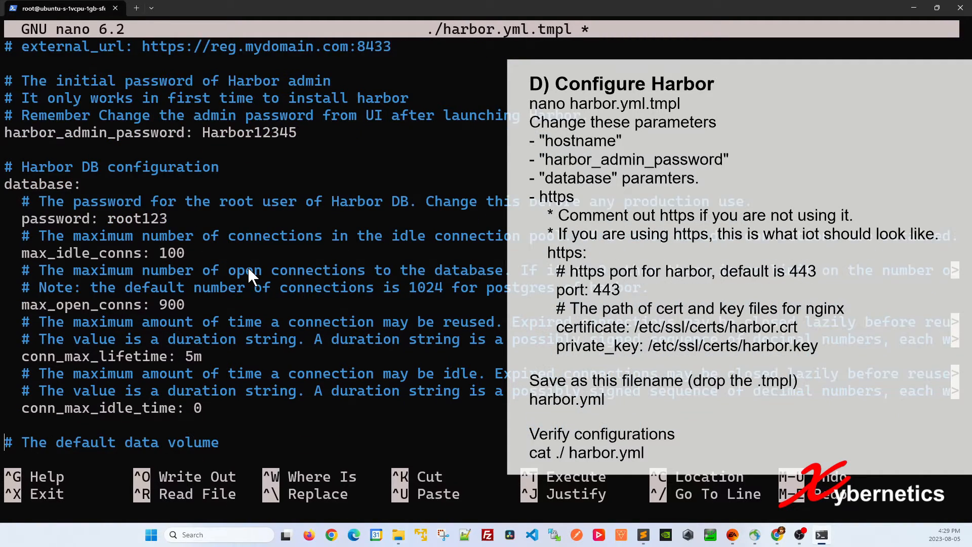
scroll("down", 3)
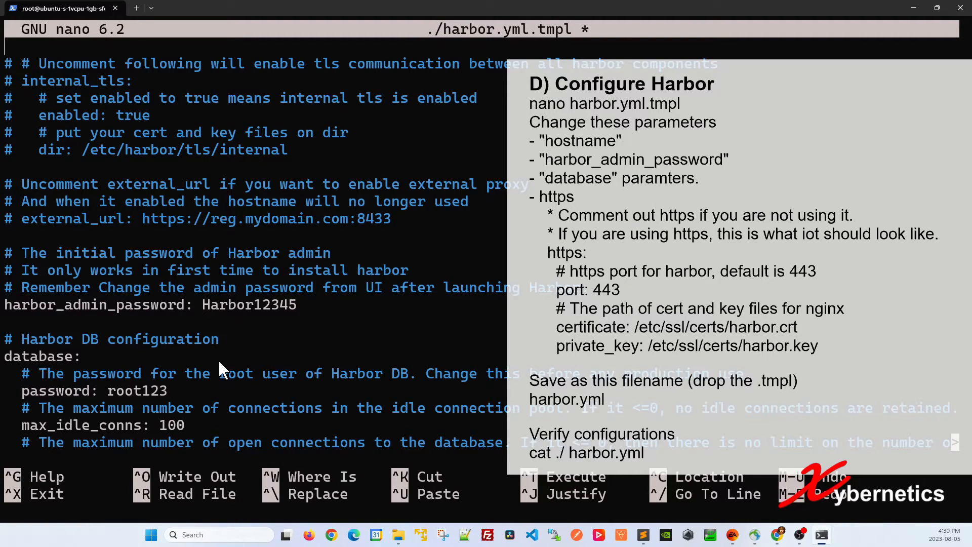
Exit nano, saving the modified template under the new name ./harbor.yml.
key("ctrl+x")
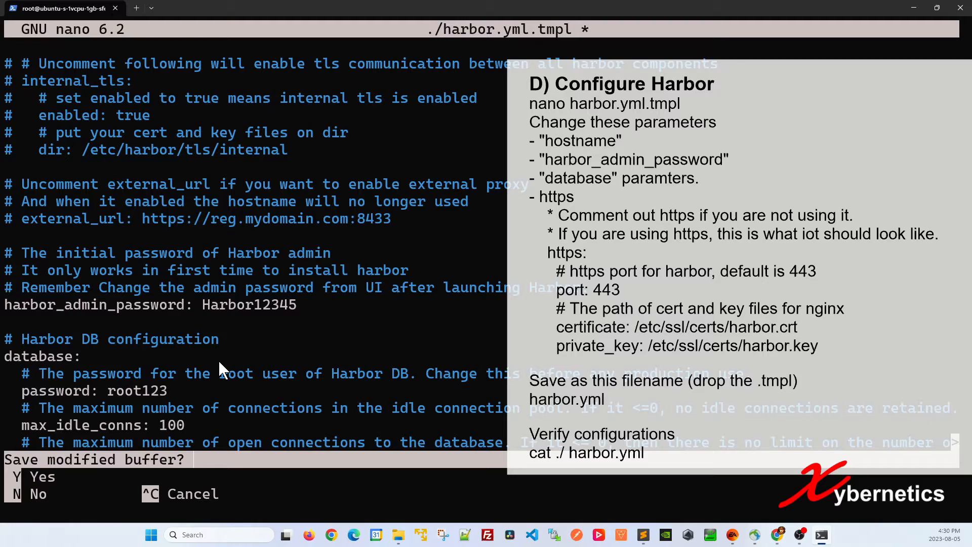
key("Y")
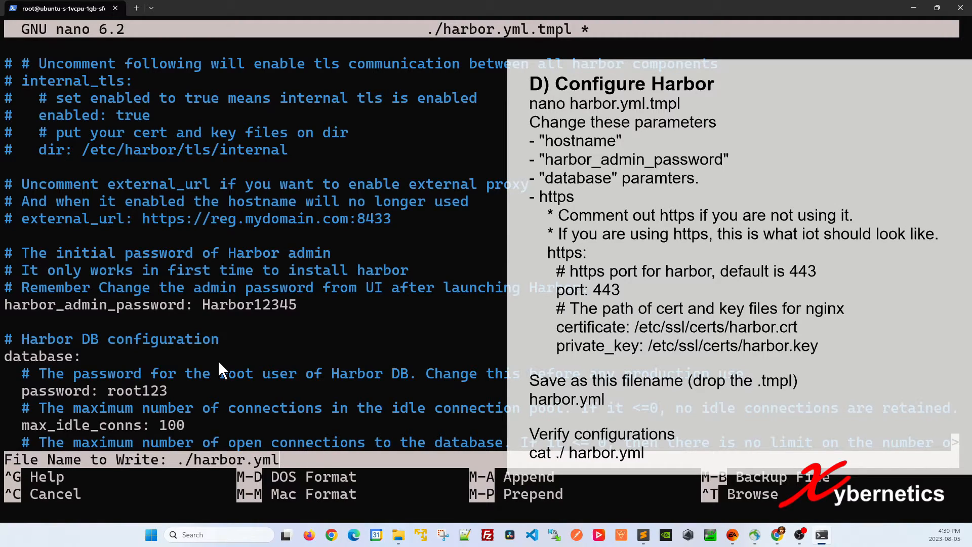
key("Enter")
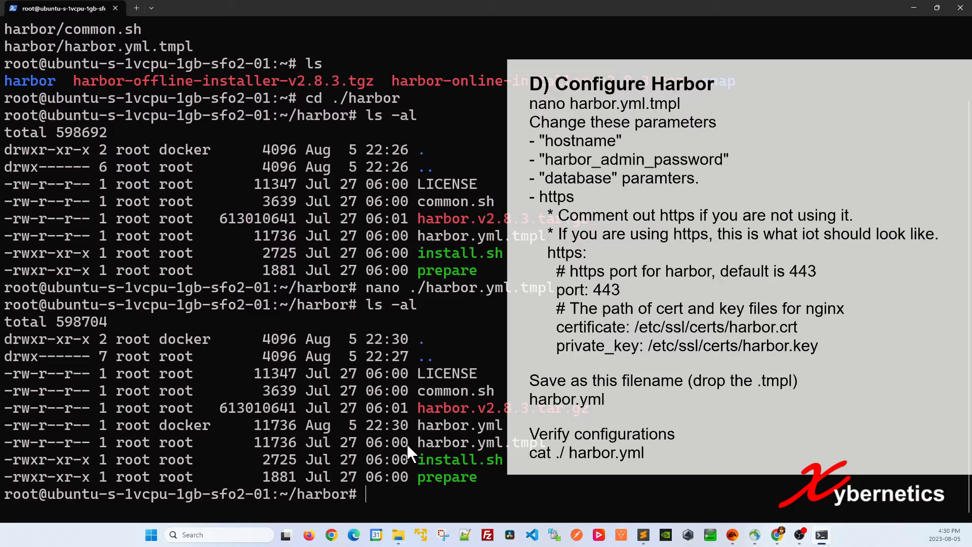
Print harbor.yml with cat and scroll through its contents to review the configuration.
type("ca")
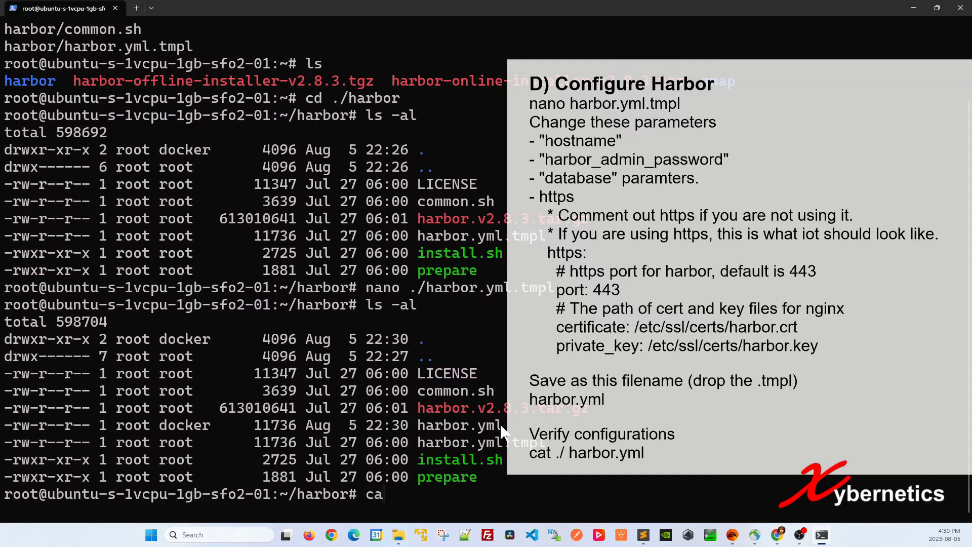
type("t ./harbor.")
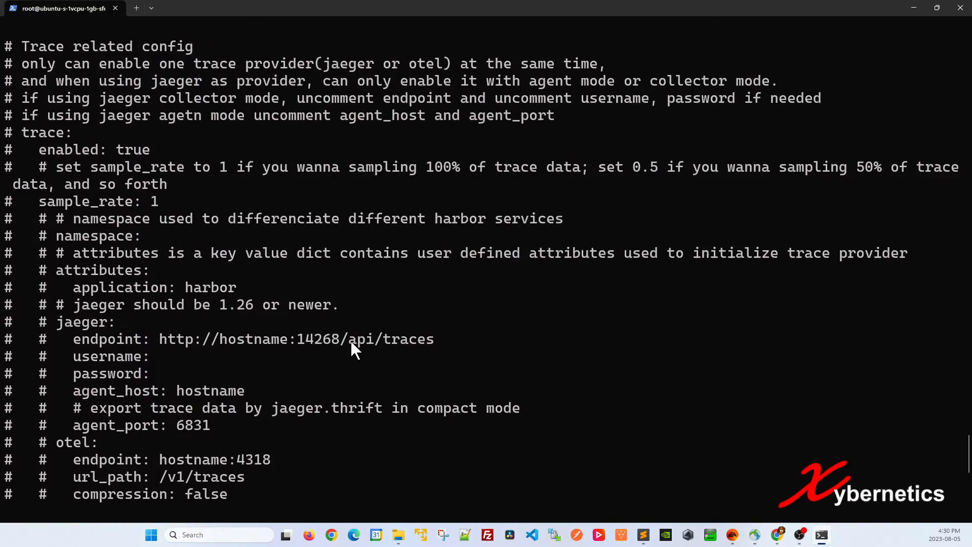
scroll("down", 3)
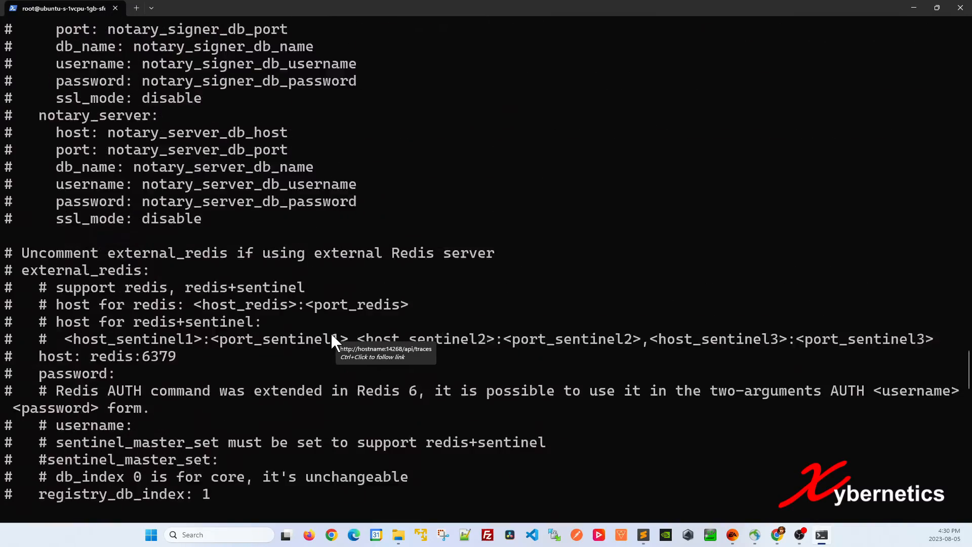
scroll("down", 3)
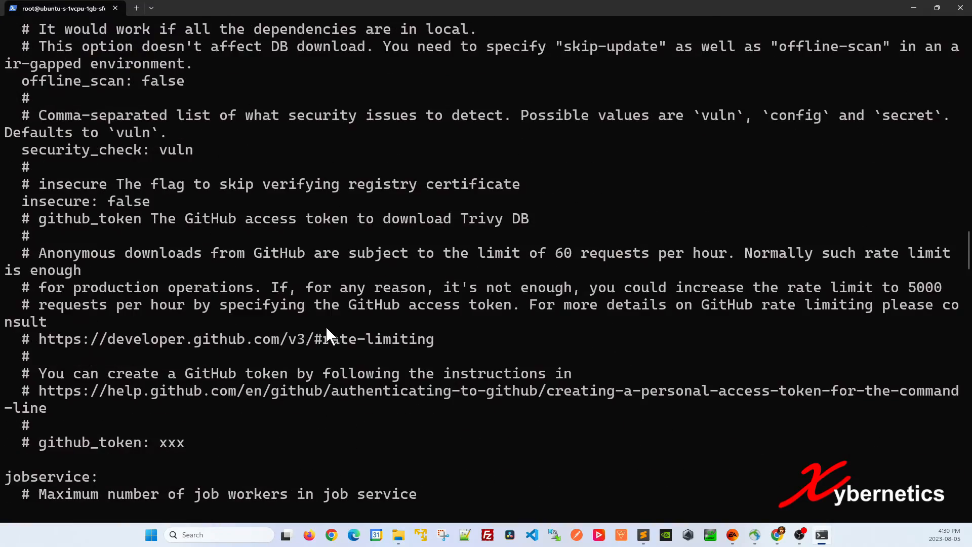
scroll("down", 3)
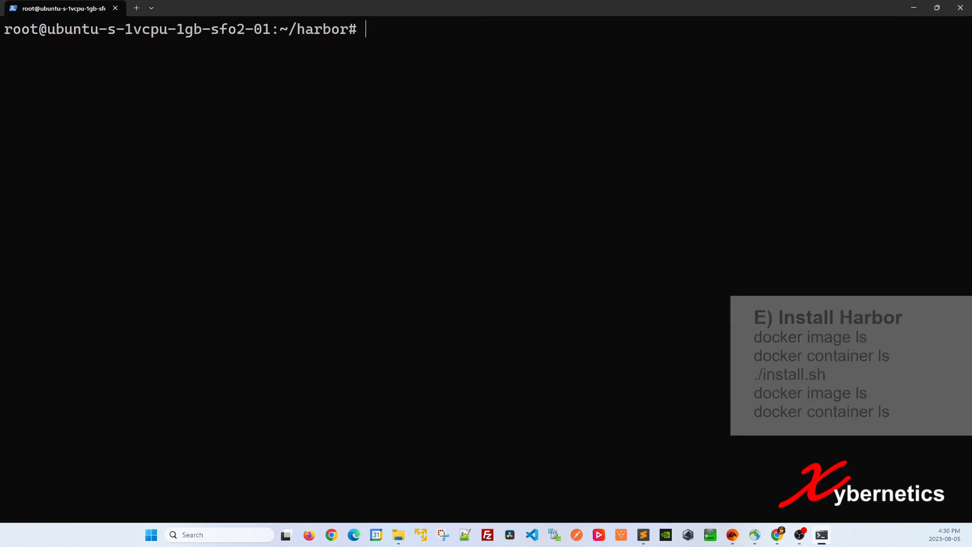
Run docker image ls and docker container ls, list the harbor folder, and begin the ./install.sh command.
type("docker image ls")
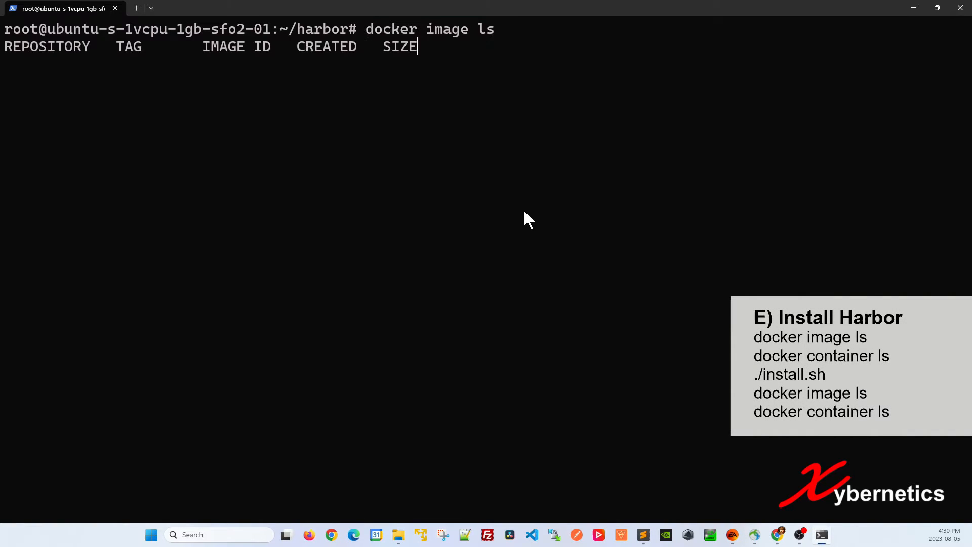
type("docker container ls")
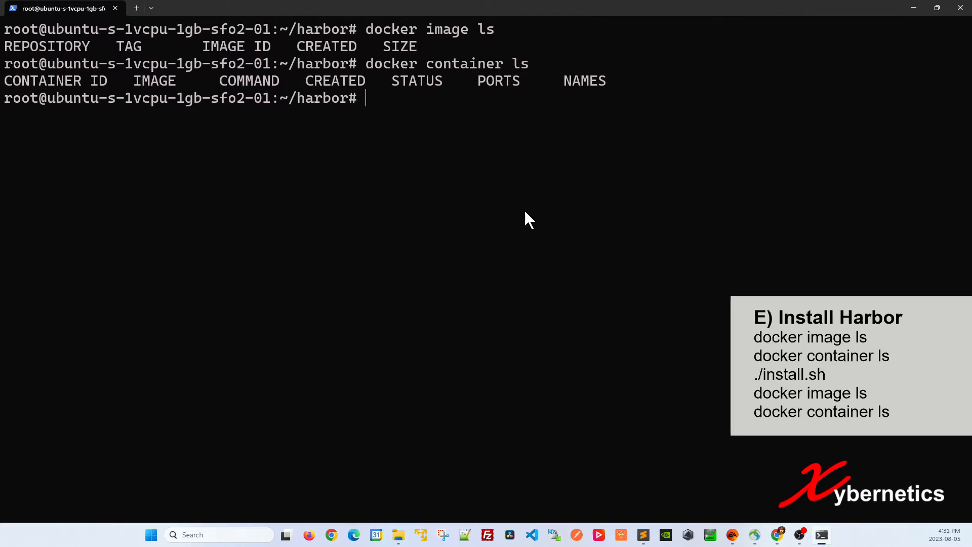
mouse_move(643, 237)
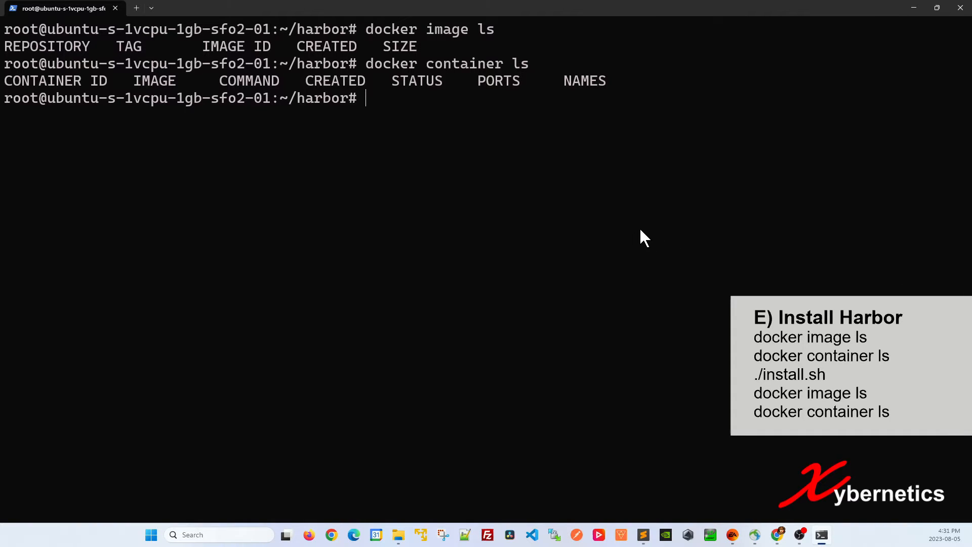
mouse_move(531, 105)
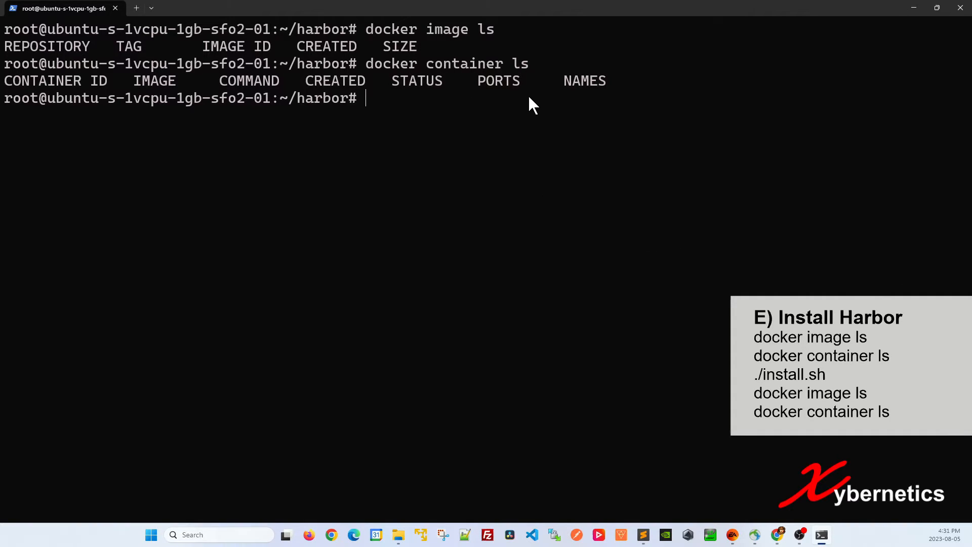
mouse_move(507, 100)
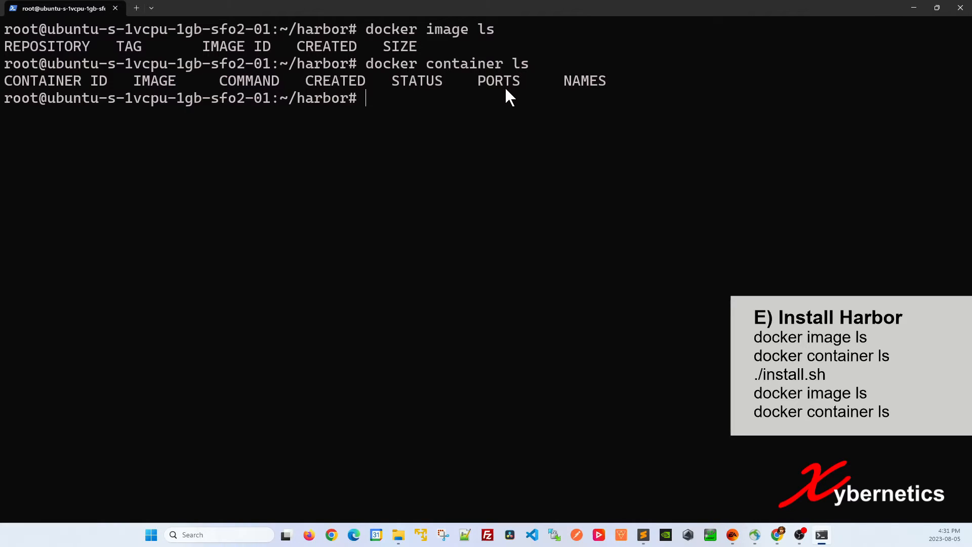
type("ls -al")
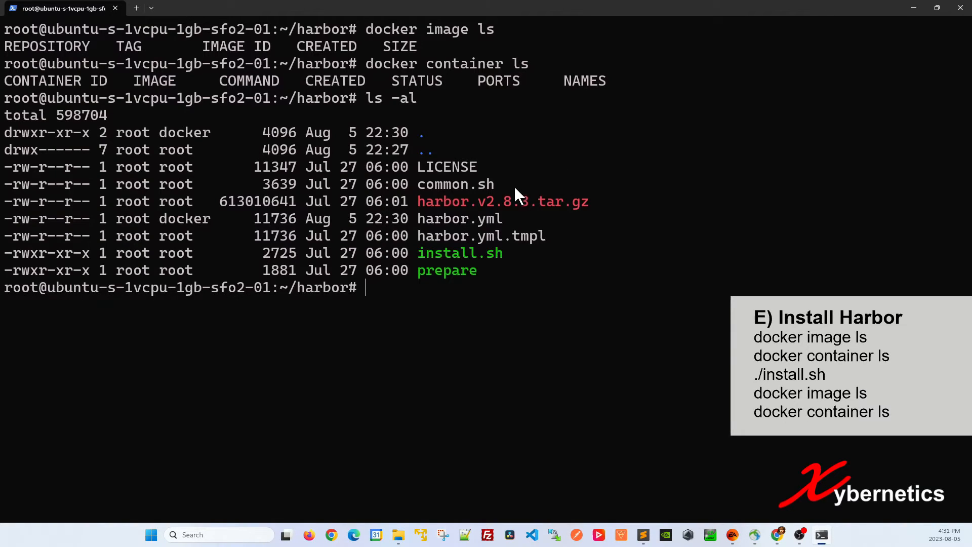
double_click(459, 254)
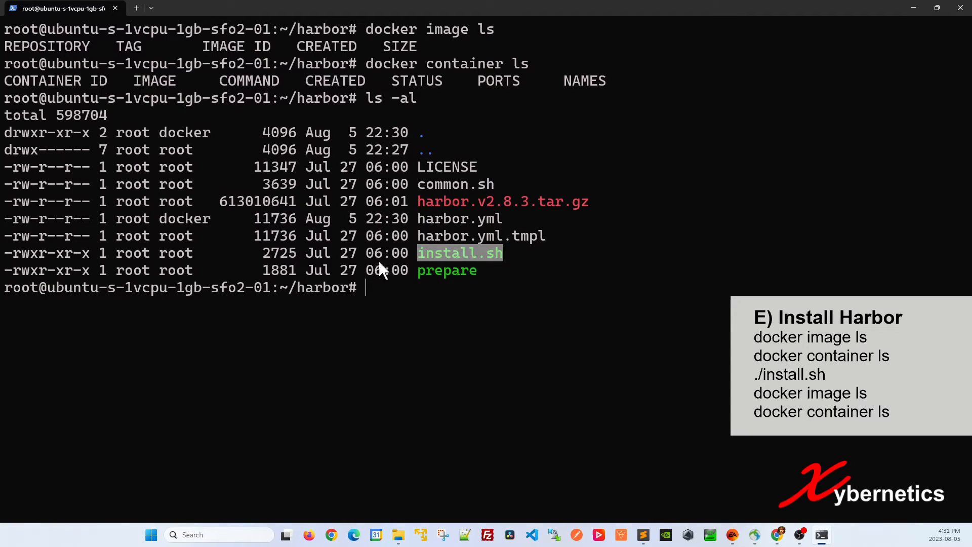
mouse_move(653, 264)
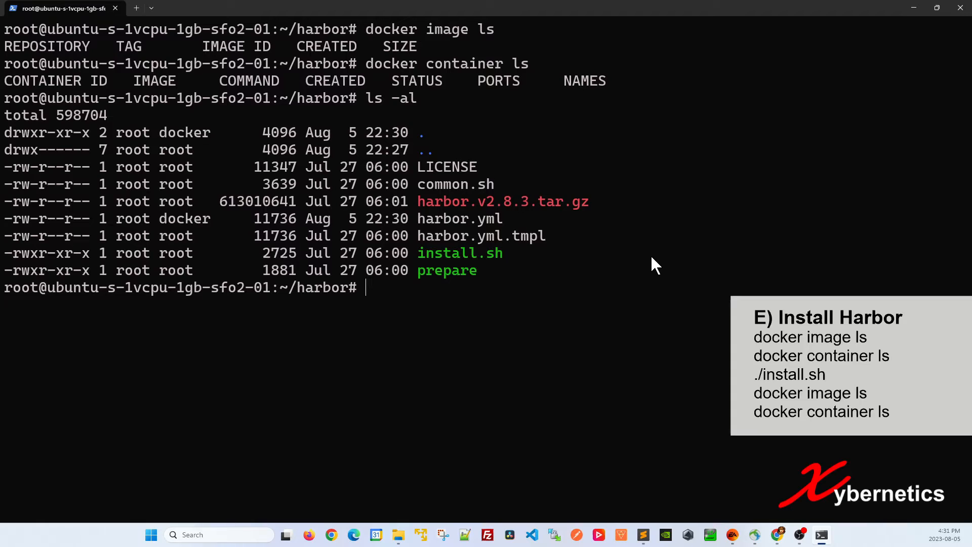
mouse_move(642, 267)
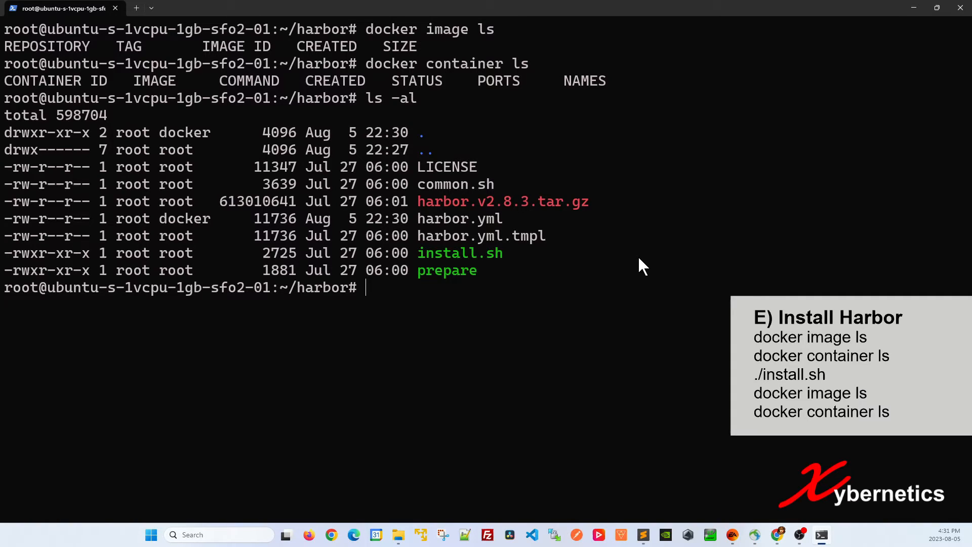
type("./install")
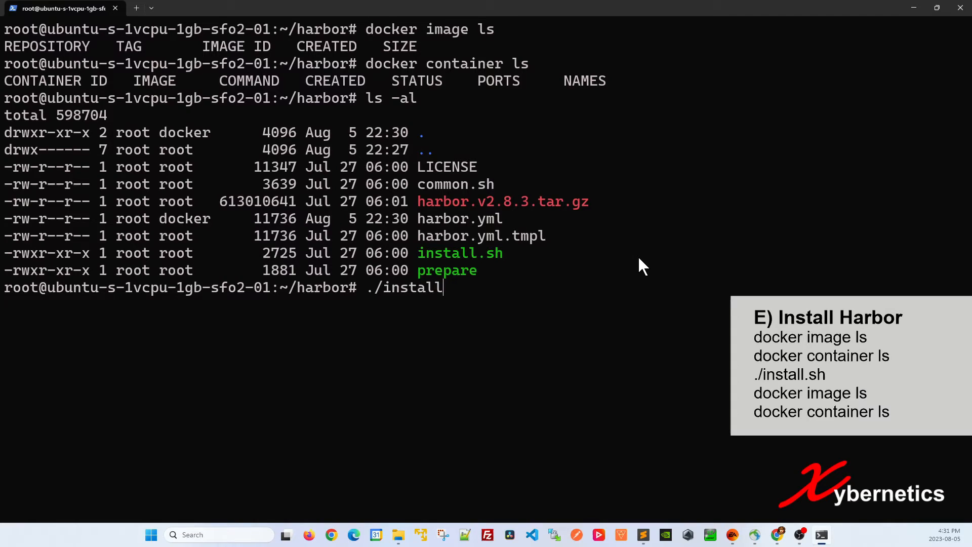
Run ./install.sh and wait for Harbor's installer to start all containers.
type(".sh")
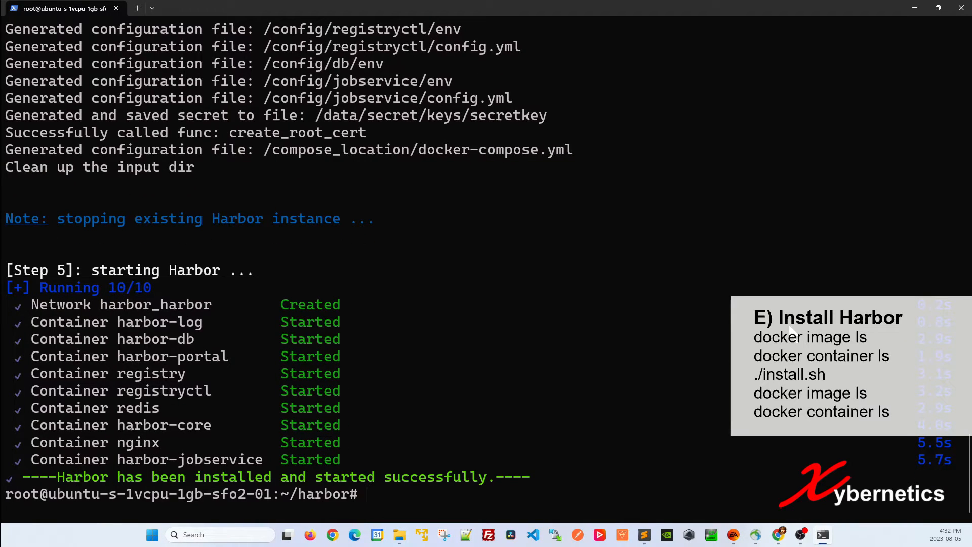
mouse_move(356, 488)
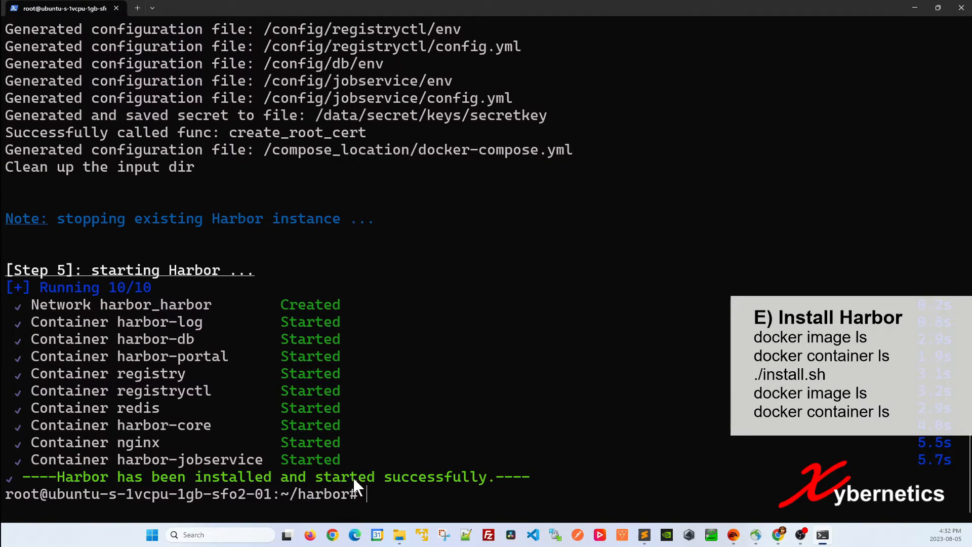
mouse_move(282, 297)
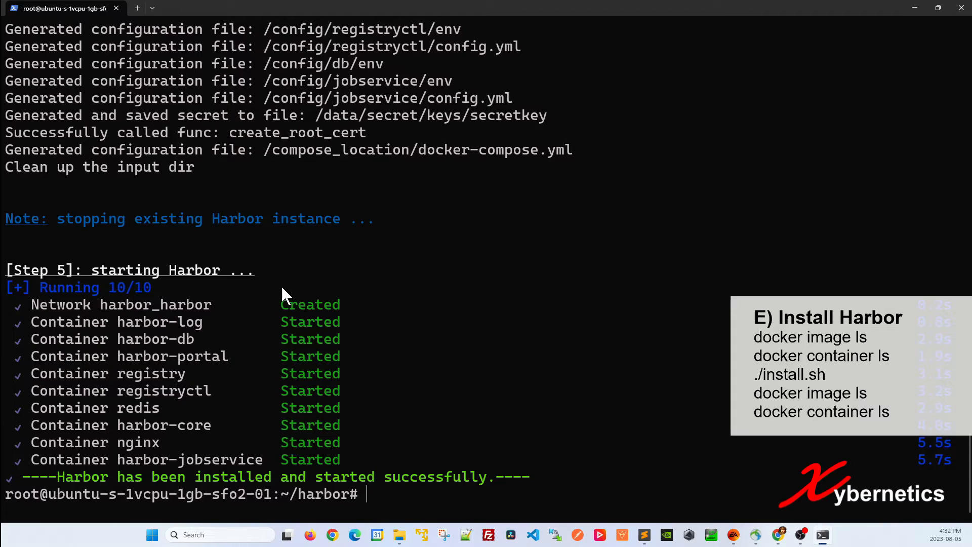
mouse_move(235, 315)
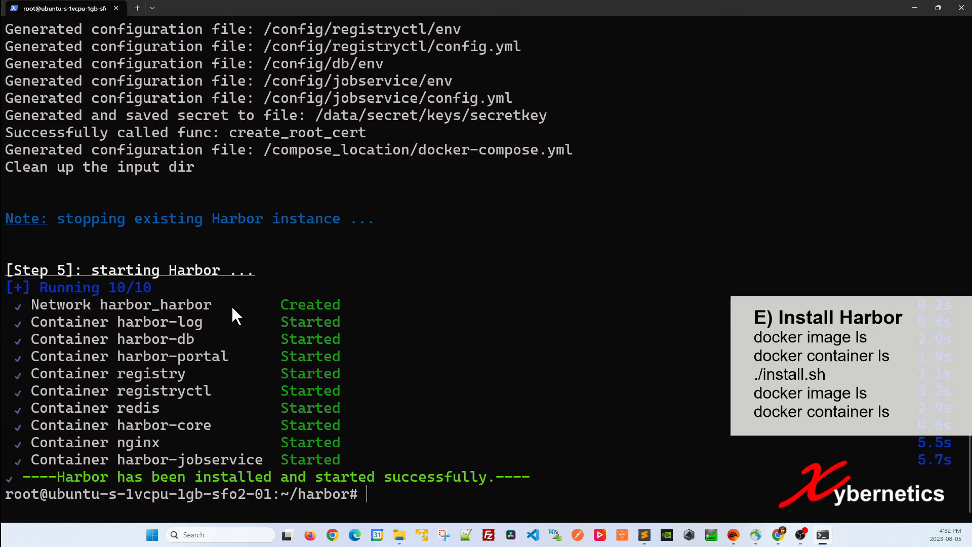
mouse_move(409, 441)
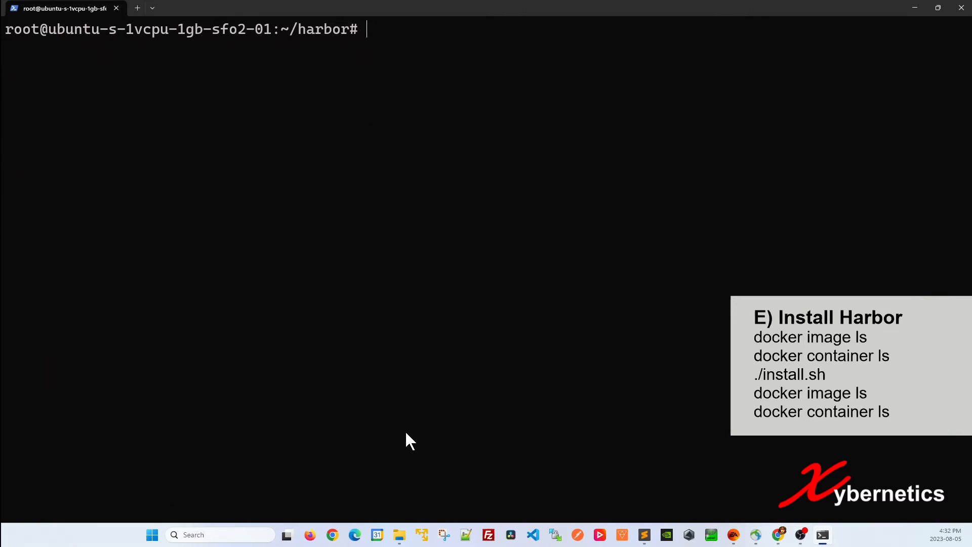
Run docker image ls and docker container ls to check the goharbor images and running containers.
type("docker image ls")
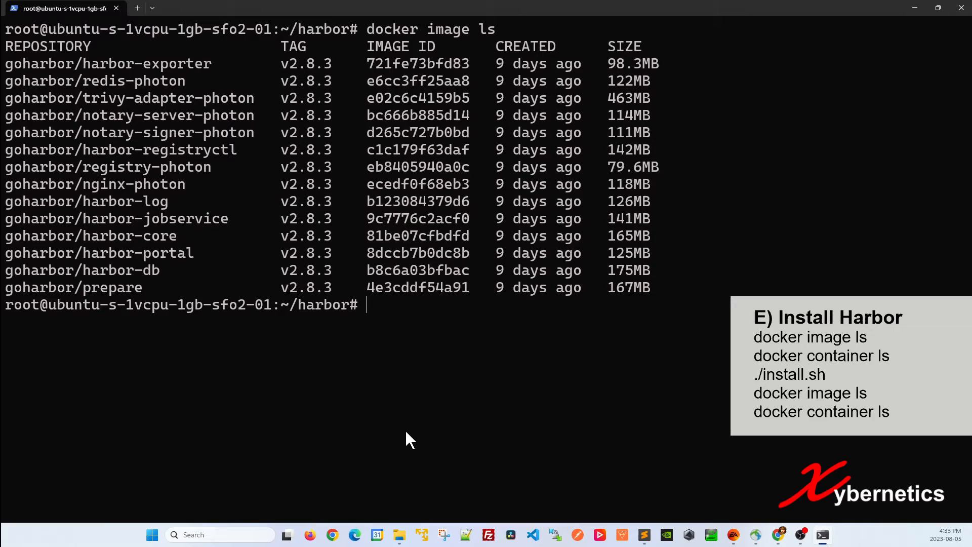
type("dock")
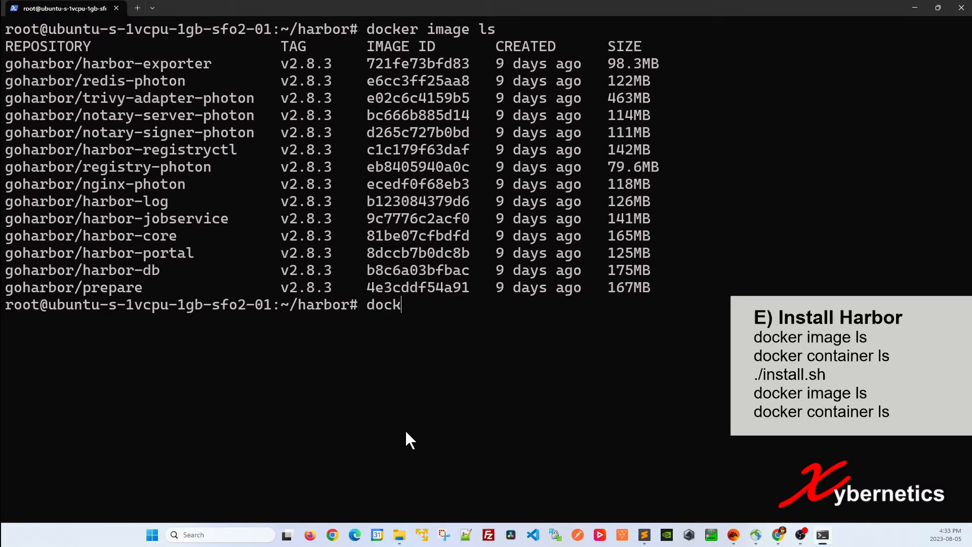
type("er container ls")
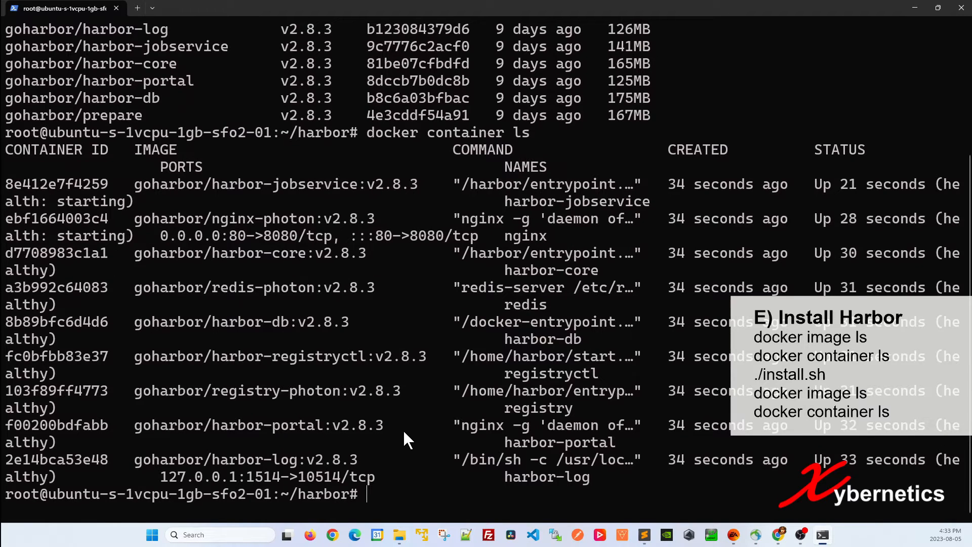
mouse_move(355, 209)
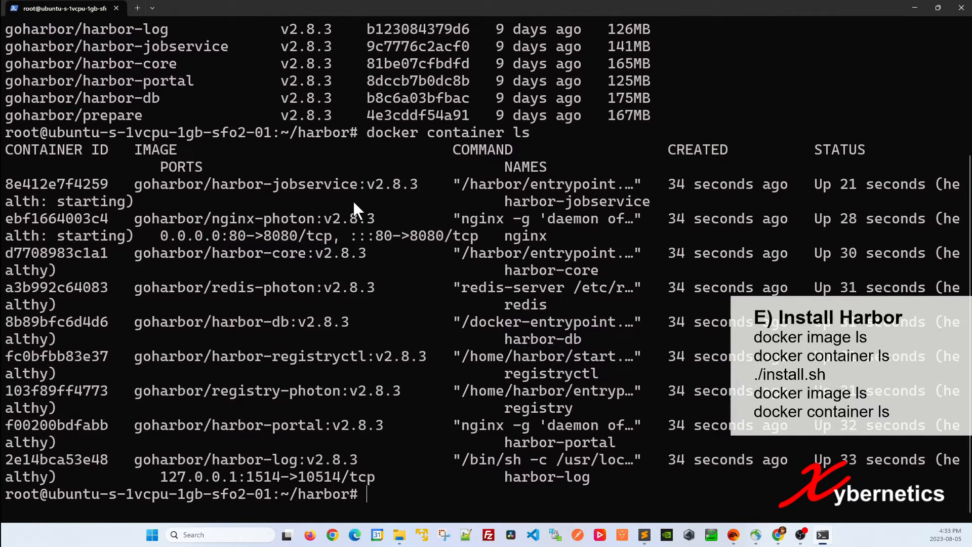
mouse_move(459, 402)
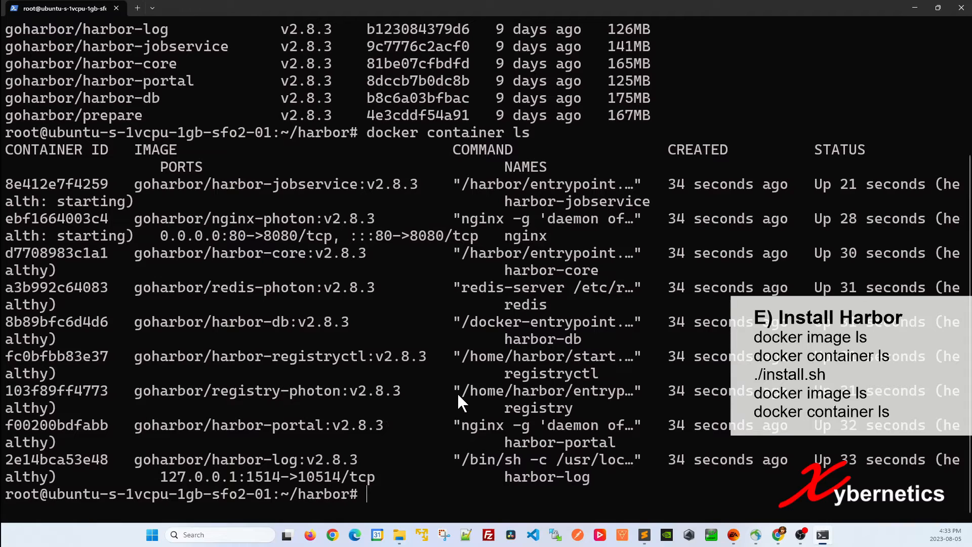
mouse_move(406, 433)
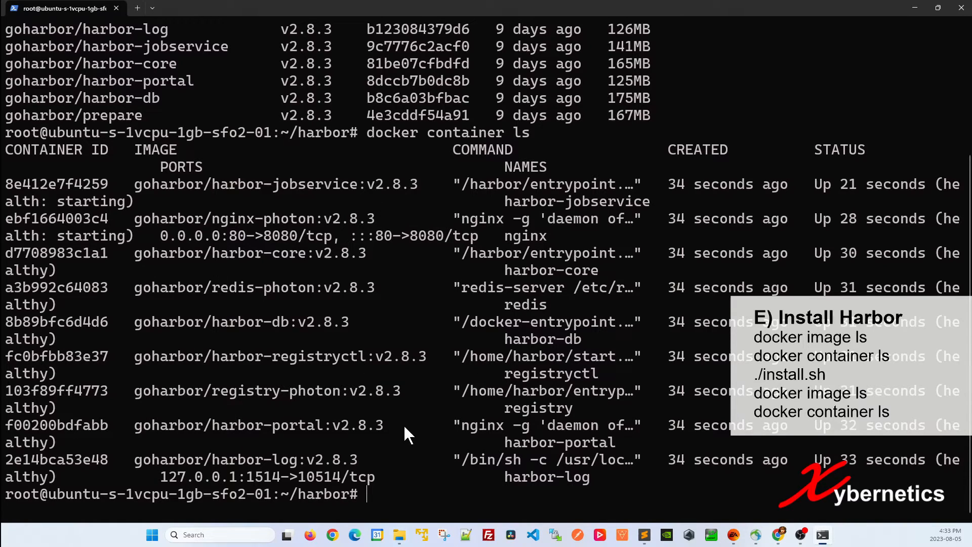
mouse_move(545, 300)
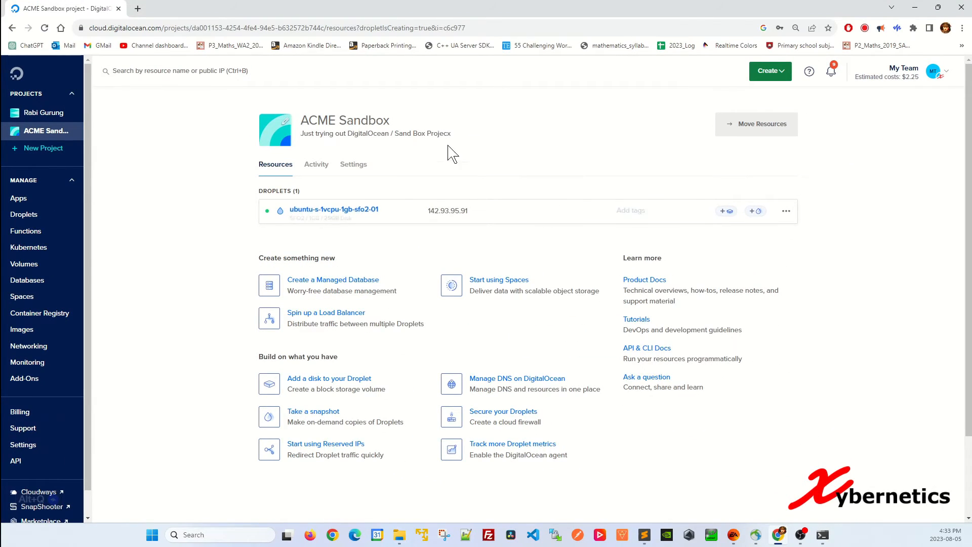
Enter the droplet IP 142.93.95.91 in a new browser tab to reach Harbor's sign-in page.
left_click(476, 210)
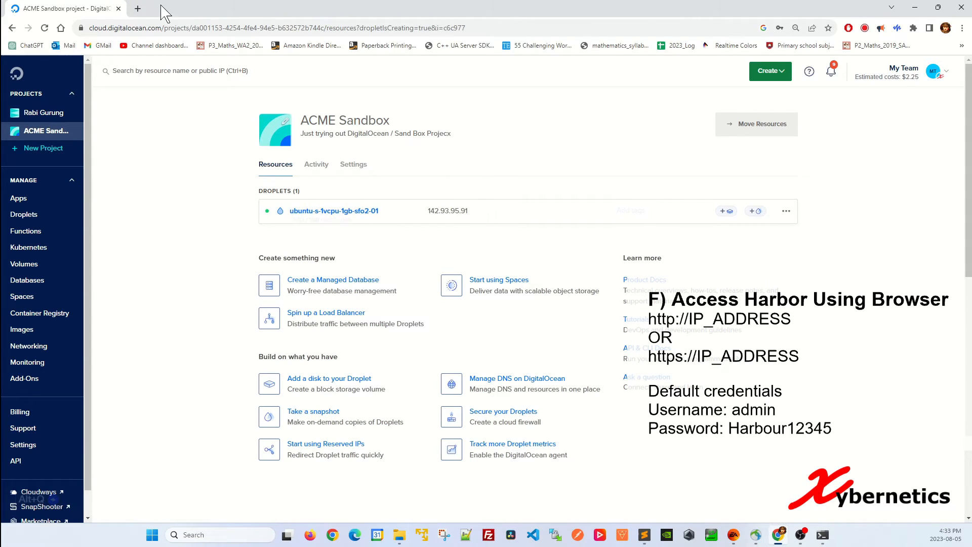
left_click(134, 8)
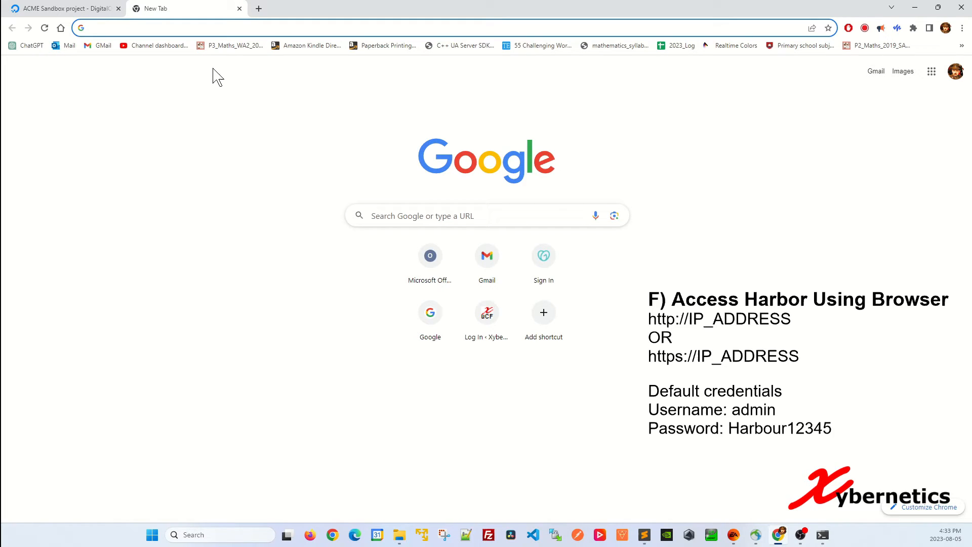
type("142.93.95.91/account/sign-in?redirect_url=%2Fharbor%2Fprojects")
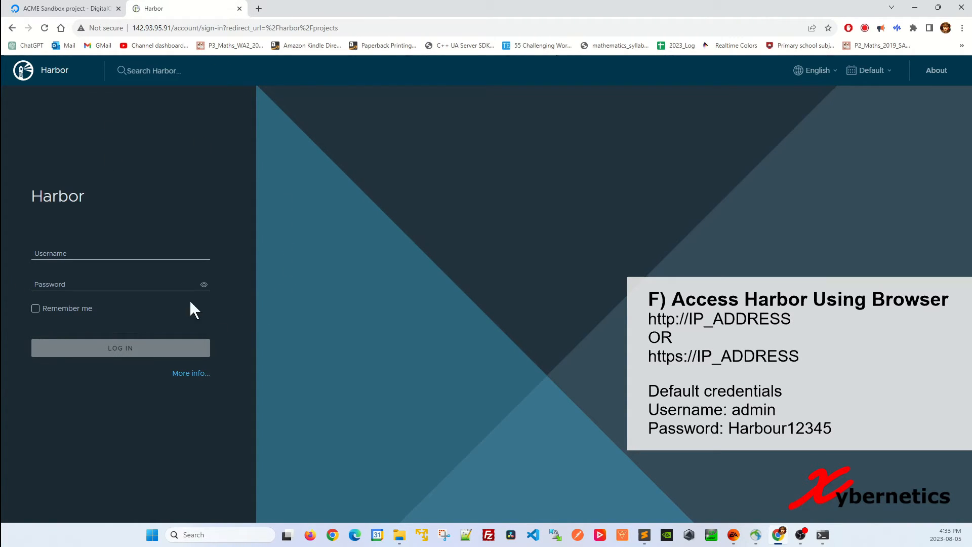
left_click(121, 253)
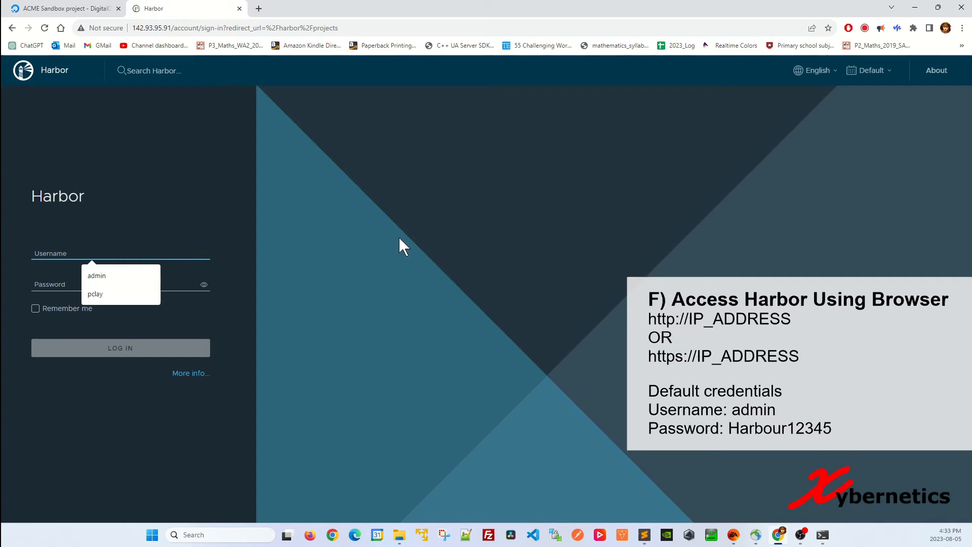
type("admin")
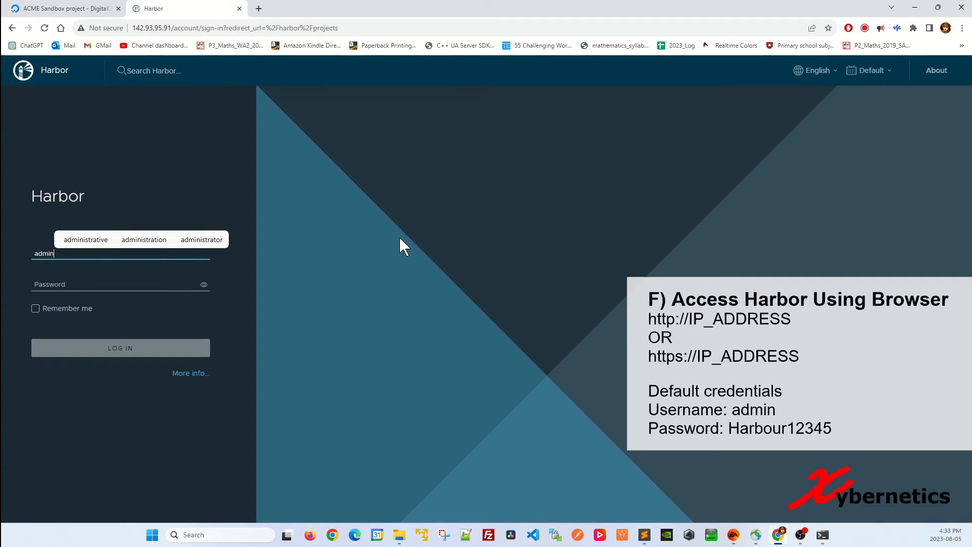
left_click(120, 283)
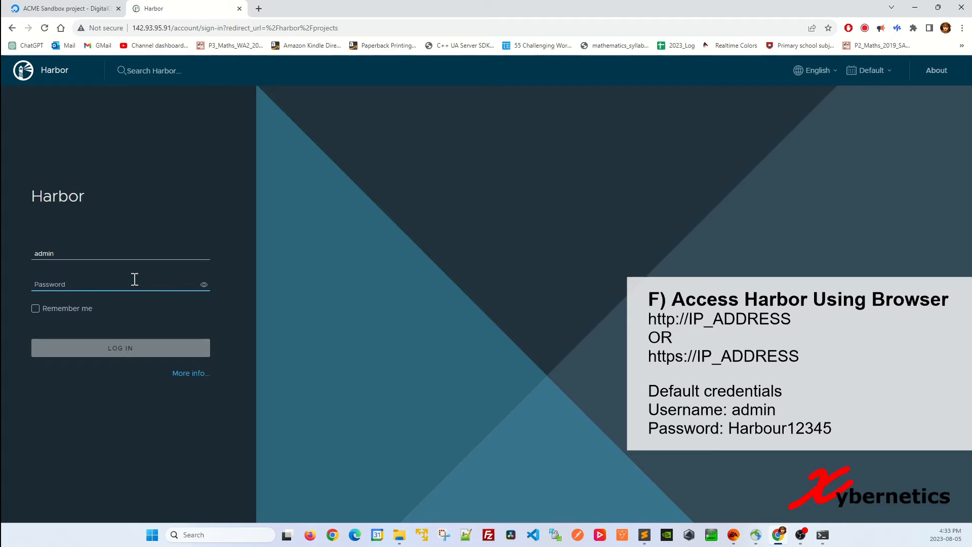
mouse_move(137, 286)
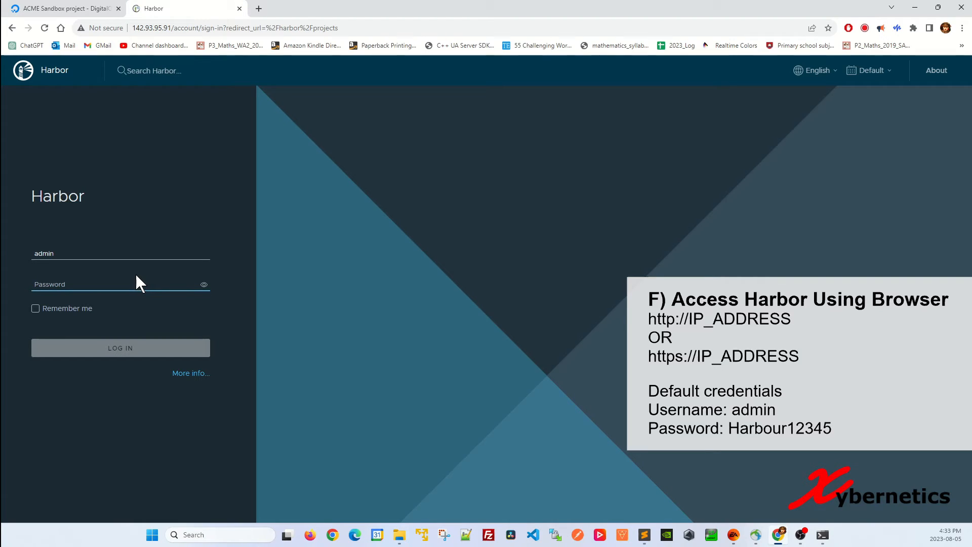
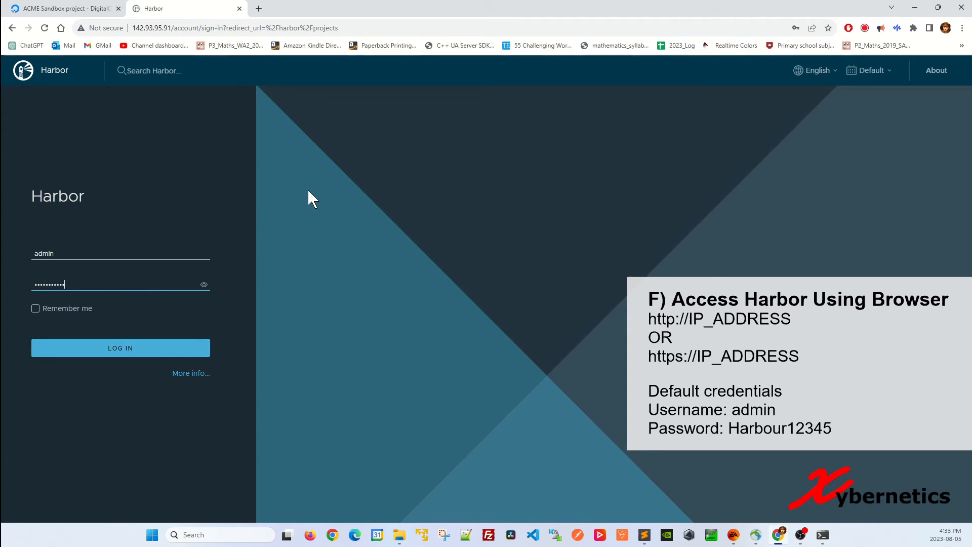
mouse_move(194, 305)
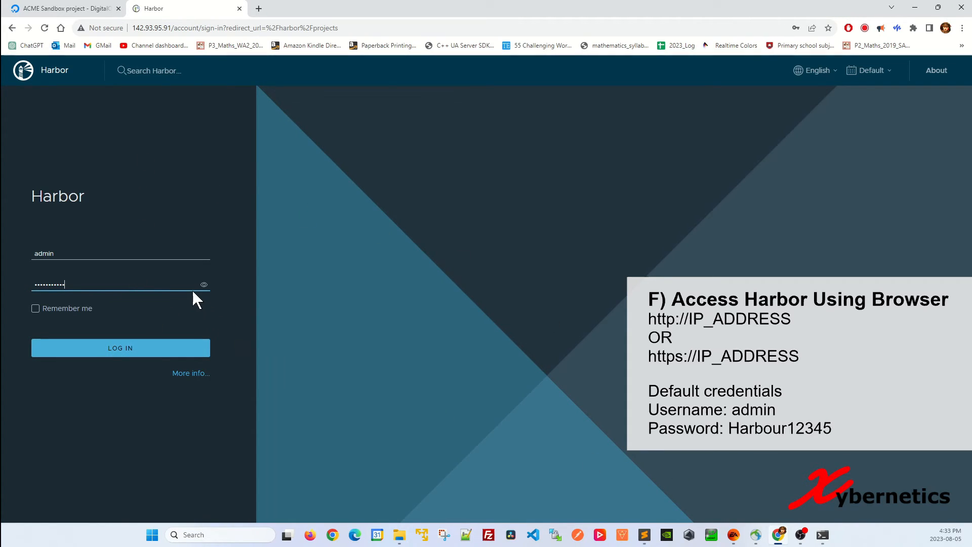
left_click(205, 284)
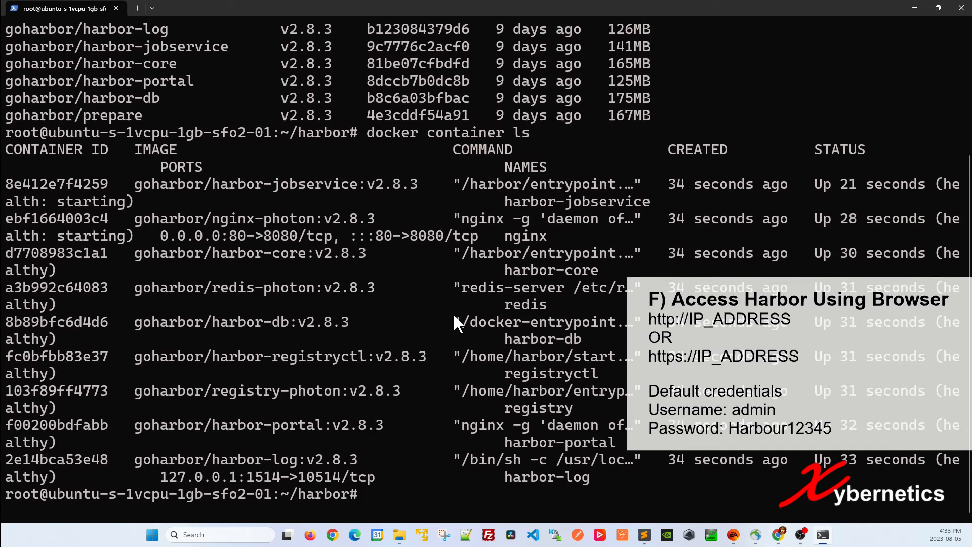
List the harbor folder contents (ls, ls -al) and view harbor.yml in nano.
type("ls")
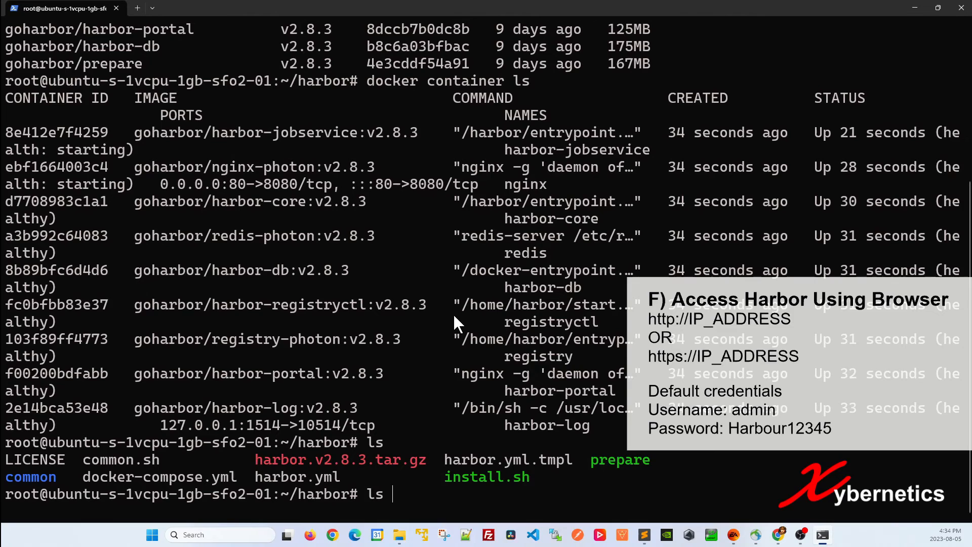
type("ls -al")
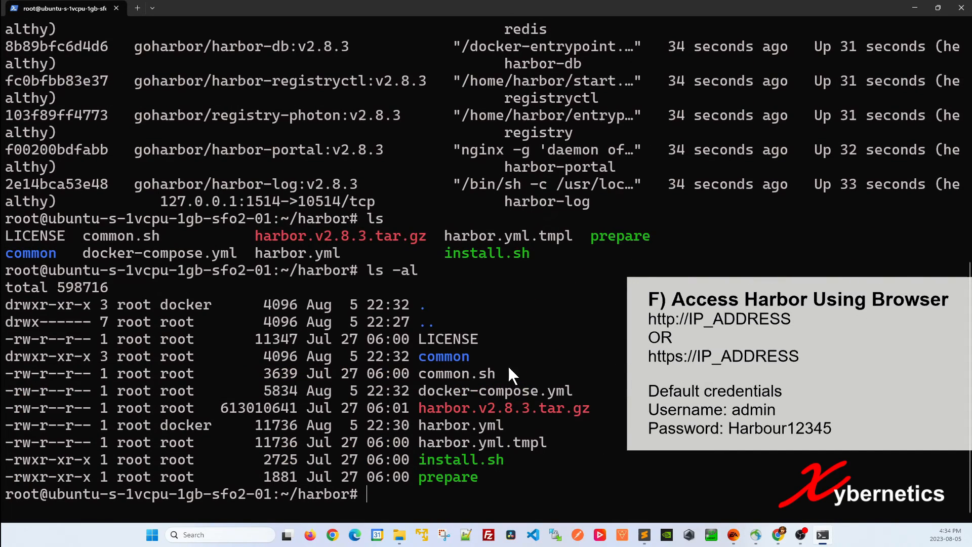
mouse_move(538, 388)
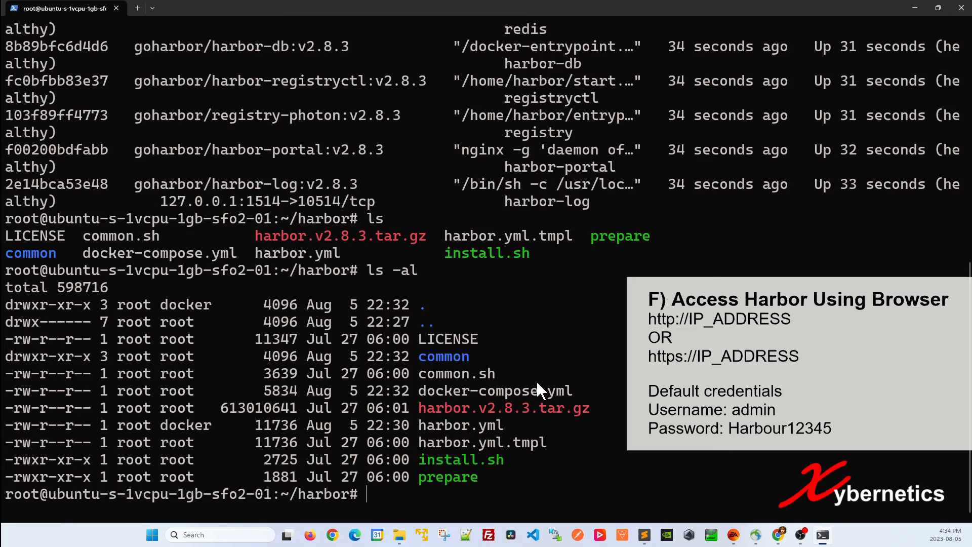
type("nano")
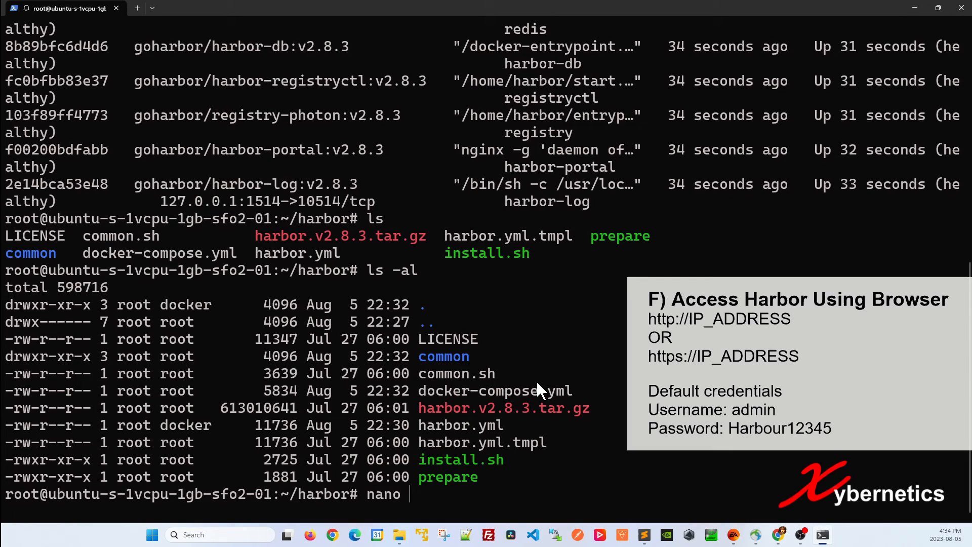
type("./harbor.")
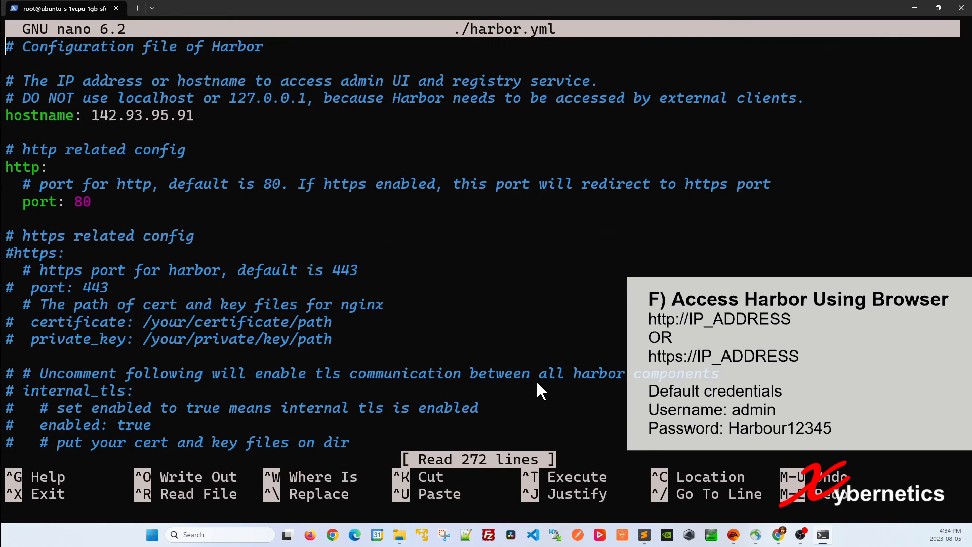
mouse_move(517, 388)
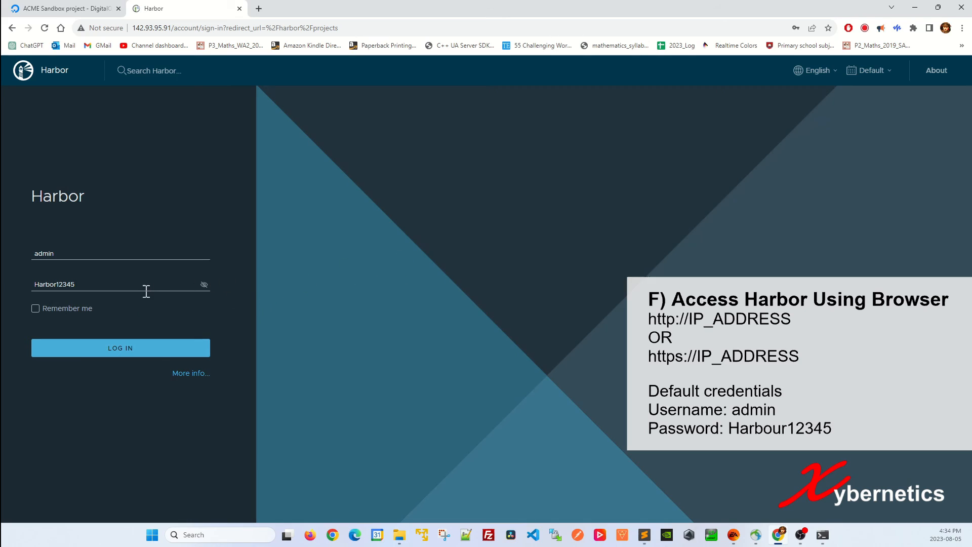
Confirm the admin username and log in to the Harbor web portal.
double_click(45, 253)
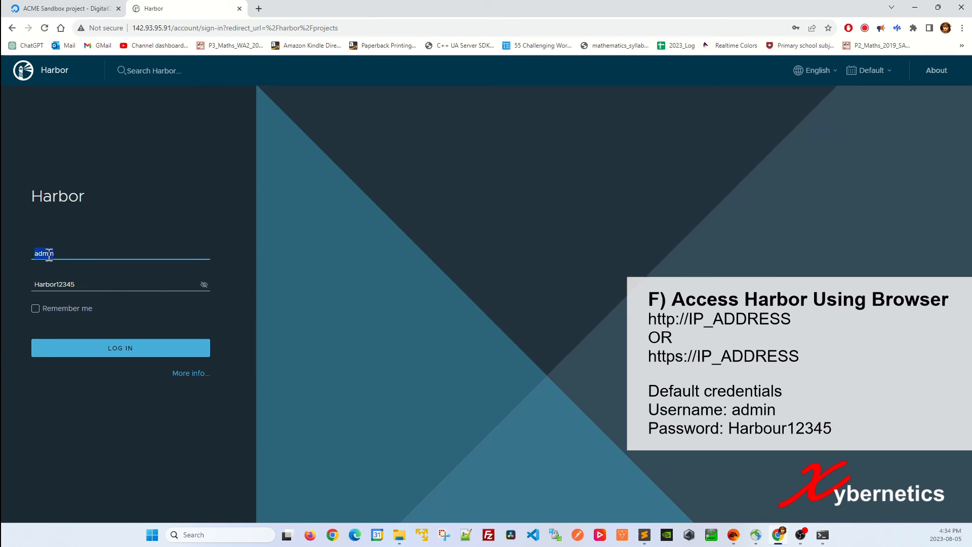
mouse_move(66, 340)
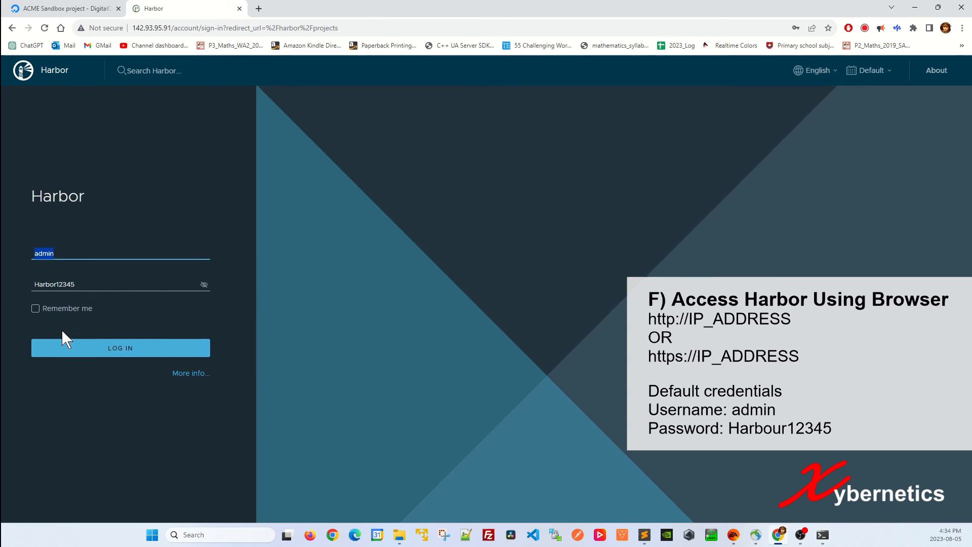
left_click(119, 348)
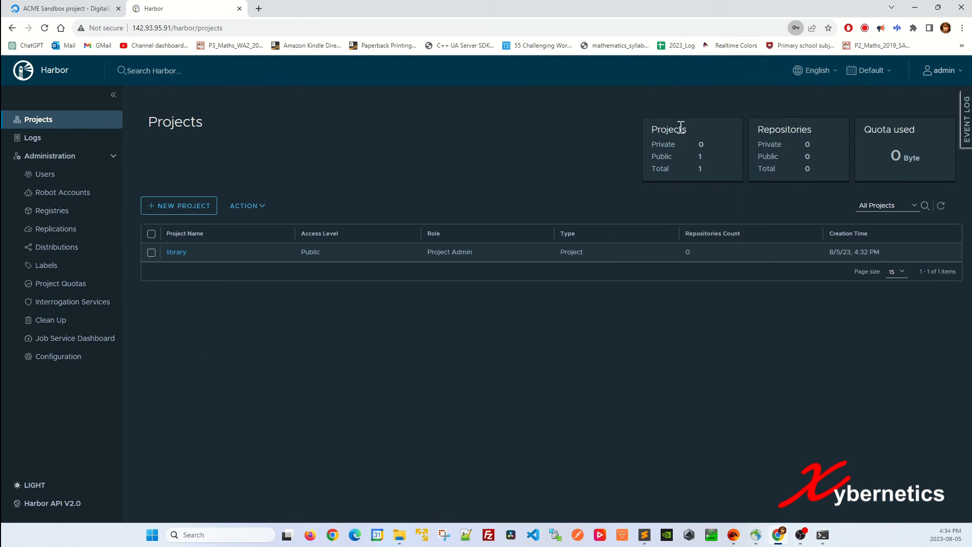
Browse Robot Accounts, Distributions and Replications admin pages, each showing no entries.
left_click(63, 192)
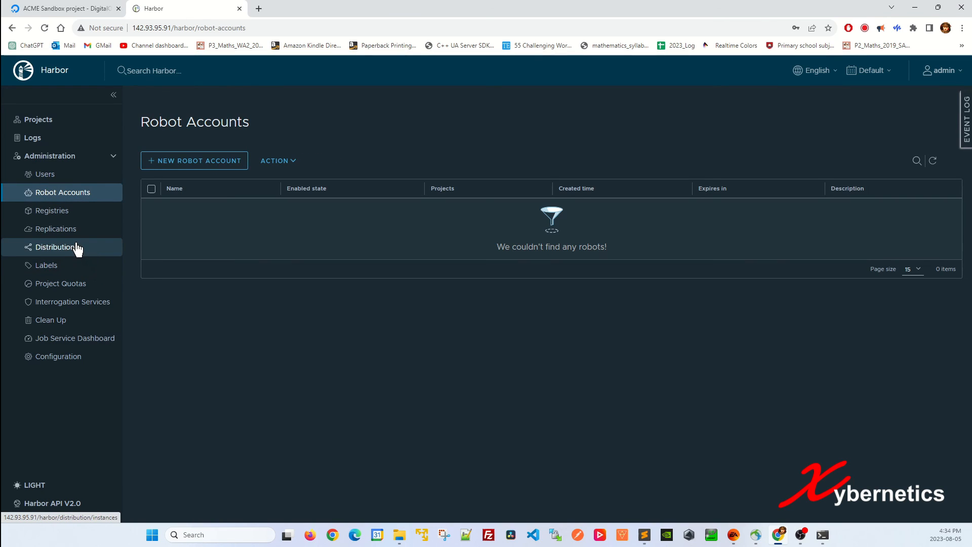
left_click(53, 247)
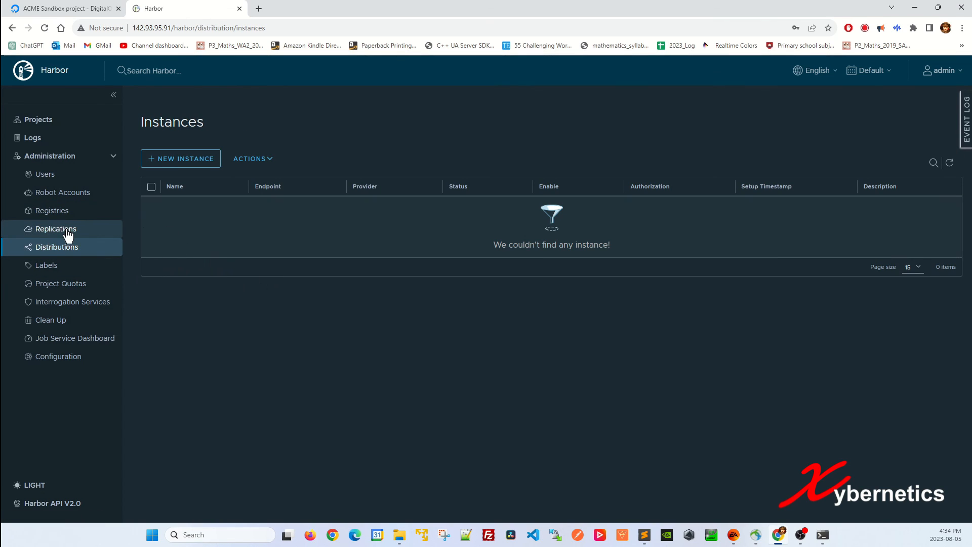
left_click(54, 229)
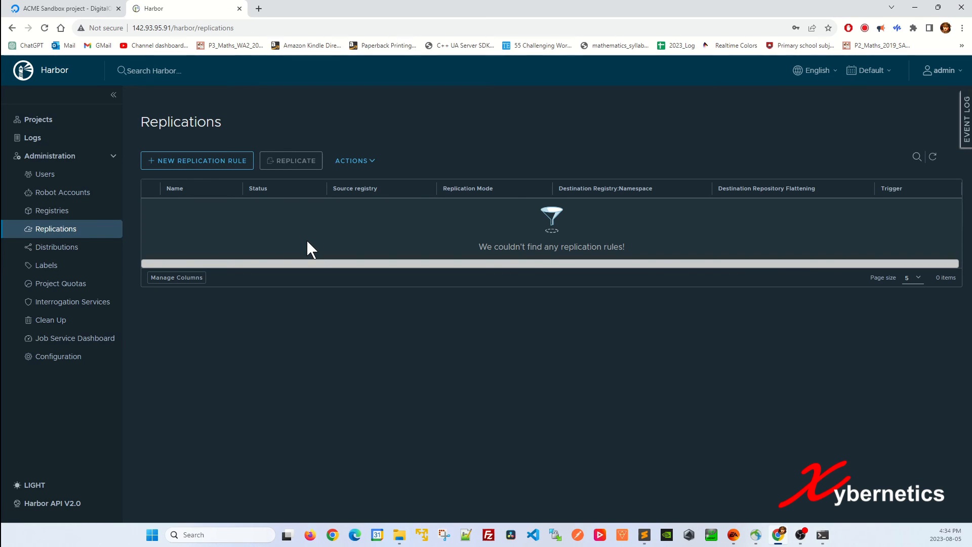
mouse_move(360, 246)
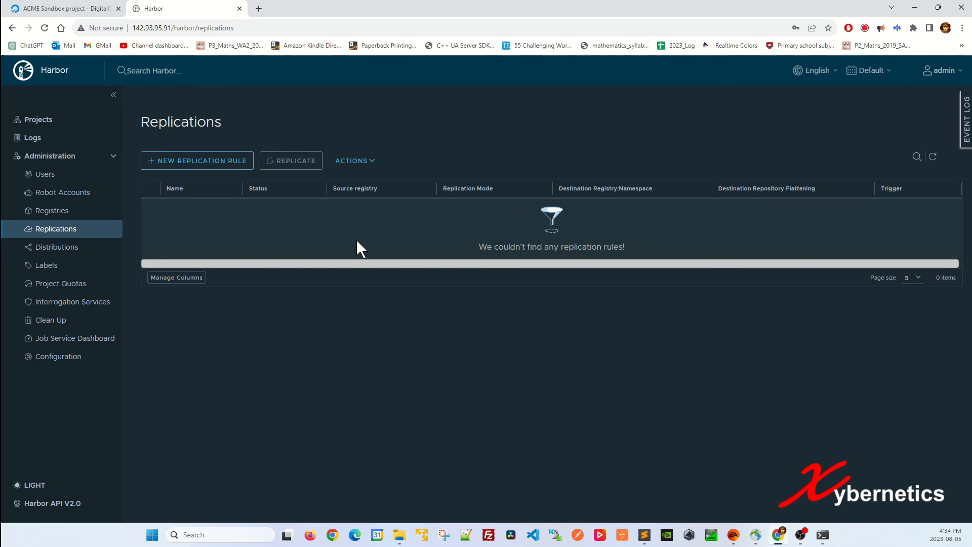